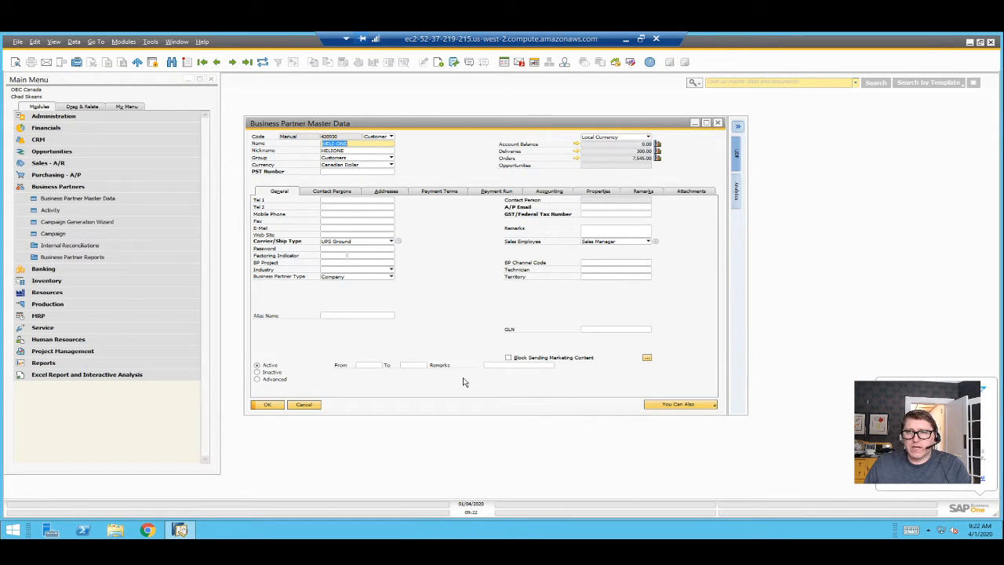
mouse_move(473, 284)
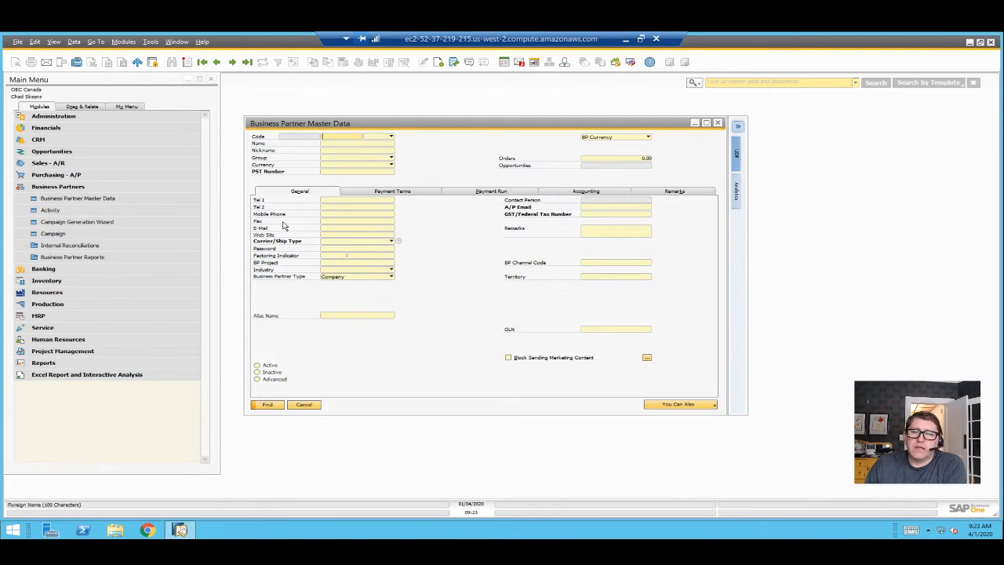
mouse_move(414, 201)
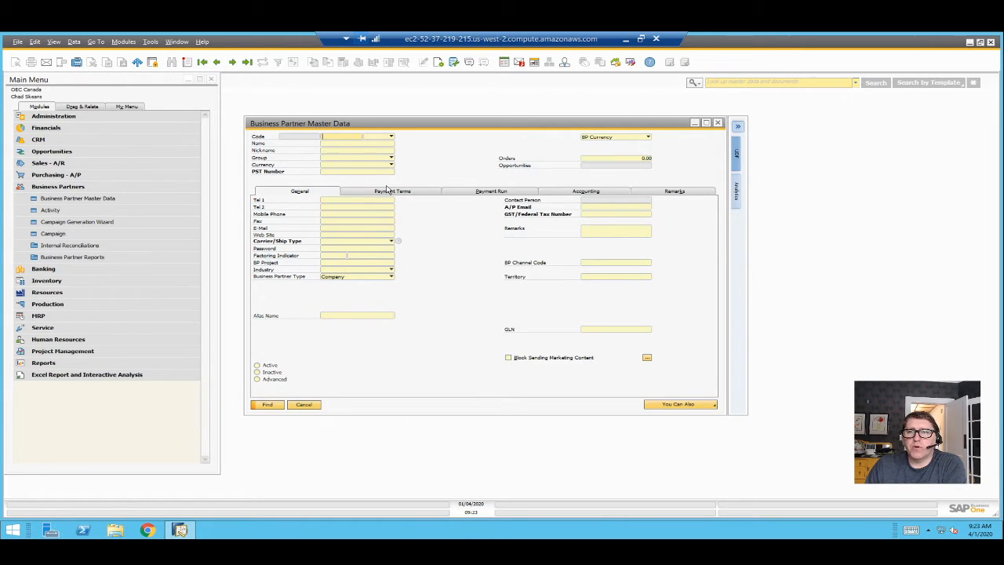
mouse_move(483, 195)
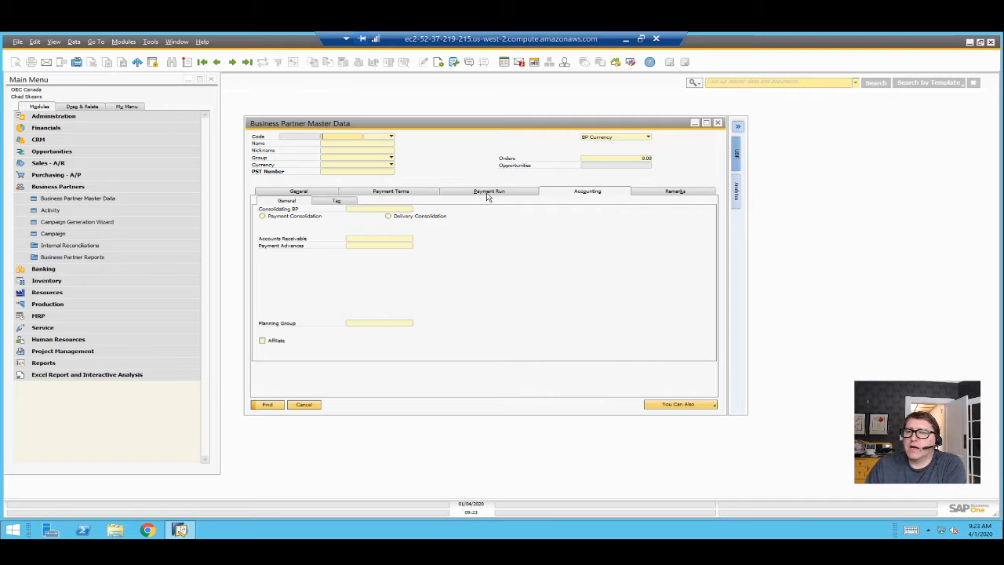
- View the customer's full Properties list, maximizing and restoring the window to see all entries
left_click(300, 192)
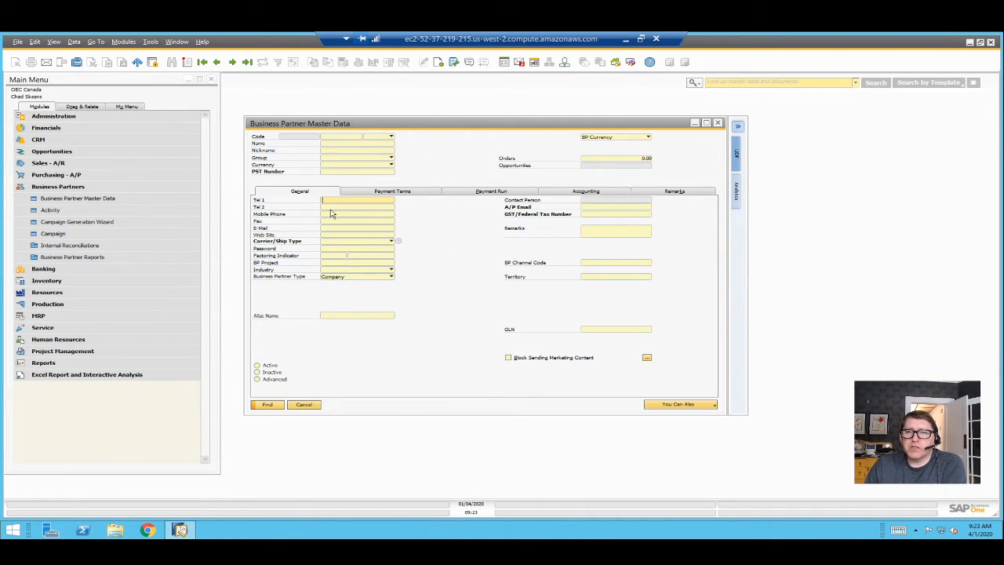
left_click(77, 198)
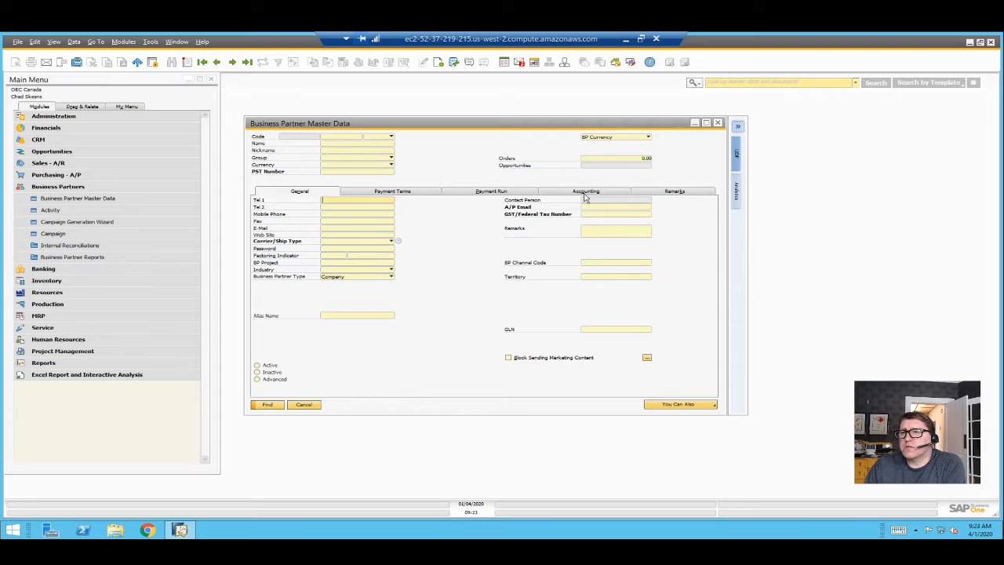
mouse_move(516, 180)
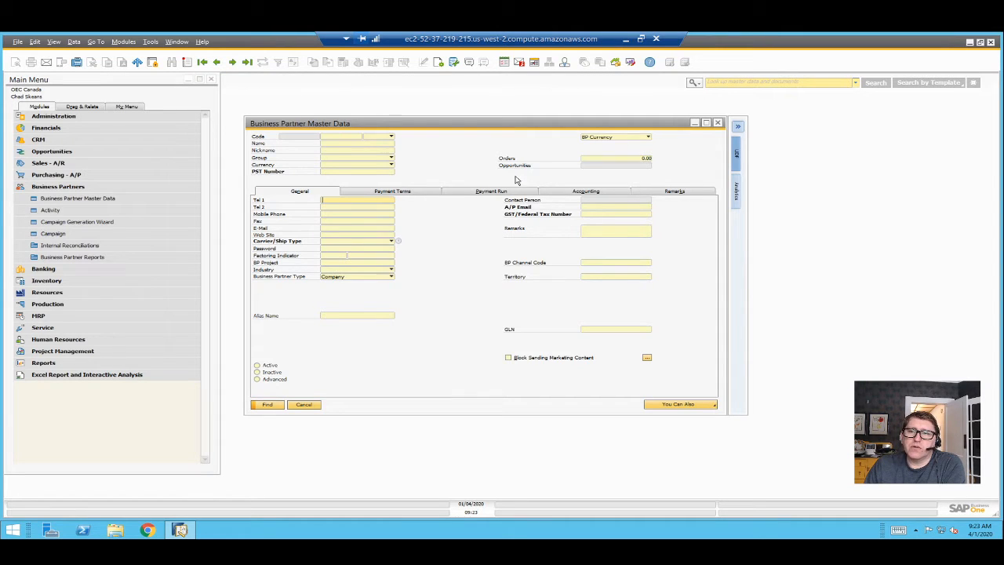
mouse_move(631, 188)
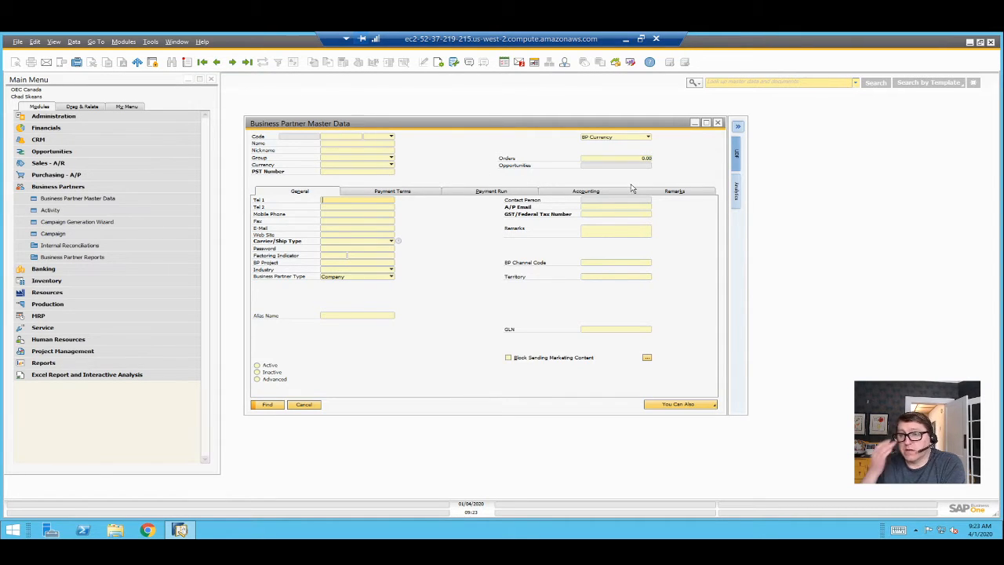
mouse_move(549, 185)
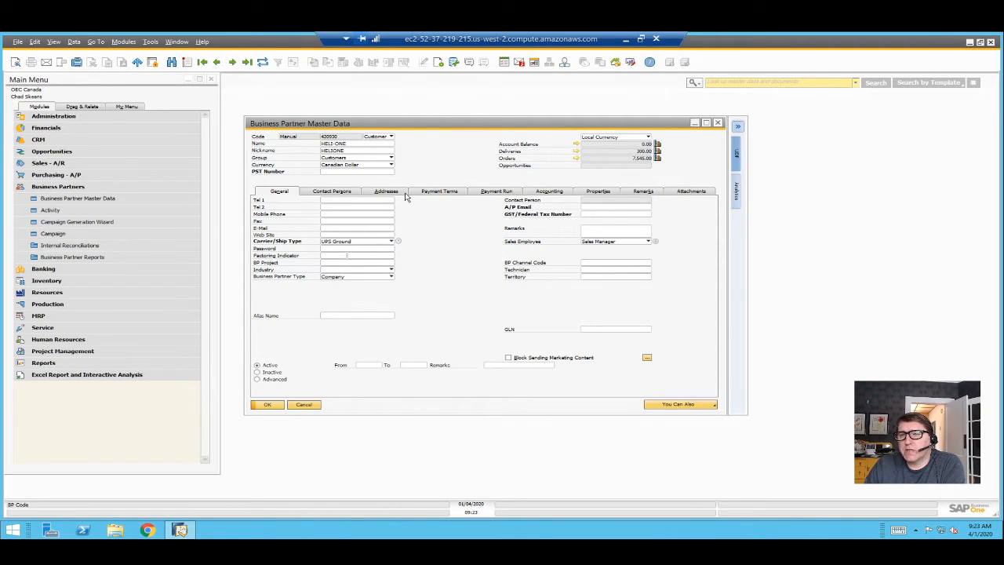
mouse_move(604, 197)
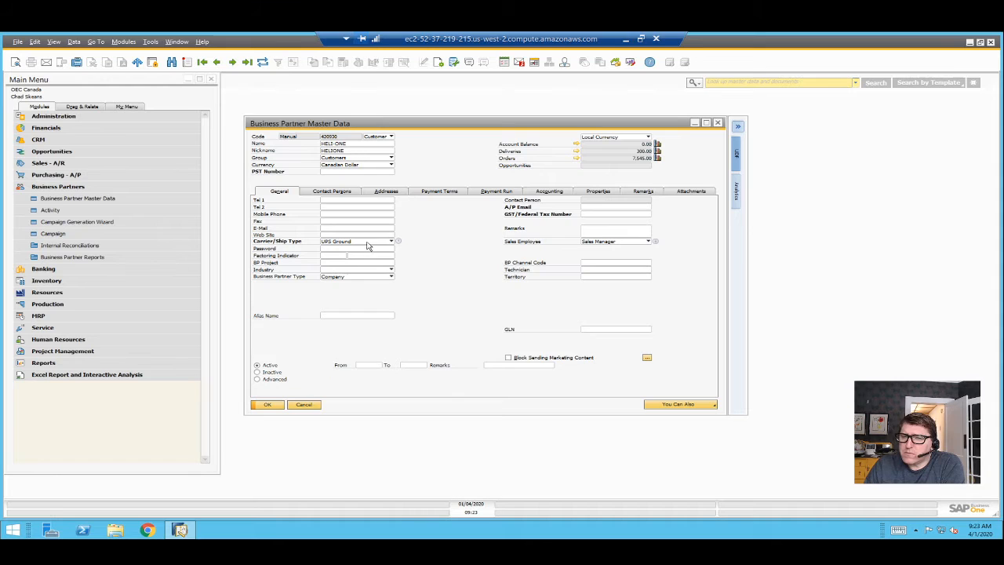
mouse_move(458, 185)
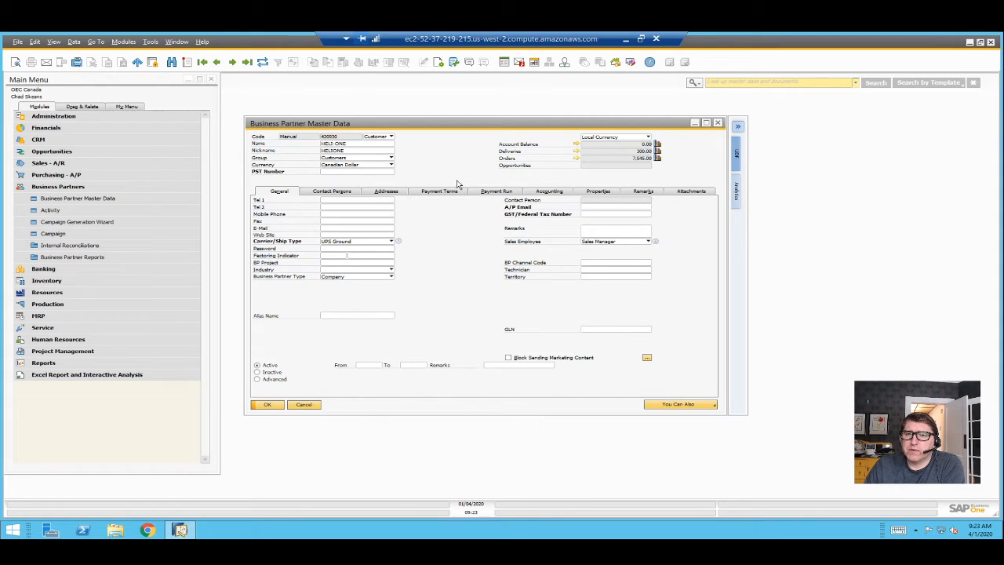
mouse_move(472, 257)
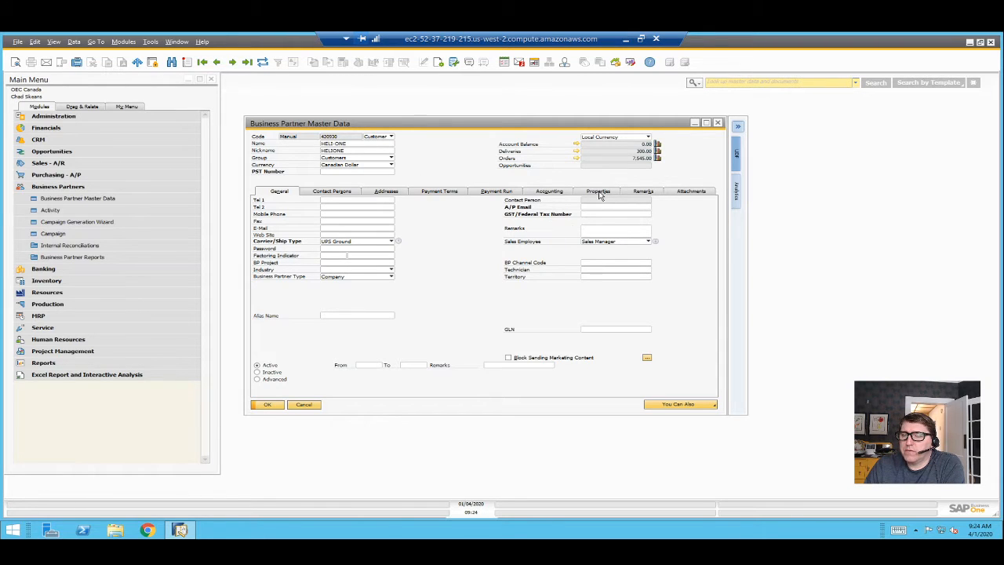
left_click(599, 192)
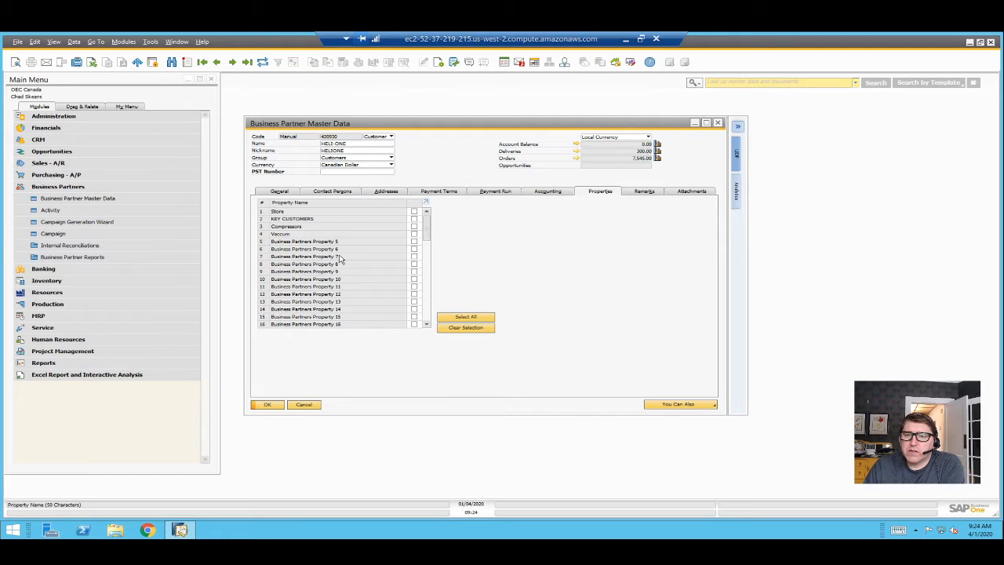
mouse_move(426, 229)
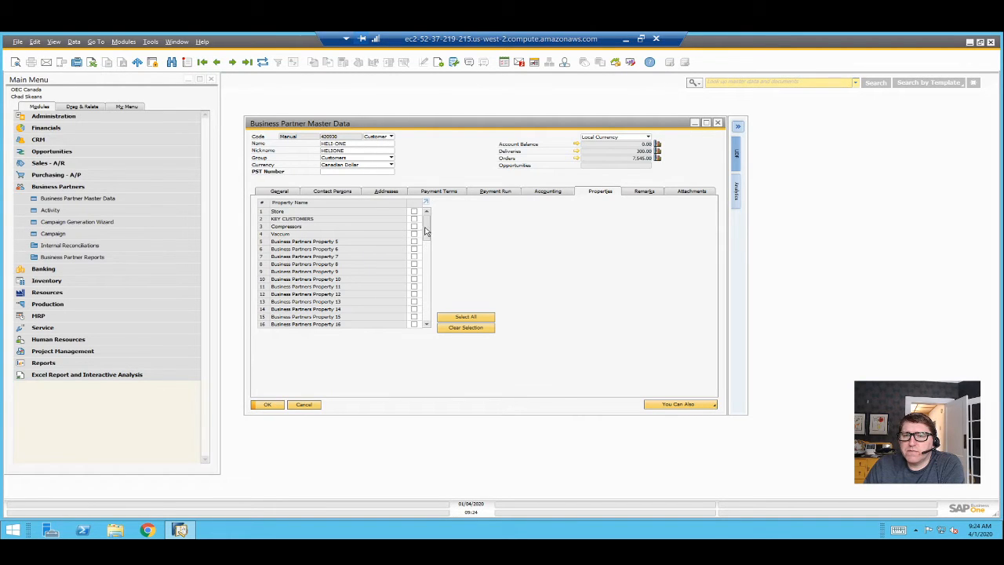
scroll("down", 3)
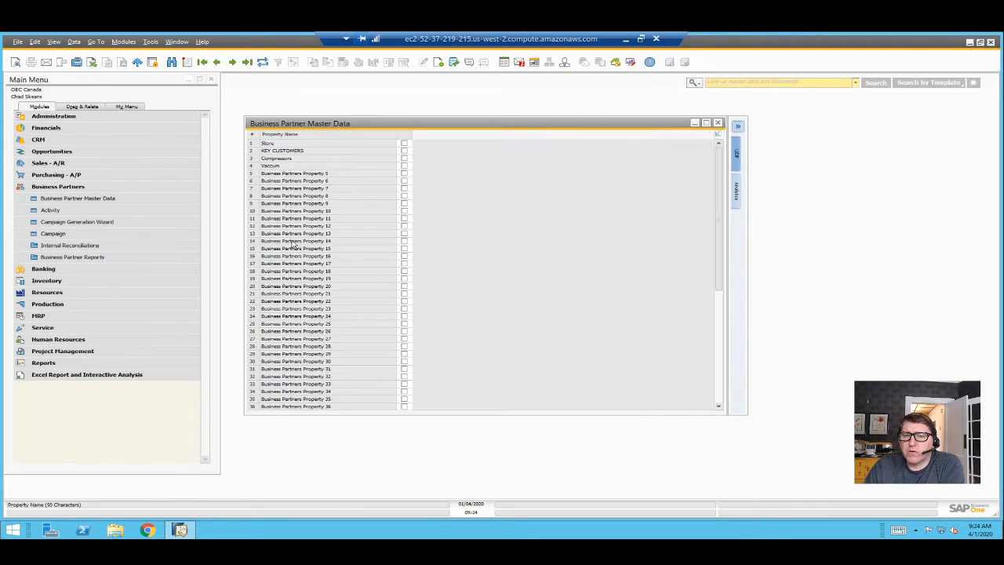
mouse_move(709, 135)
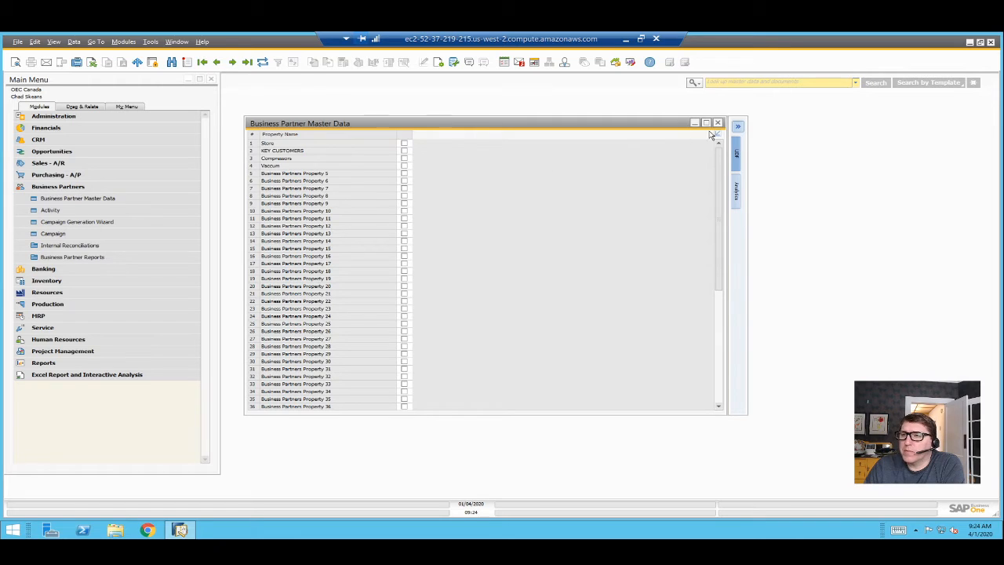
mouse_move(713, 135)
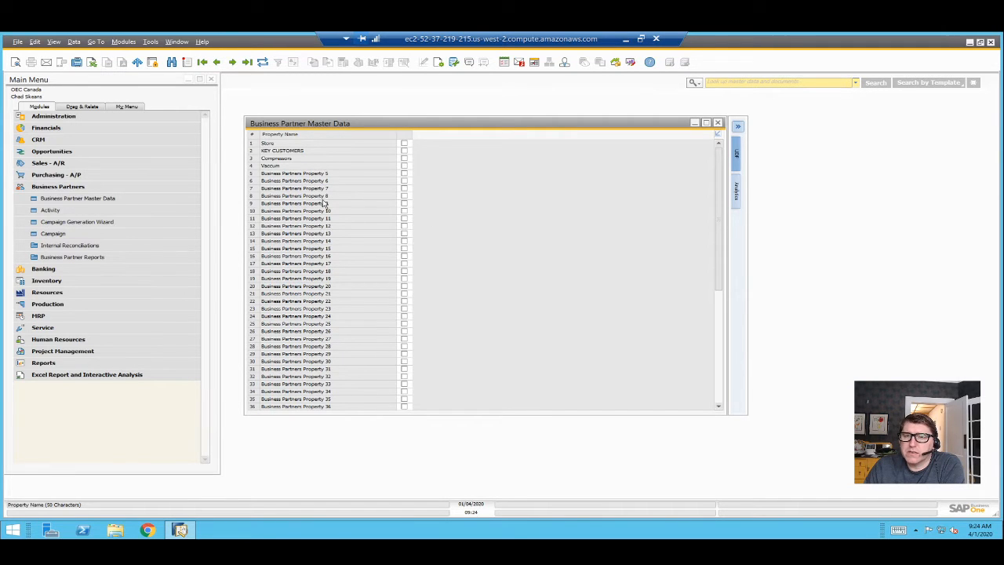
mouse_move(649, 144)
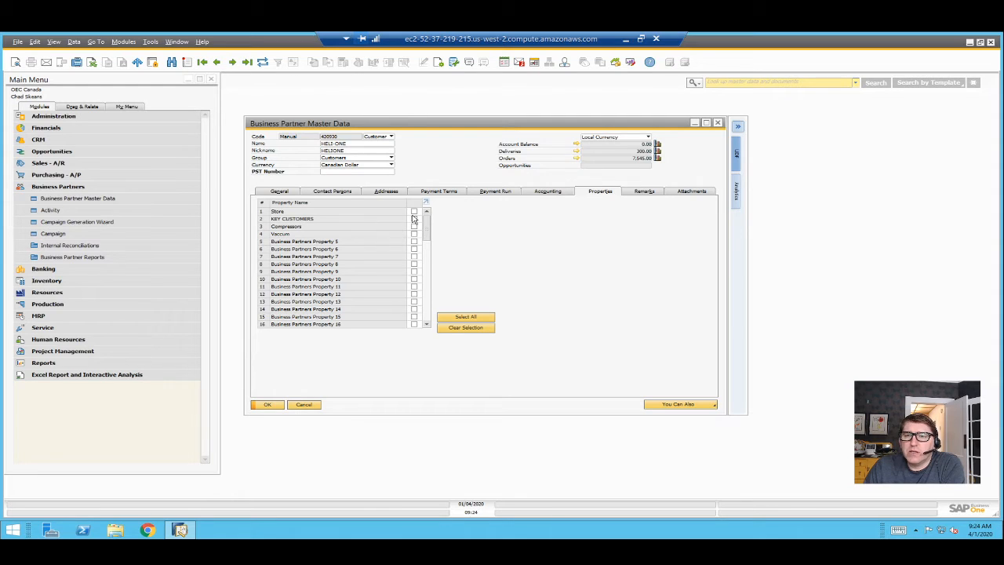
- Tick the KEY CUSTOMERS and Compressors properties, then untick both again
left_click(414, 218)
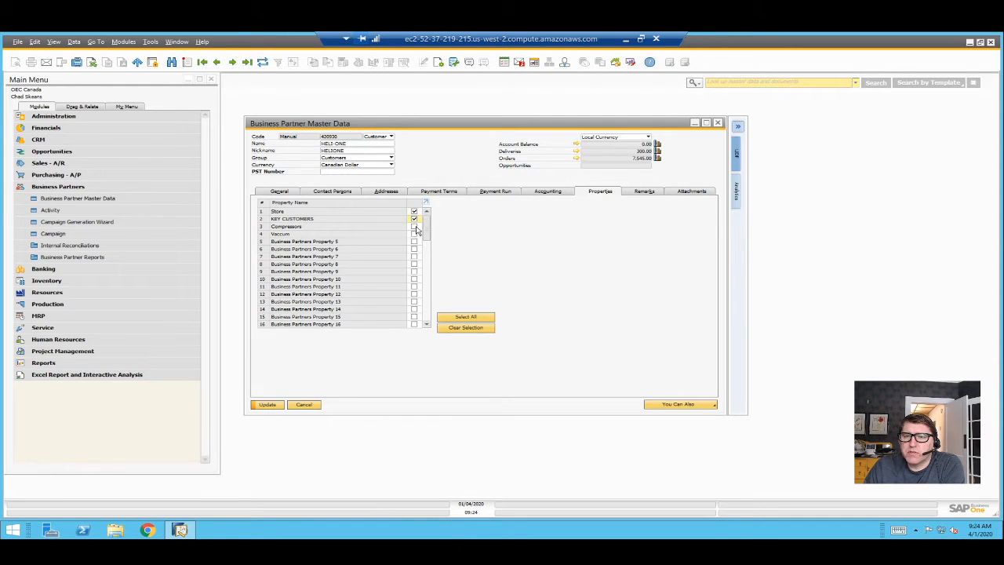
left_click(414, 233)
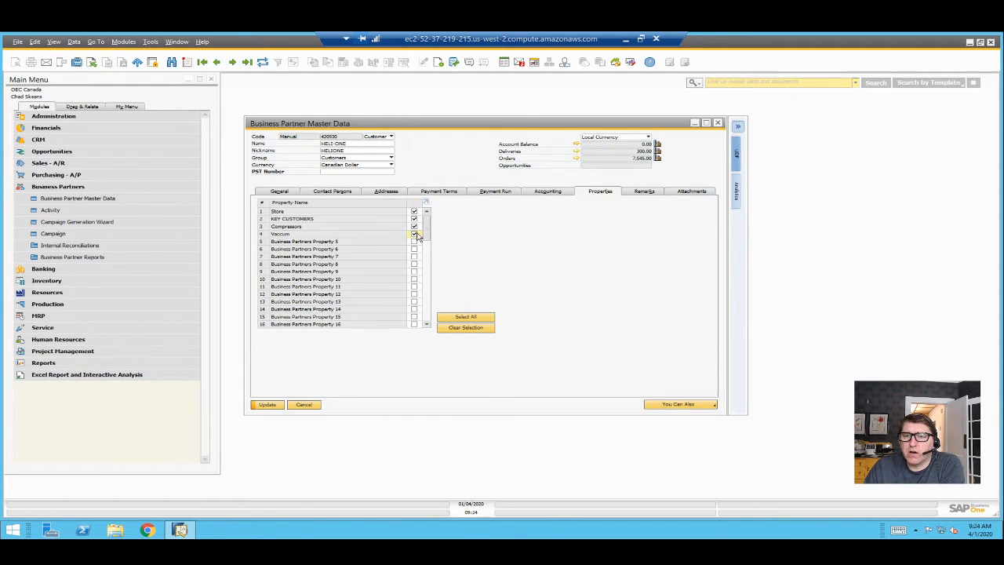
left_click(414, 233)
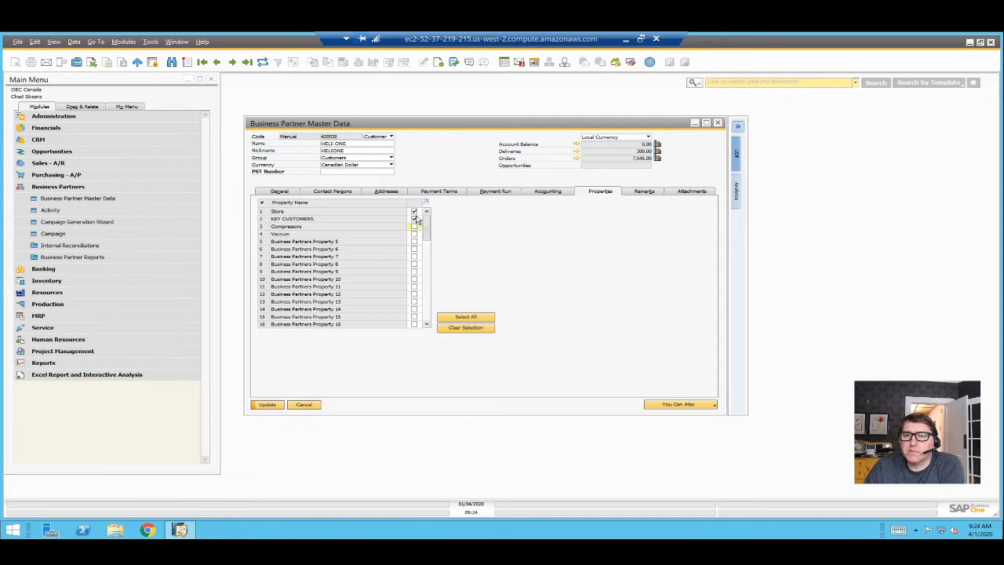
left_click(414, 218)
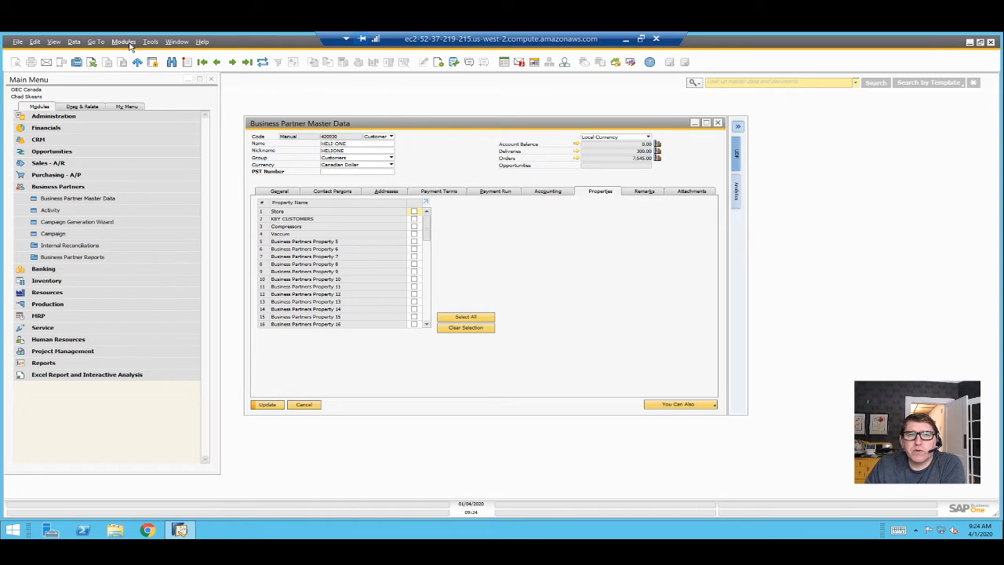
- Reach Business Partner Properties setup through Administration > Setup > Business Partners
left_click(53, 116)
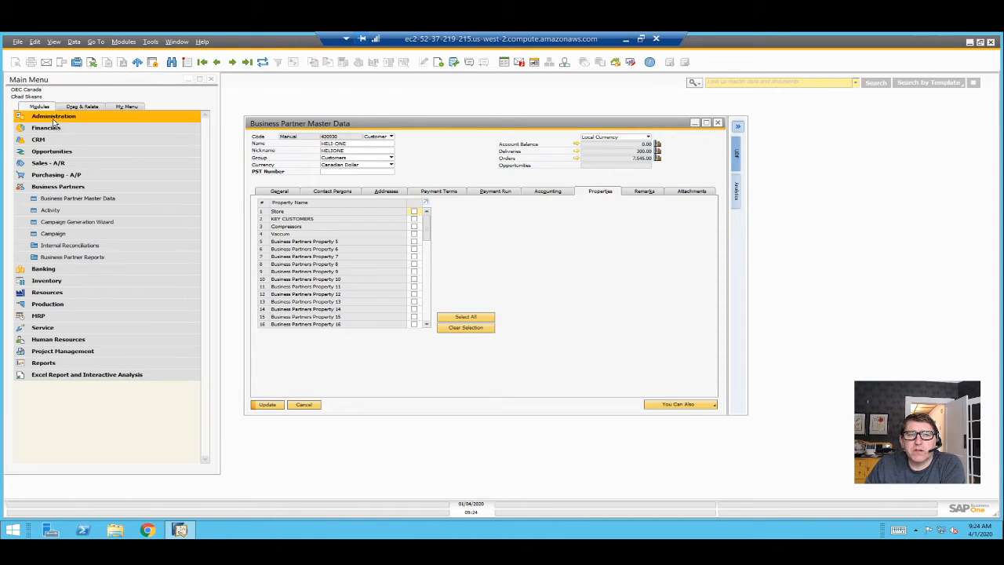
left_click(58, 185)
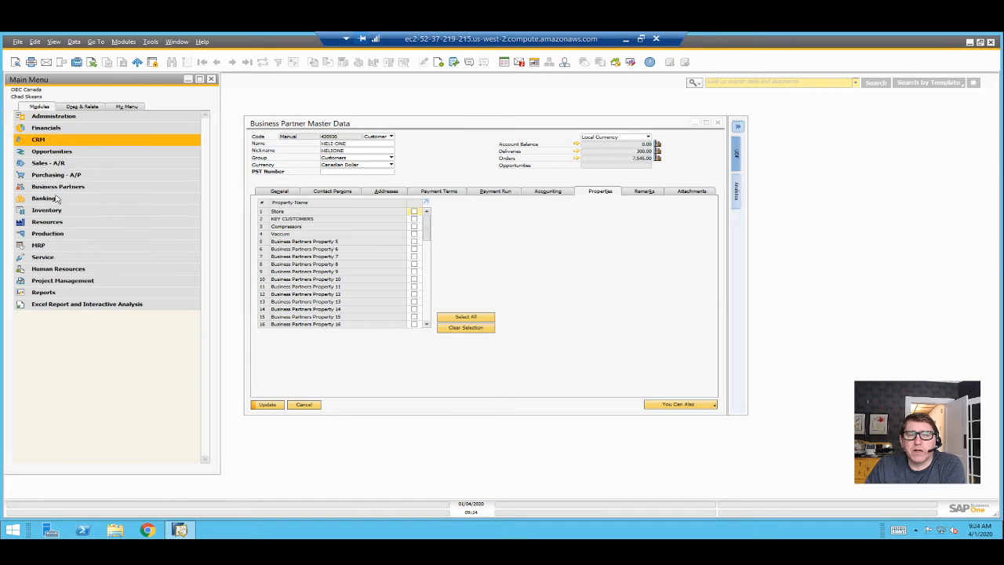
left_click(122, 41)
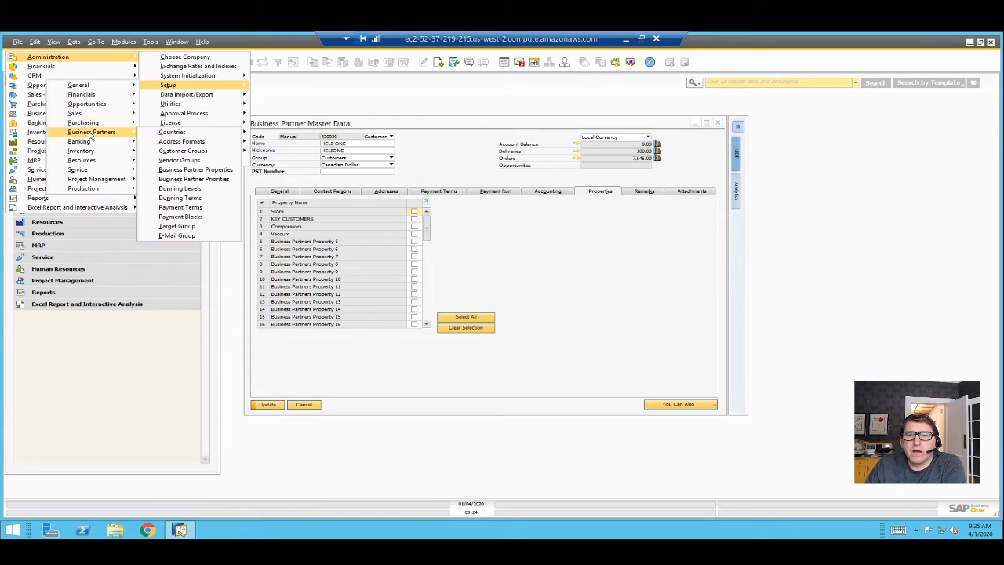
mouse_move(194, 170)
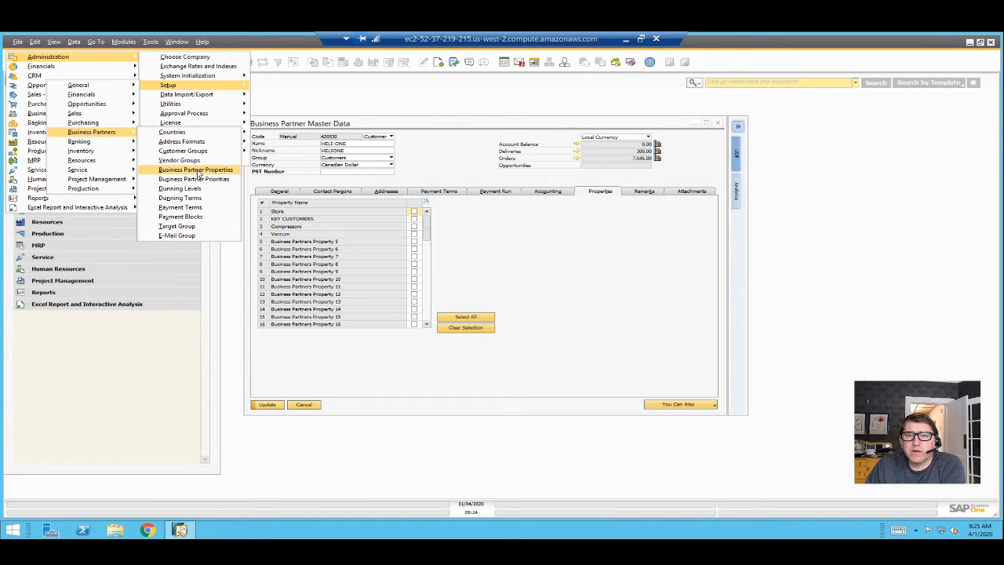
left_click(195, 170)
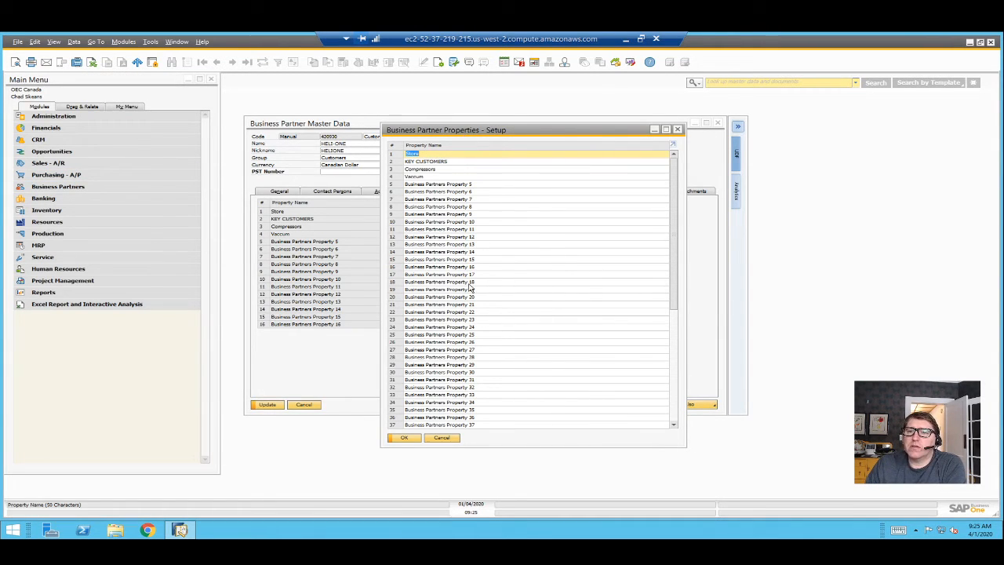
mouse_move(494, 213)
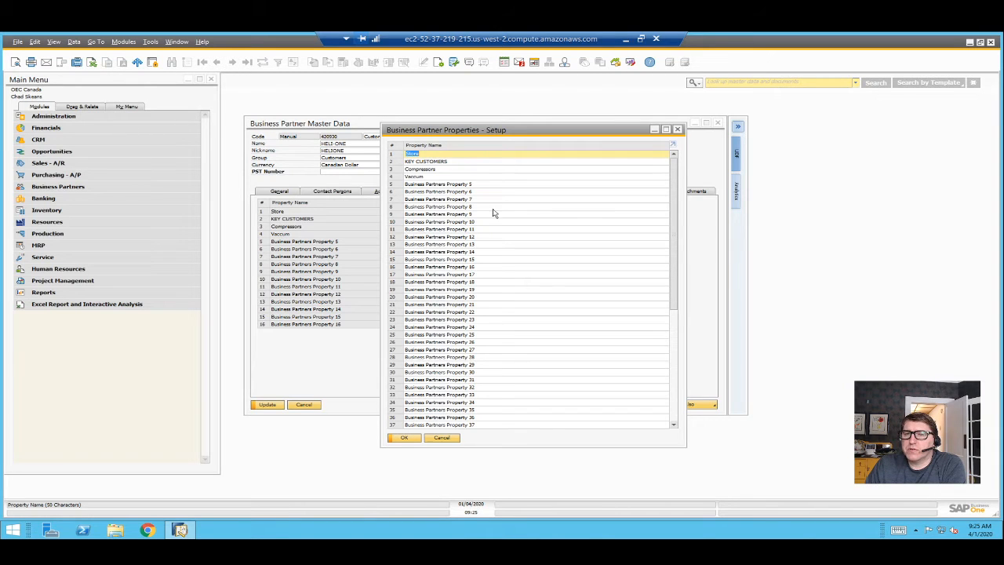
mouse_move(436, 196)
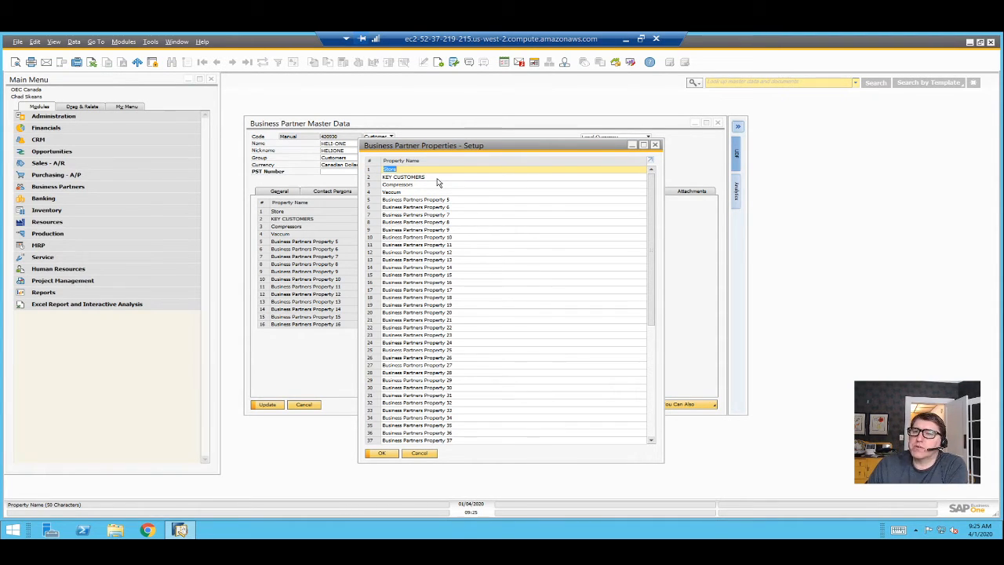
mouse_move(400, 188)
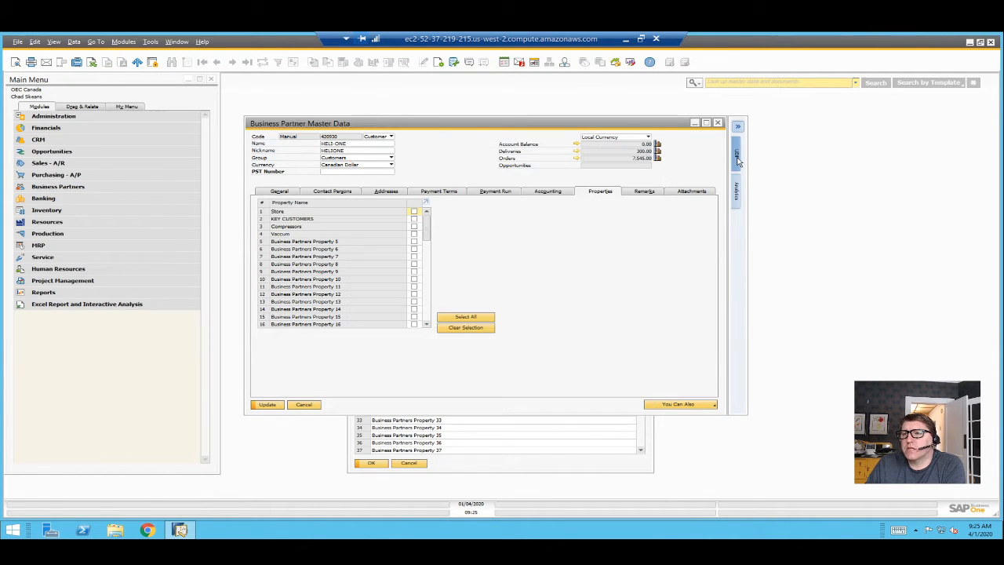
left_click(737, 153)
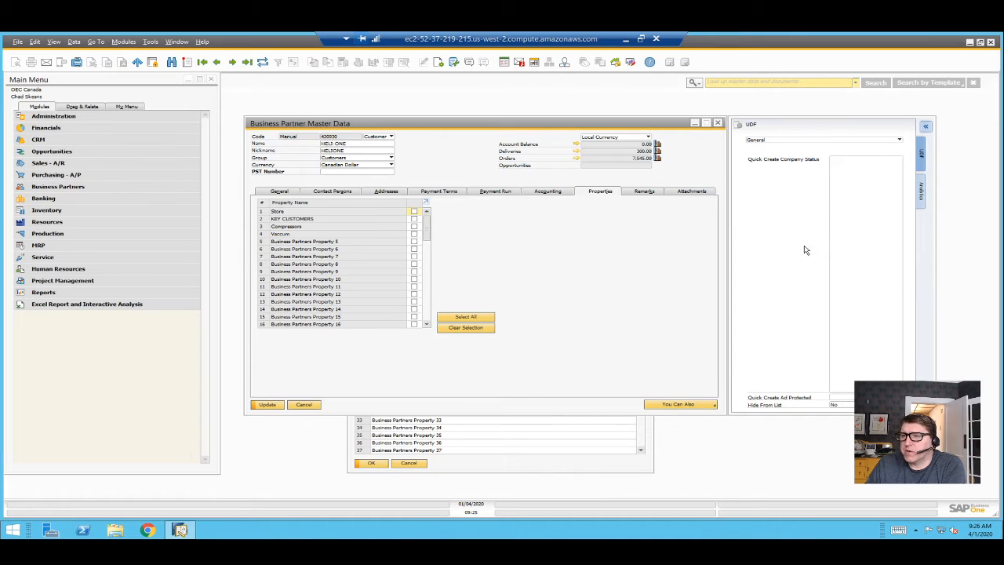
mouse_move(861, 253)
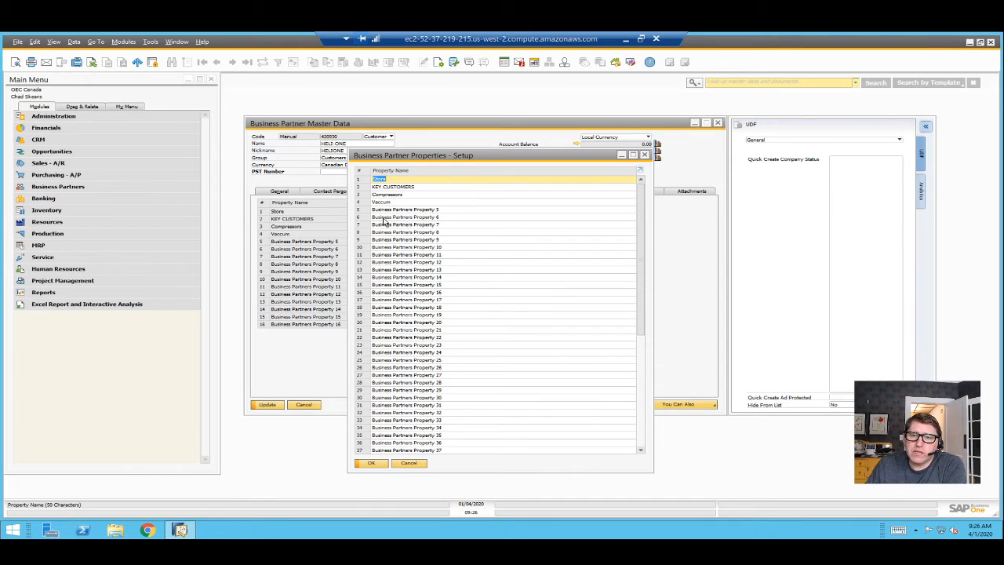
mouse_move(395, 234)
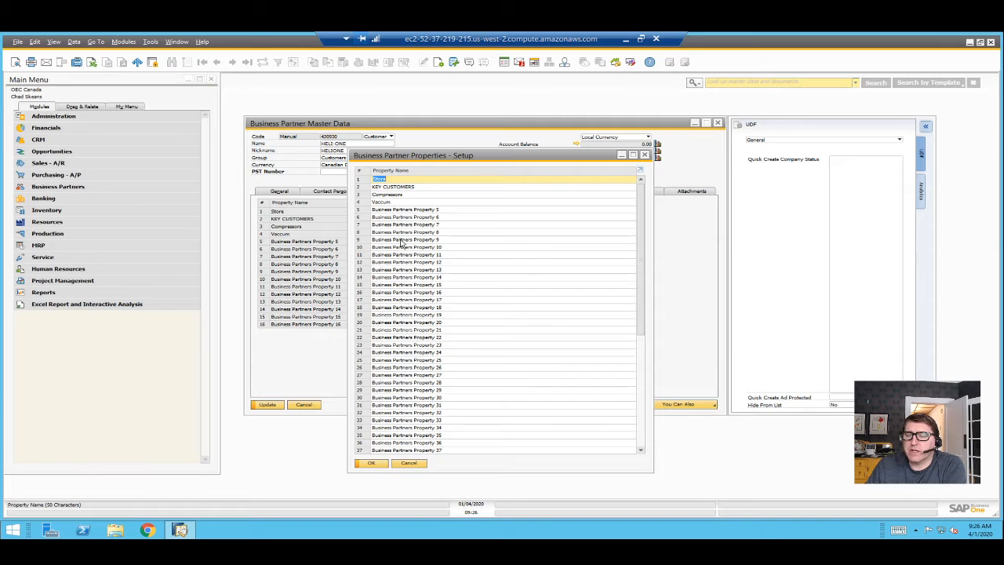
mouse_move(77, 242)
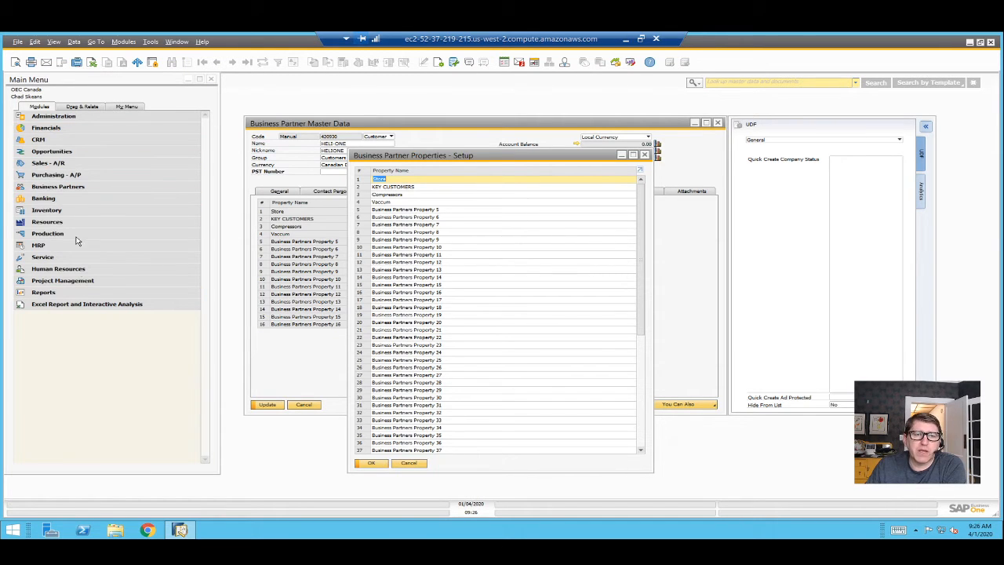
mouse_move(847, 320)
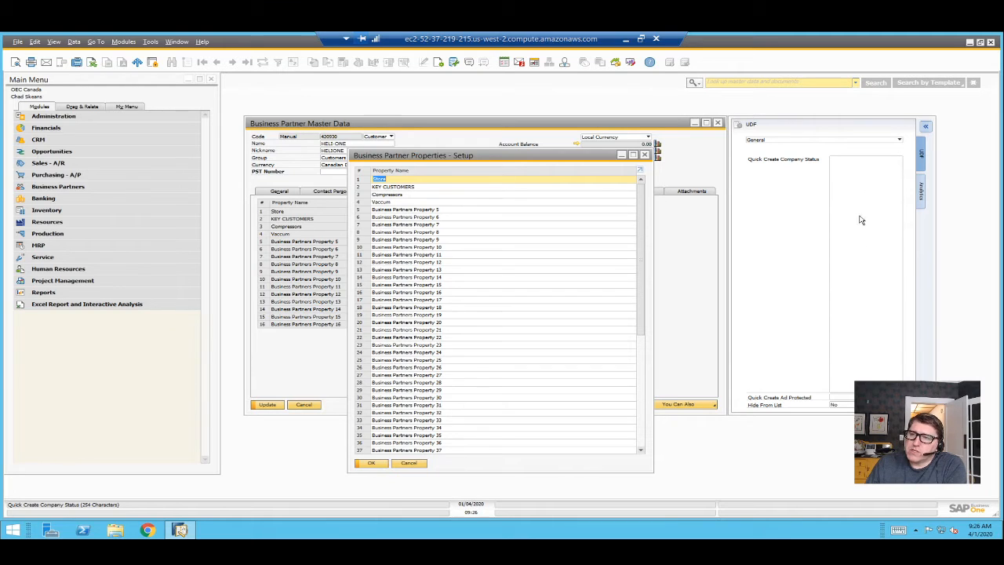
mouse_move(861, 306)
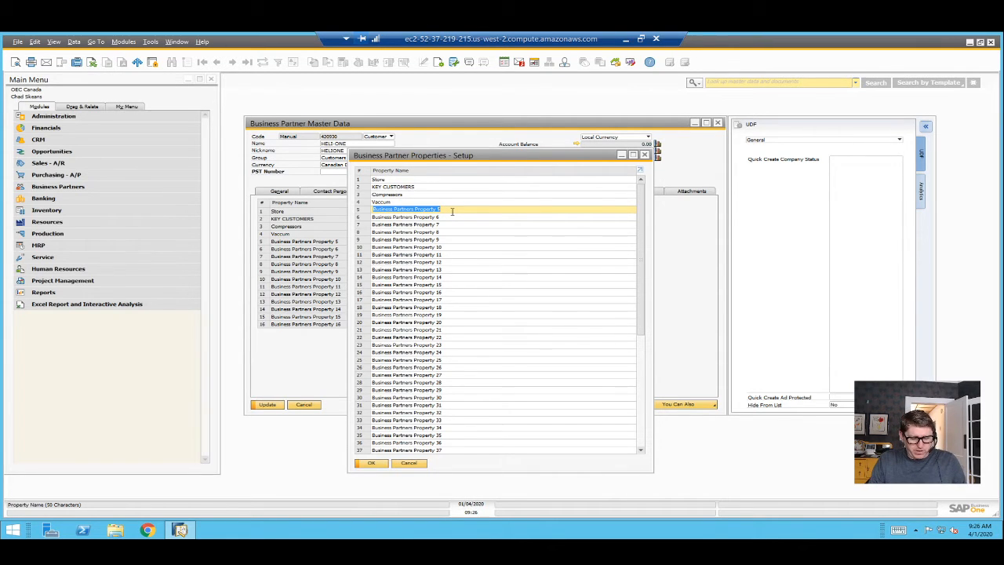
- Rename property row 5 to 'COVID @ Risk' and row 6 to 'VIP Customer'
type("COVID")
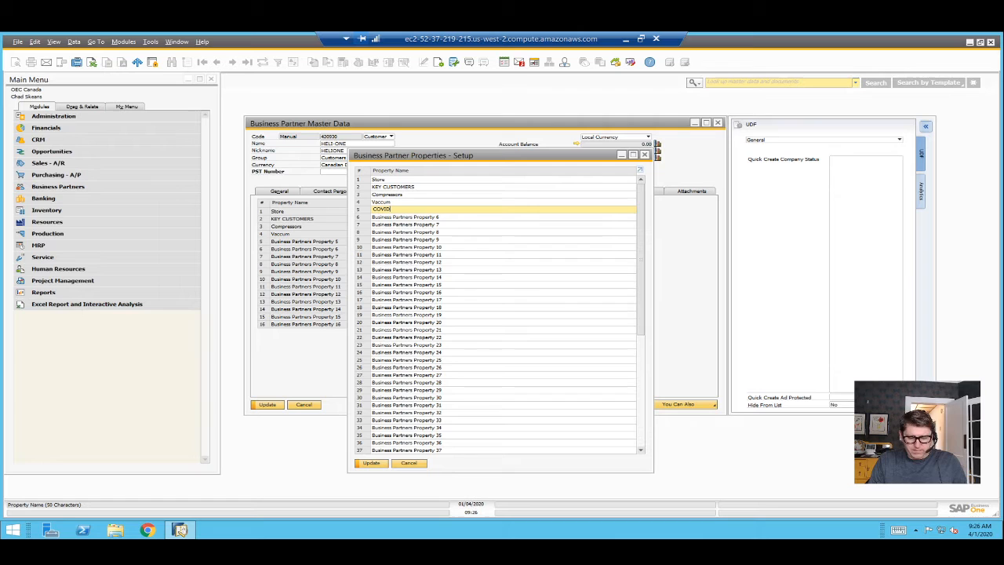
type("@ R")
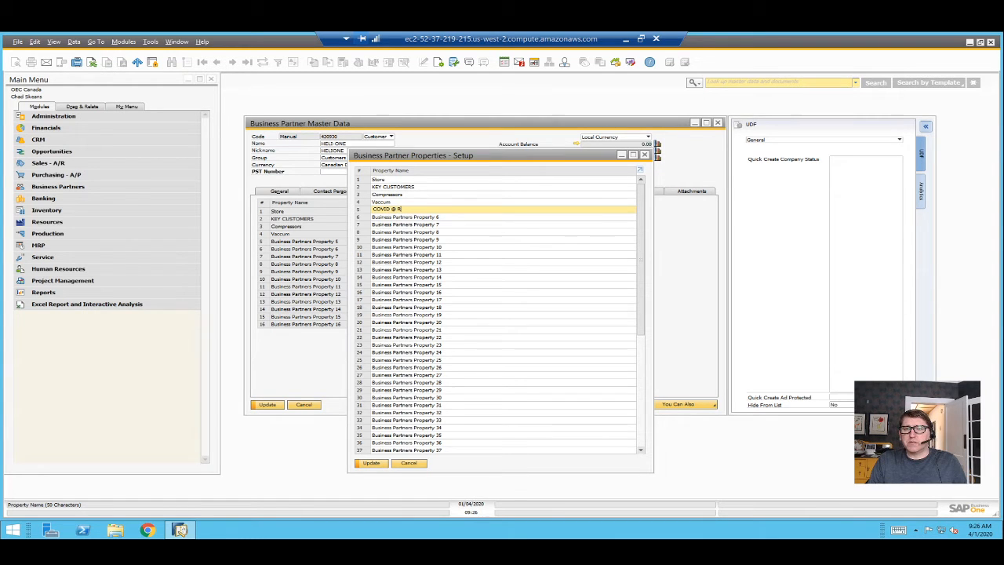
left_click(405, 216)
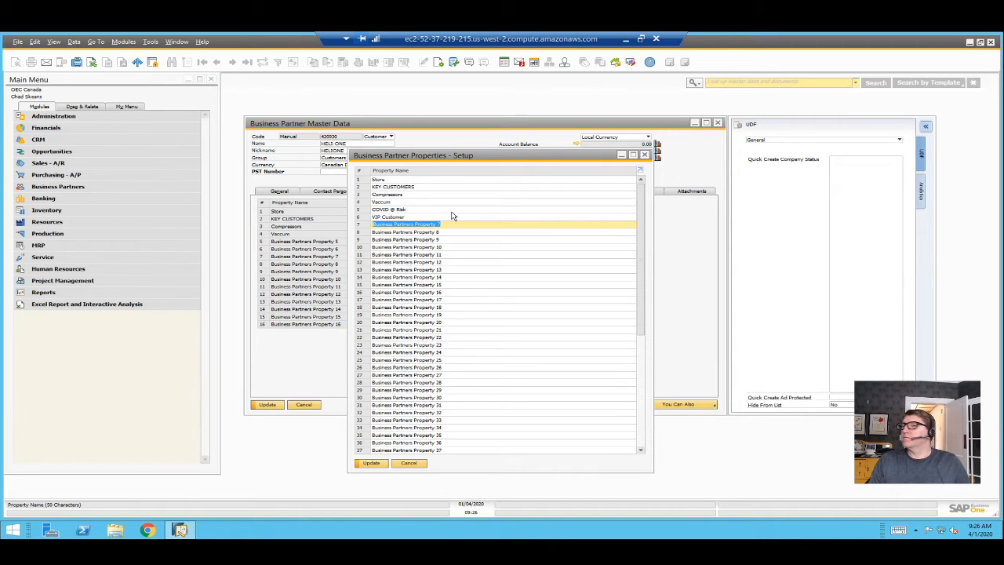
mouse_move(382, 479)
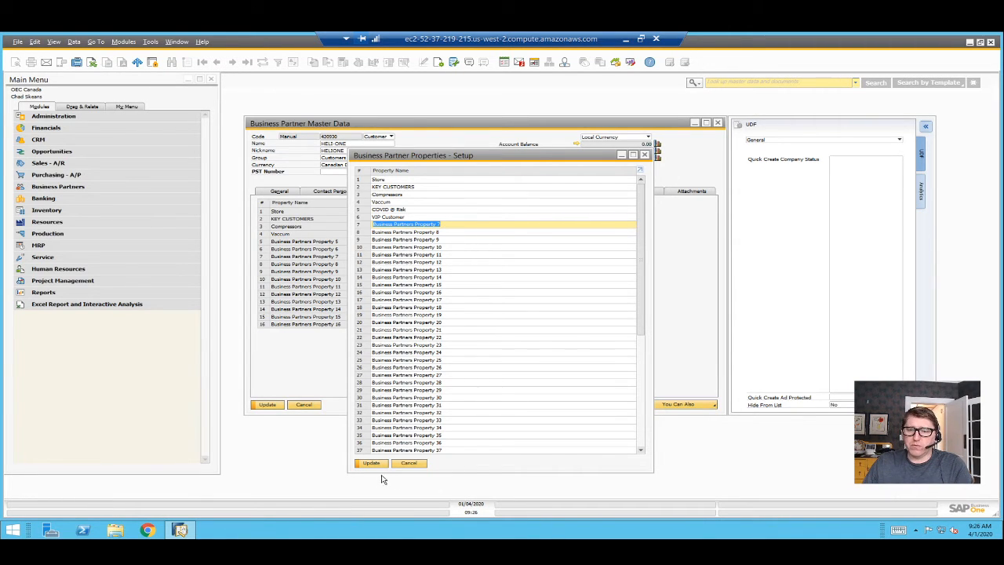
- Save the renamed property names, close the setup and continue without keeping unsaved record changes
left_click(370, 463)
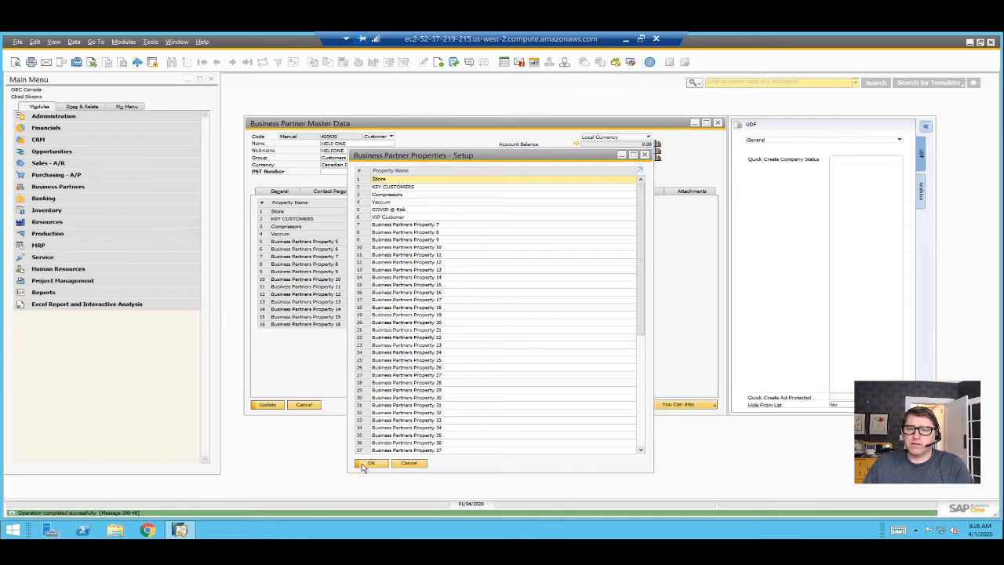
left_click(370, 463)
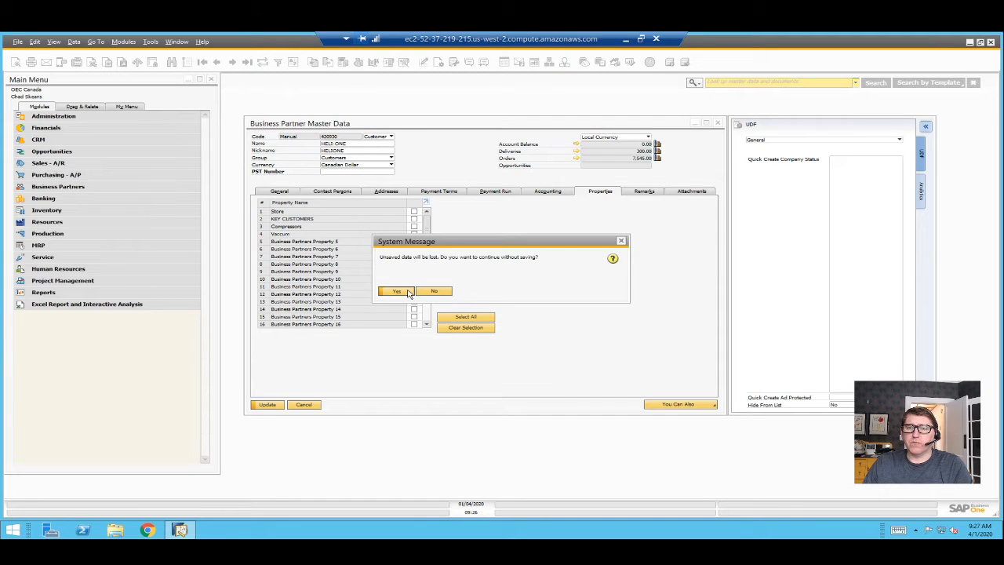
left_click(396, 291)
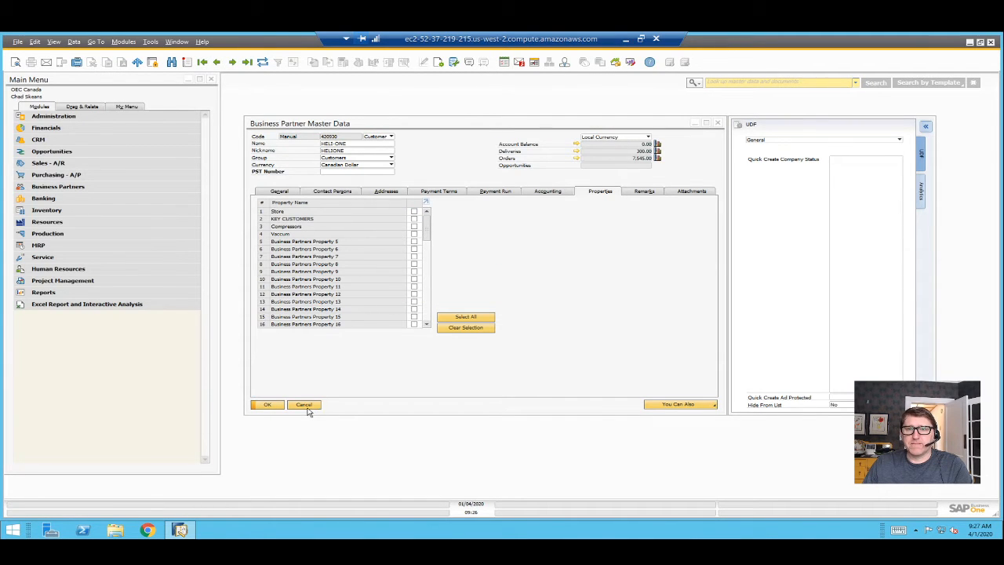
- Reopen Business Partner Master Data, tick COVID @ Risk for this customer and save the update
left_click(304, 404)
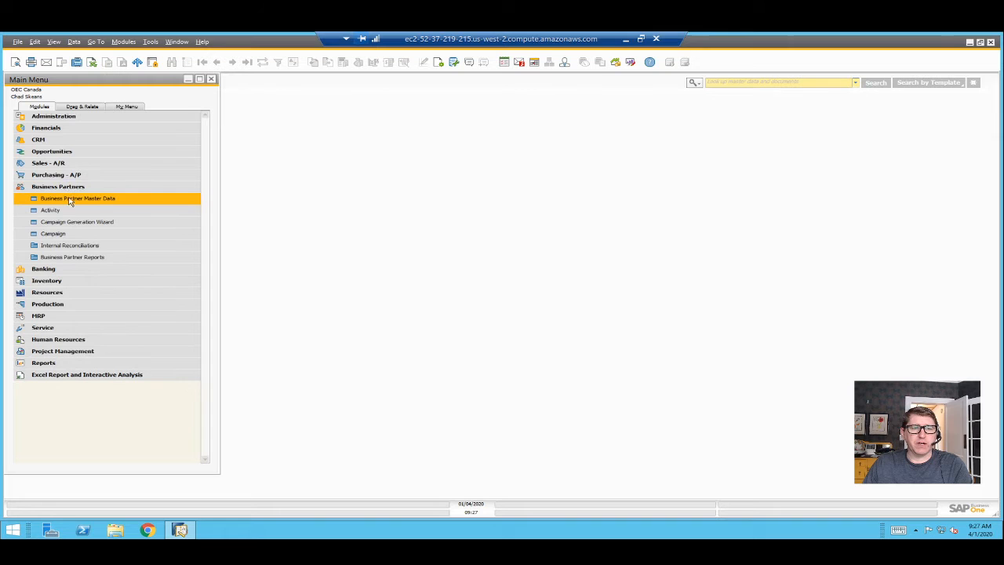
double_click(78, 198)
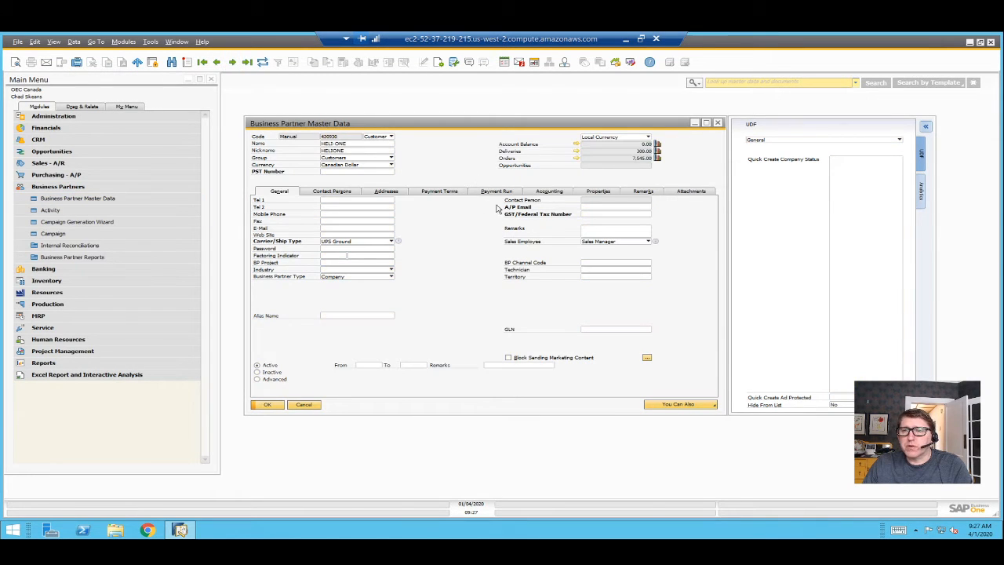
left_click(599, 191)
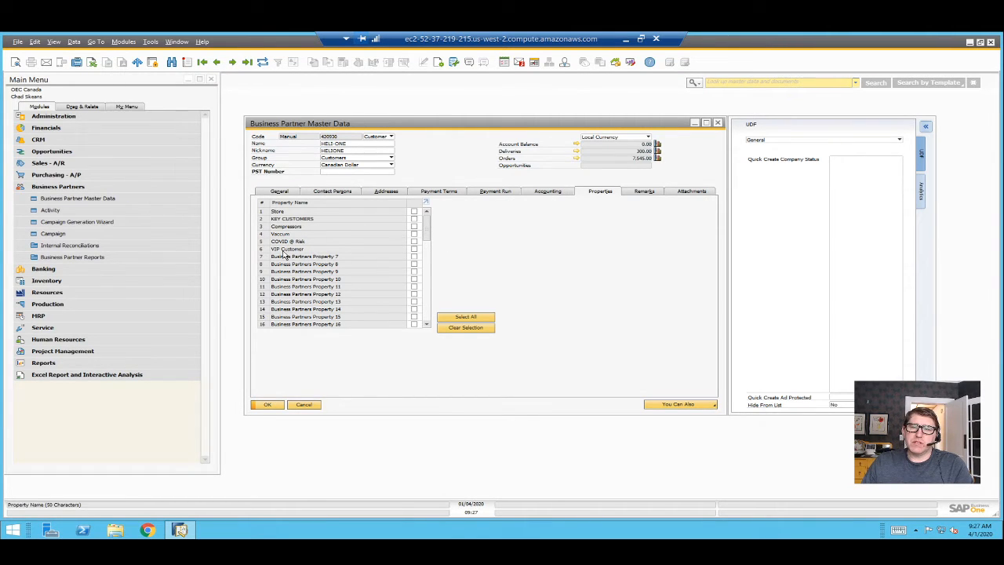
mouse_move(301, 248)
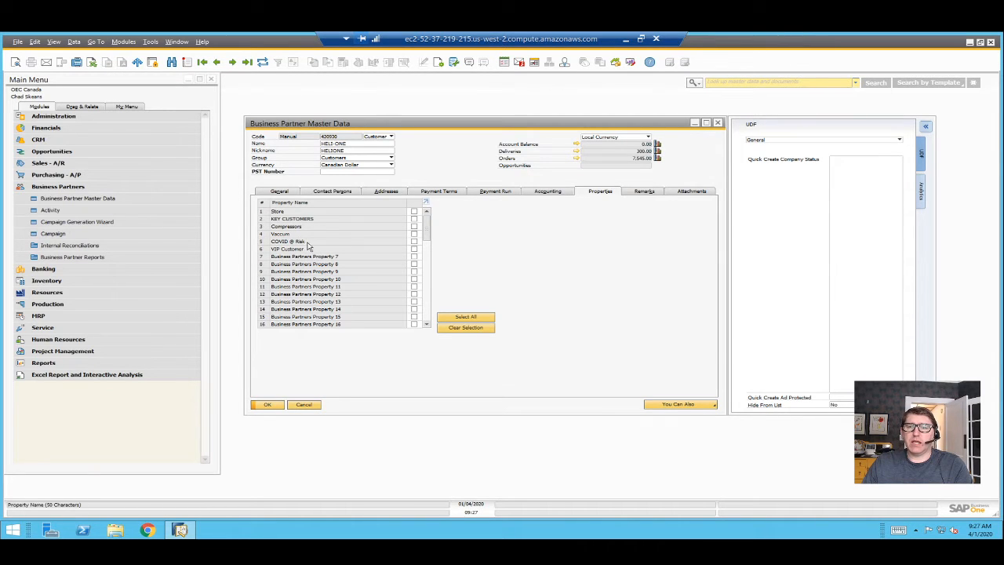
mouse_move(294, 247)
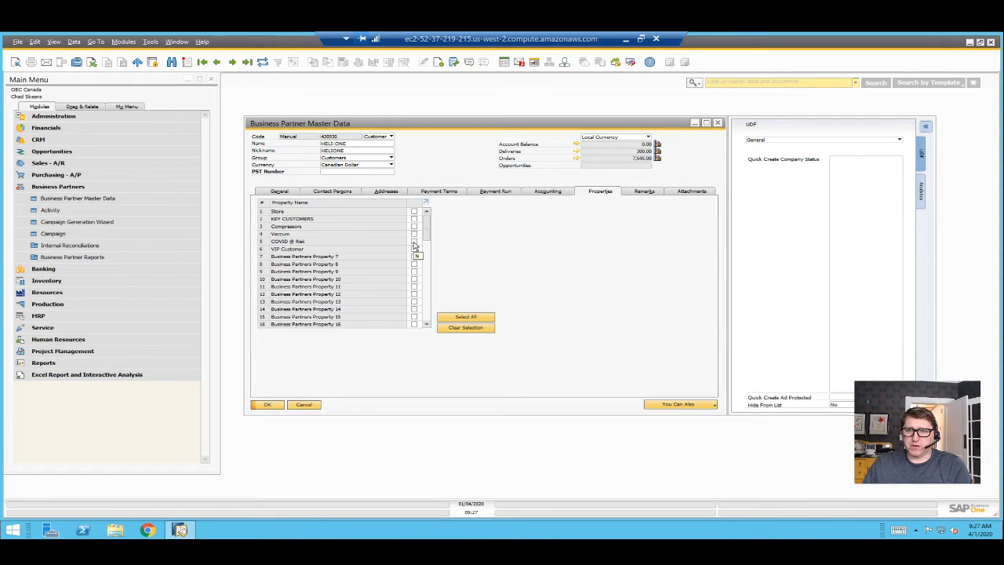
left_click(414, 242)
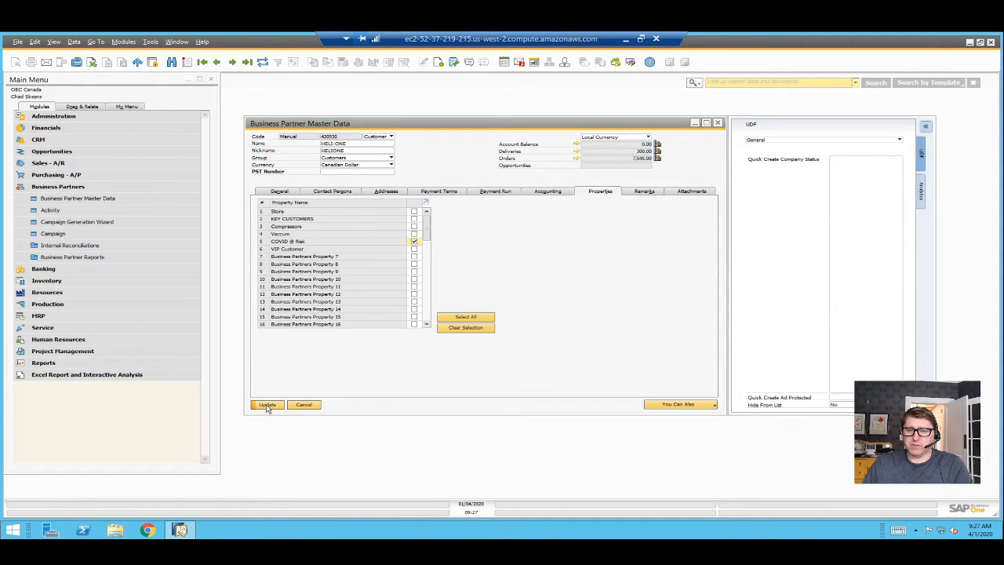
left_click(267, 404)
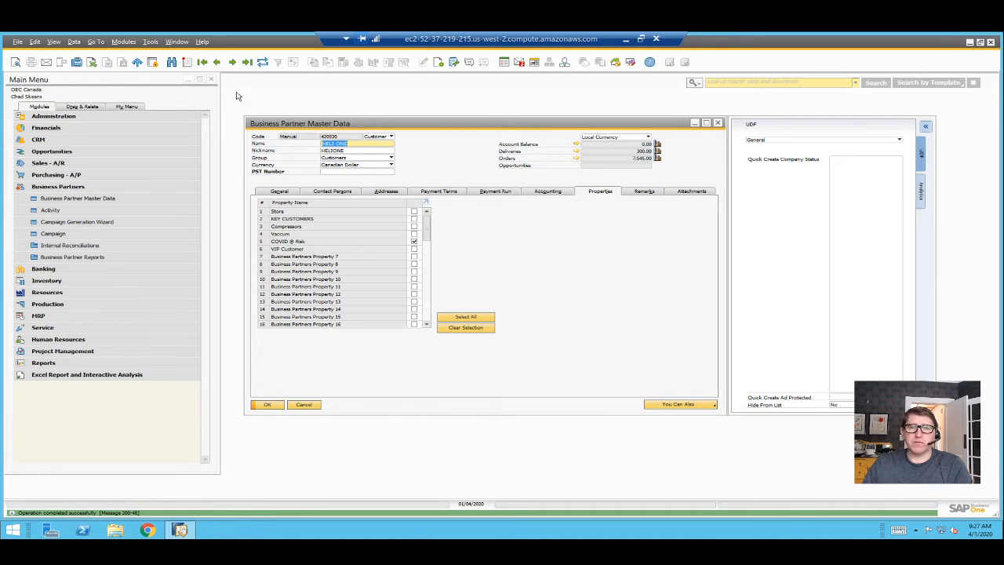
- Browse forward through partner records and flag one customer as VIP Customer, saving it
left_click(232, 62)
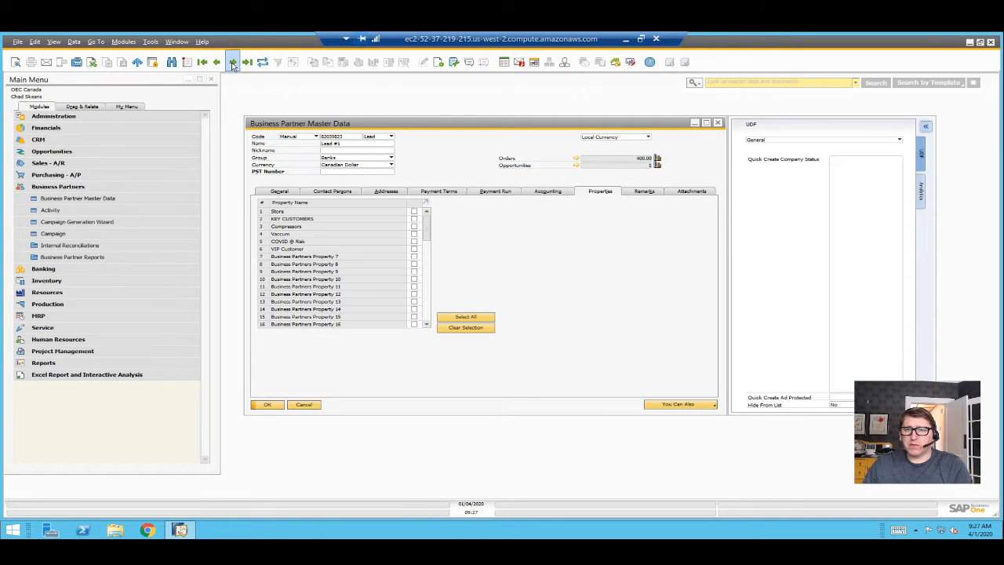
left_click(232, 63)
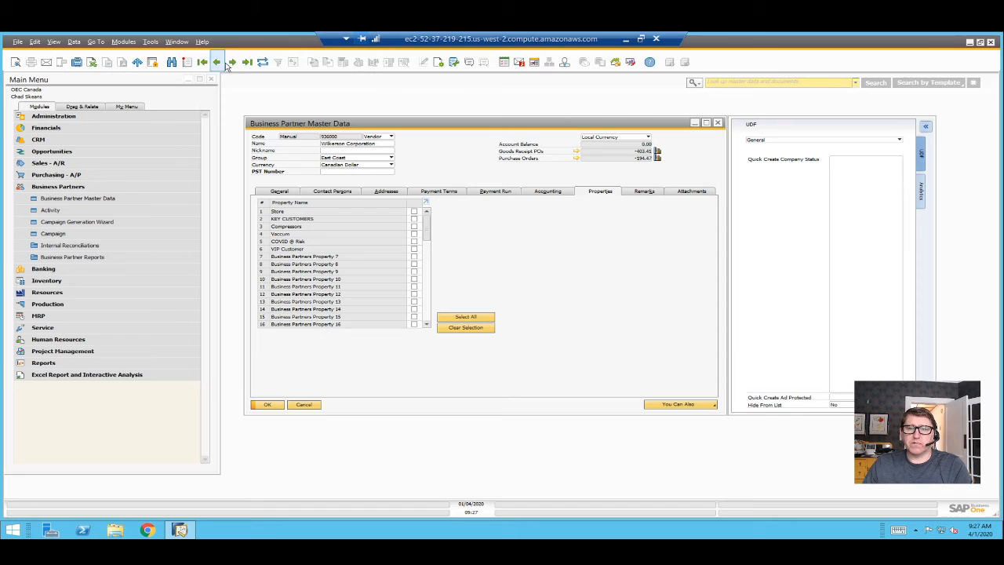
left_click(232, 61)
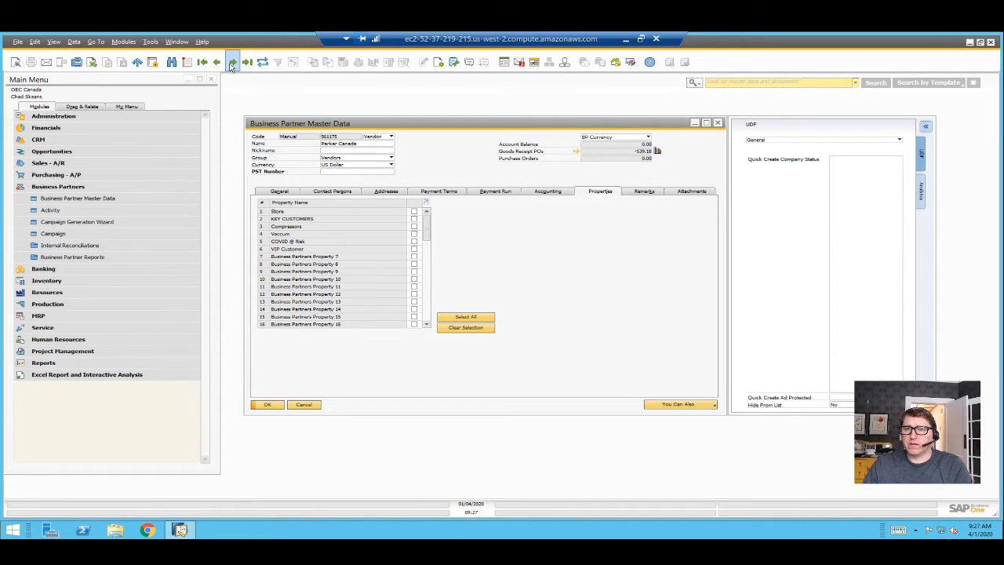
left_click(232, 63)
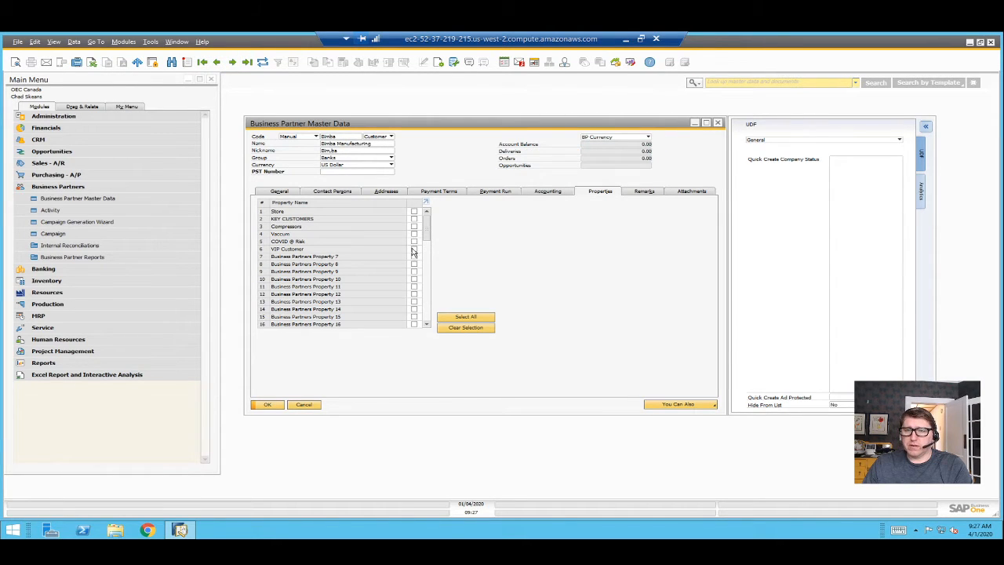
left_click(414, 248)
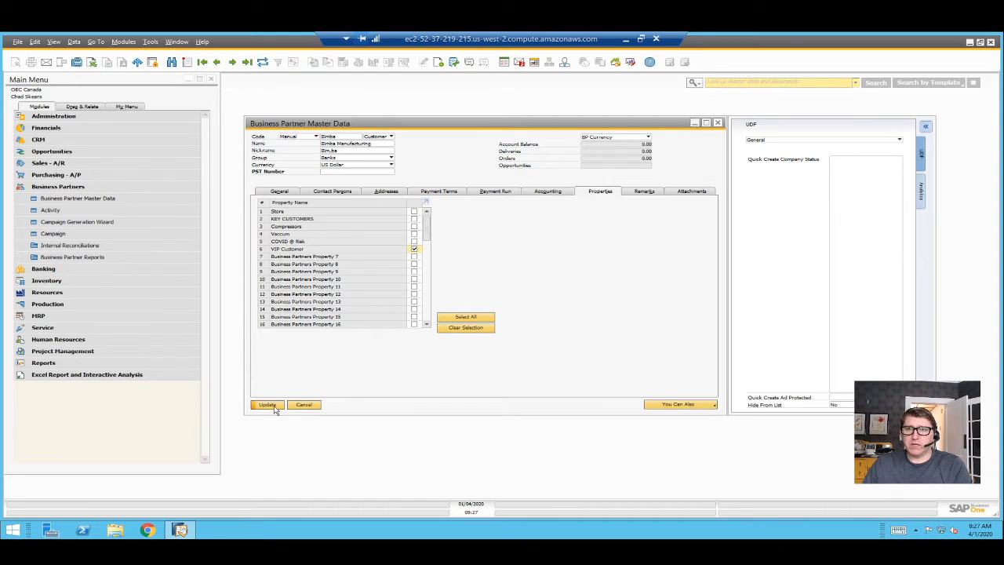
left_click(267, 405)
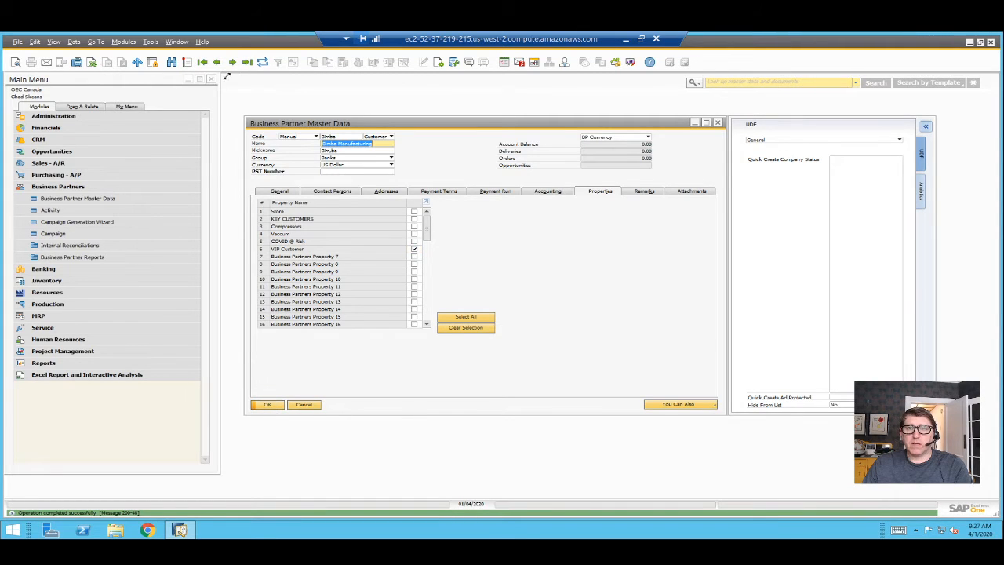
- Move to the next partner, flag it as VIP Customer too and save the record
left_click(232, 62)
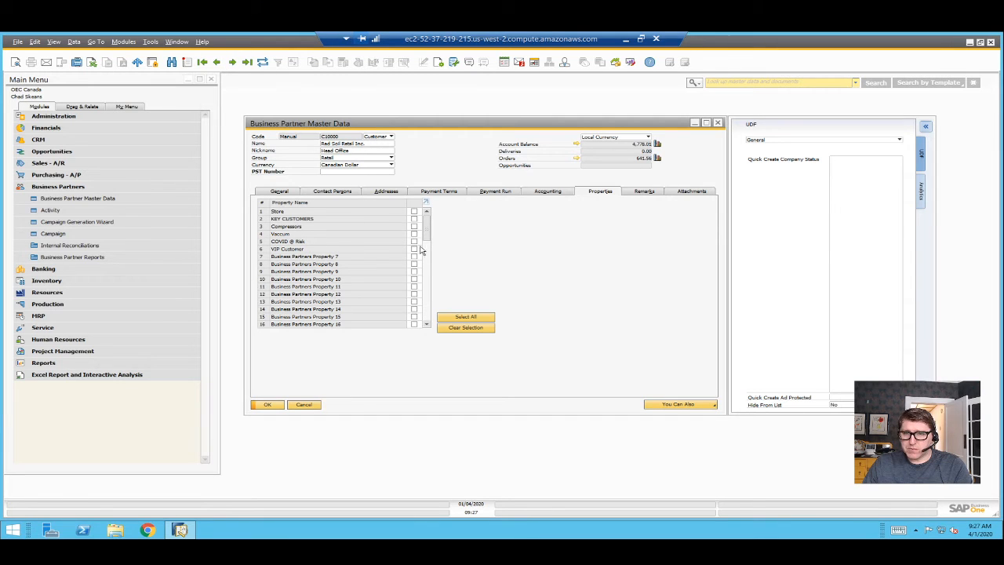
left_click(414, 248)
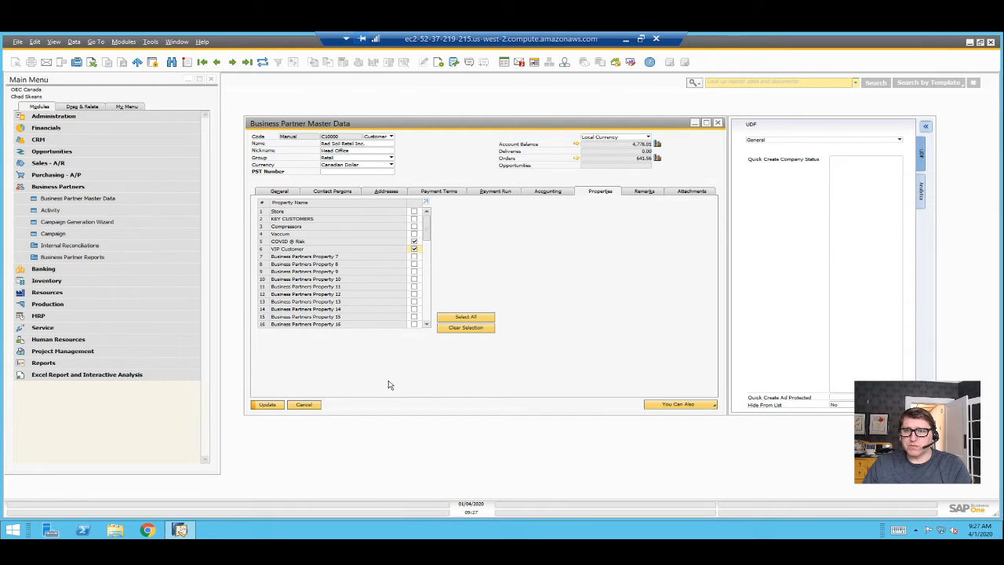
left_click(267, 405)
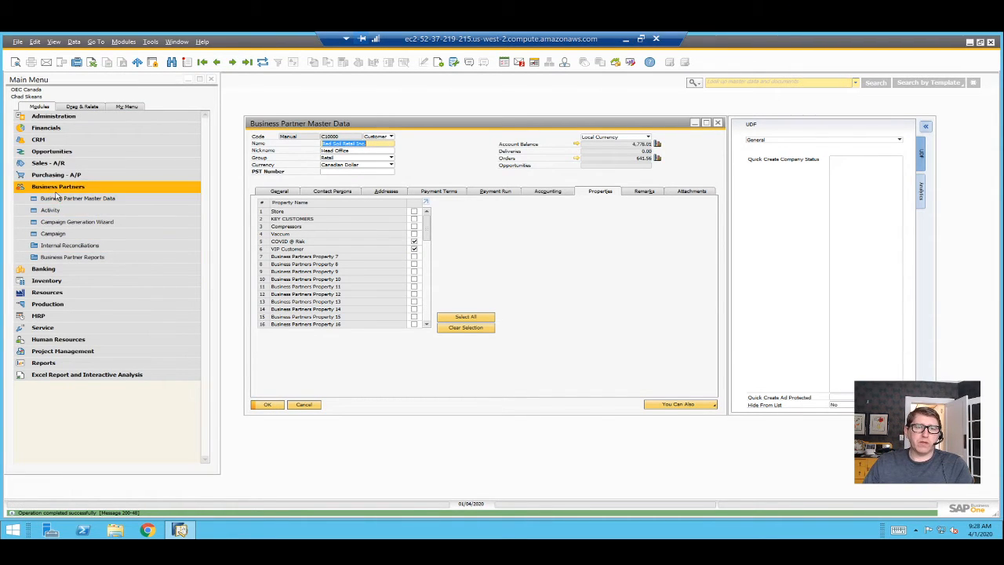
- Navigate the main menu modules toward the sales reports for a property-filtered analysis
left_click(72, 257)
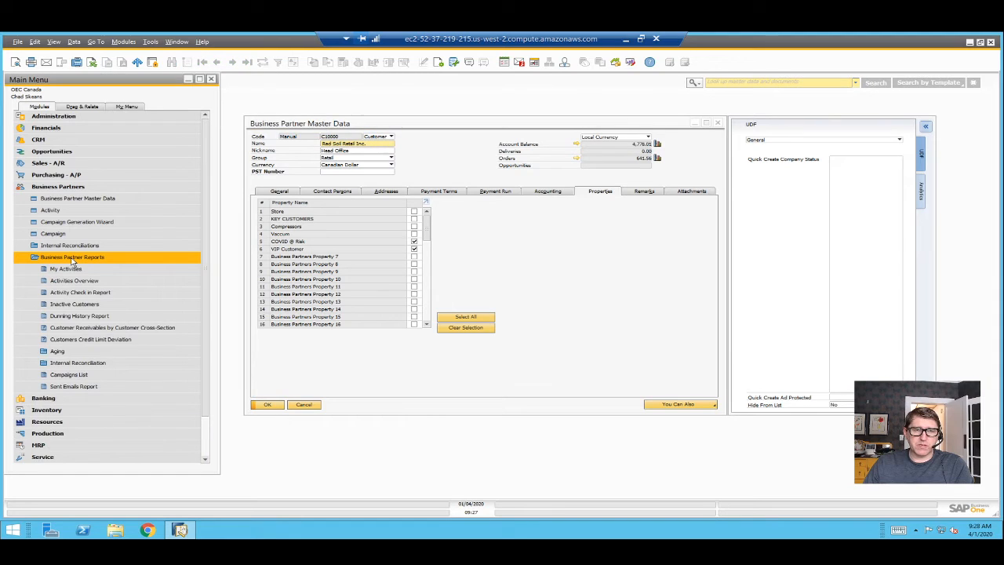
left_click(58, 185)
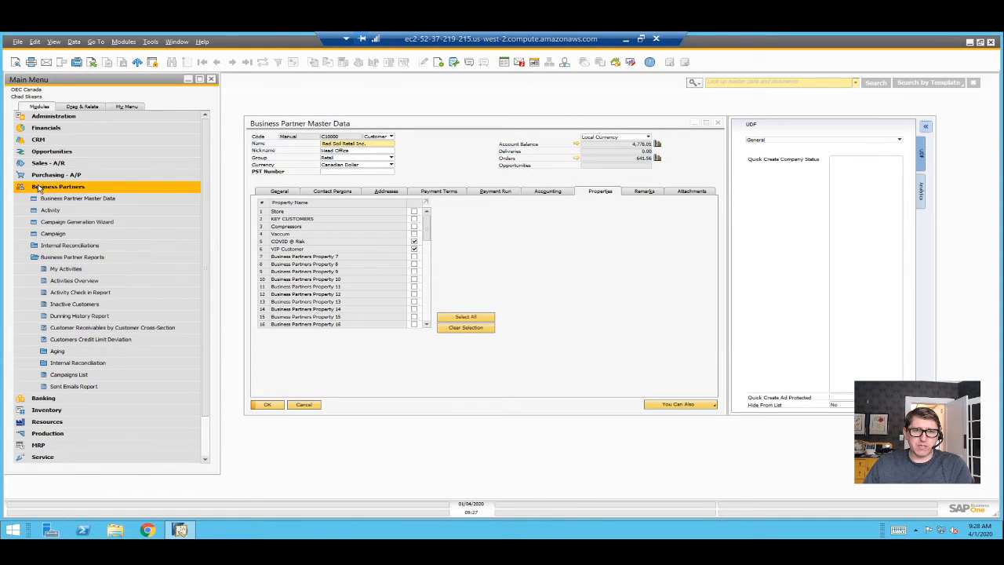
left_click(58, 185)
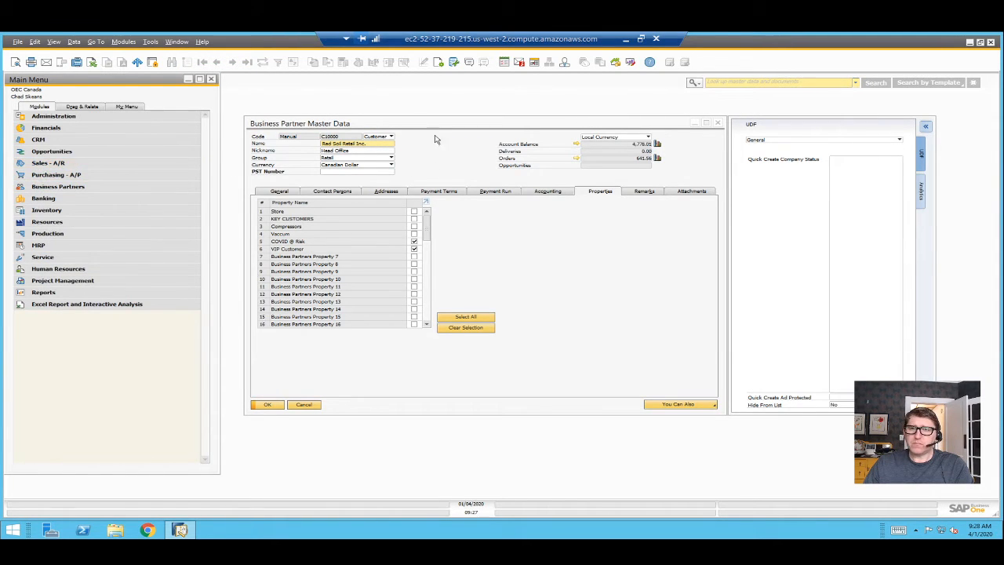
mouse_move(436, 225)
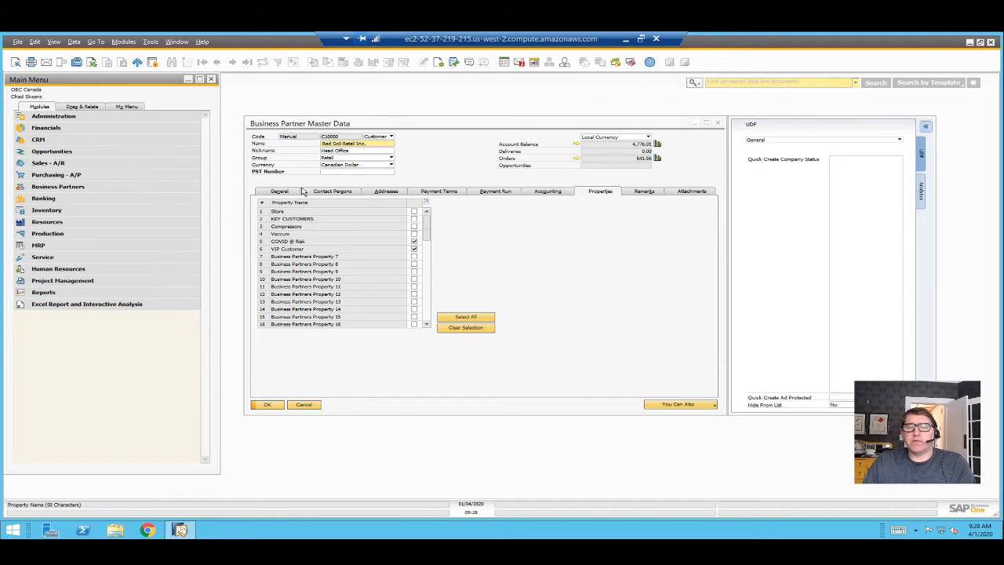
left_click(47, 162)
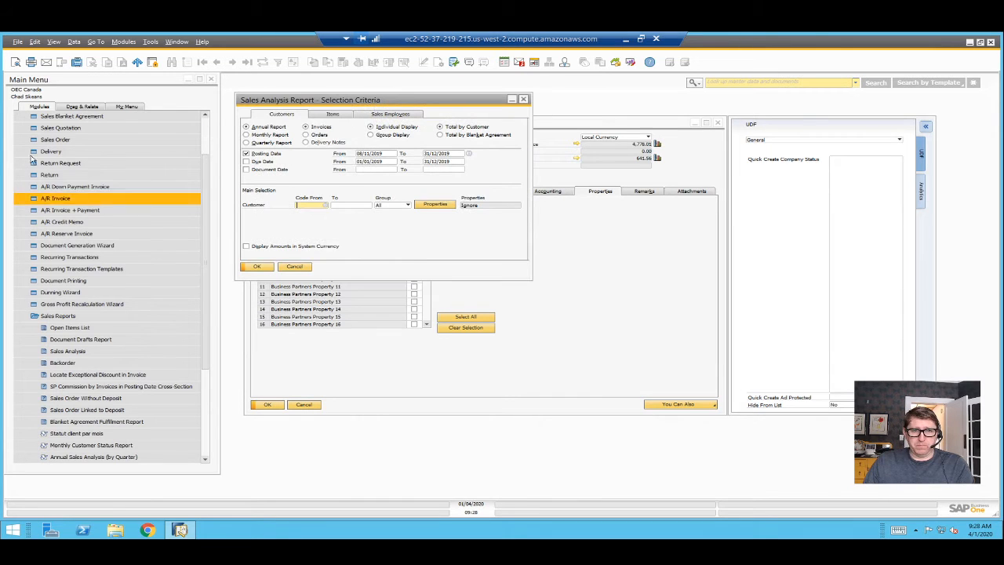
- Set the Sales Analysis by Items posting dates to a full year and enable secondary selection by customer
left_click(60, 315)
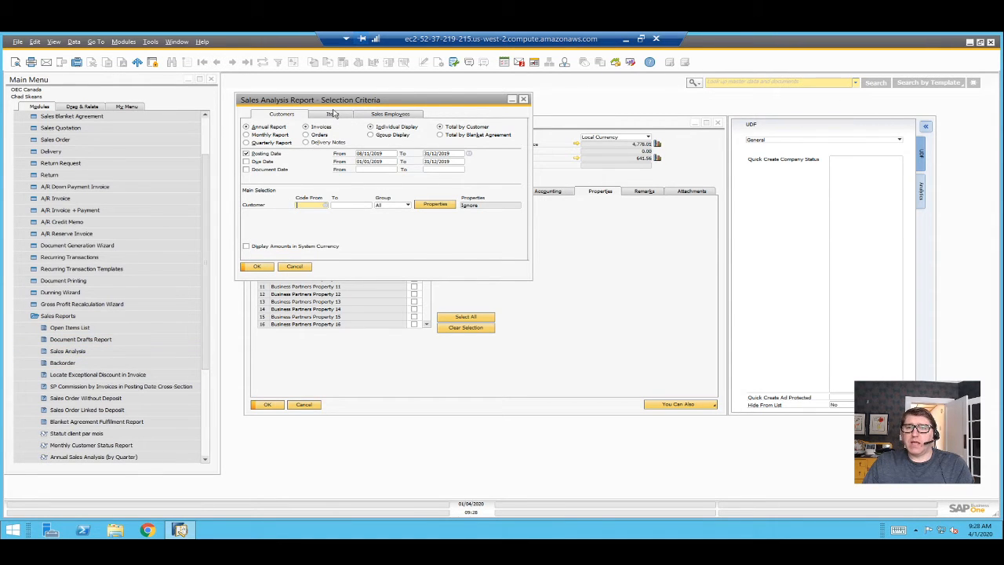
left_click(335, 113)
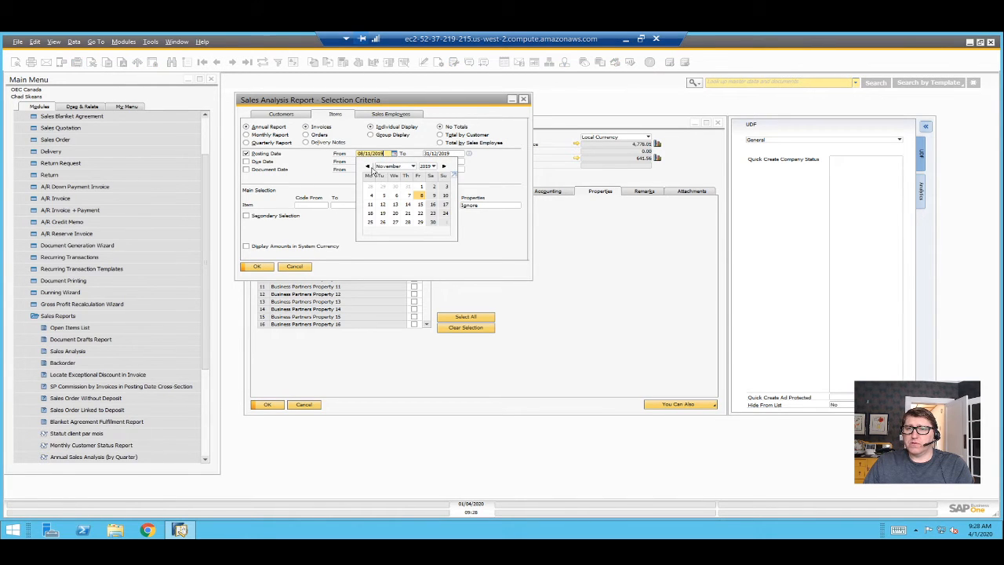
left_click(430, 166)
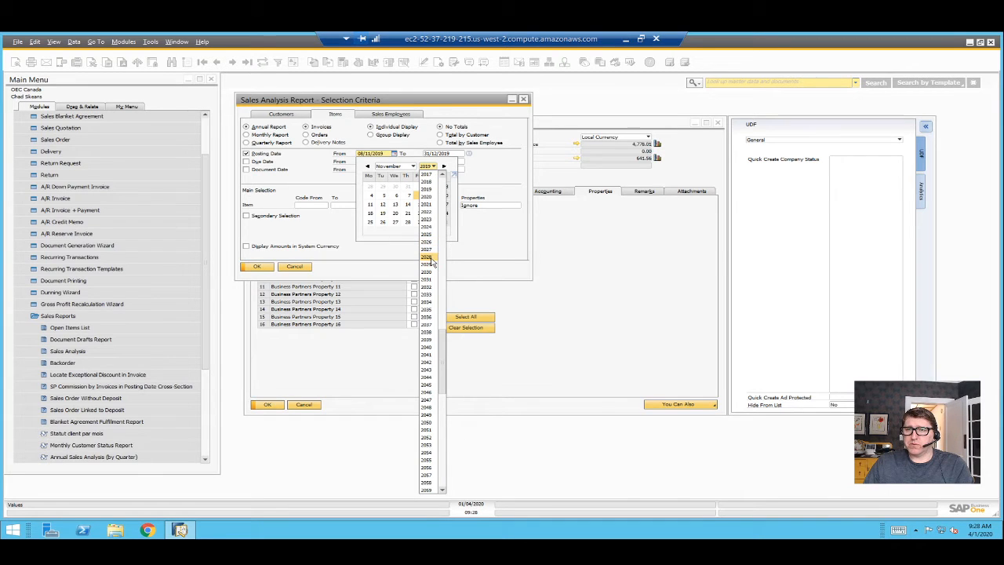
scroll("up", 3)
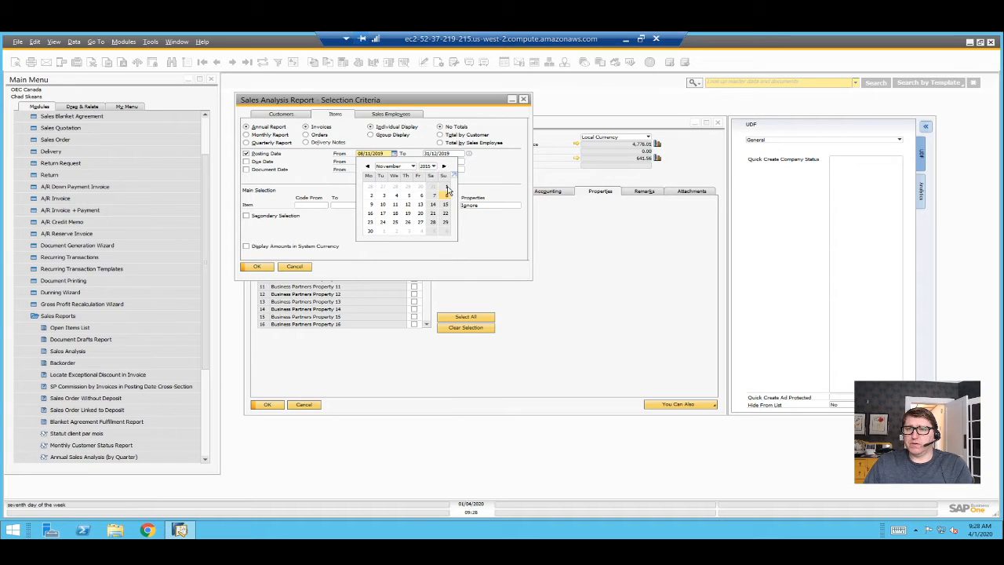
left_click(411, 166)
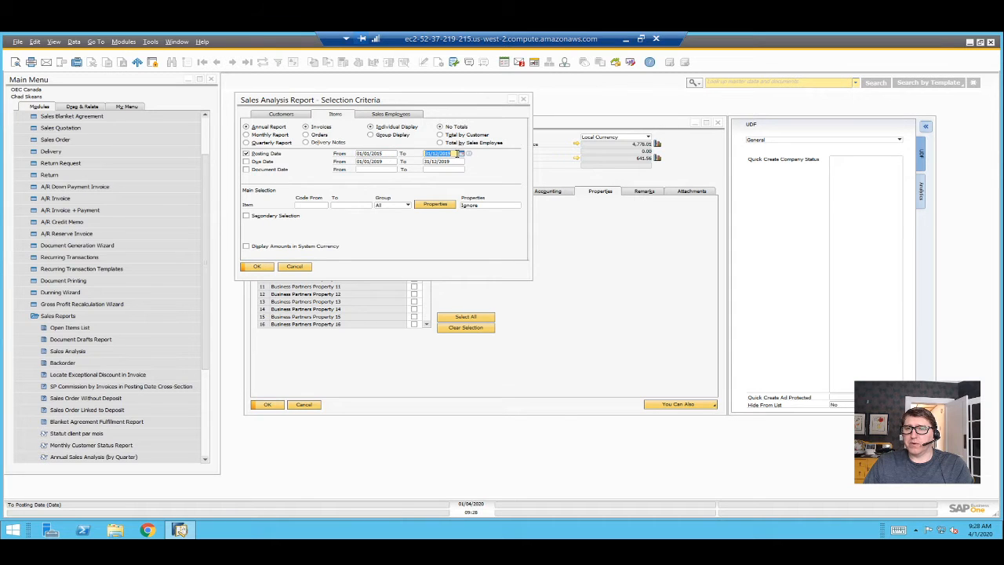
left_click(461, 154)
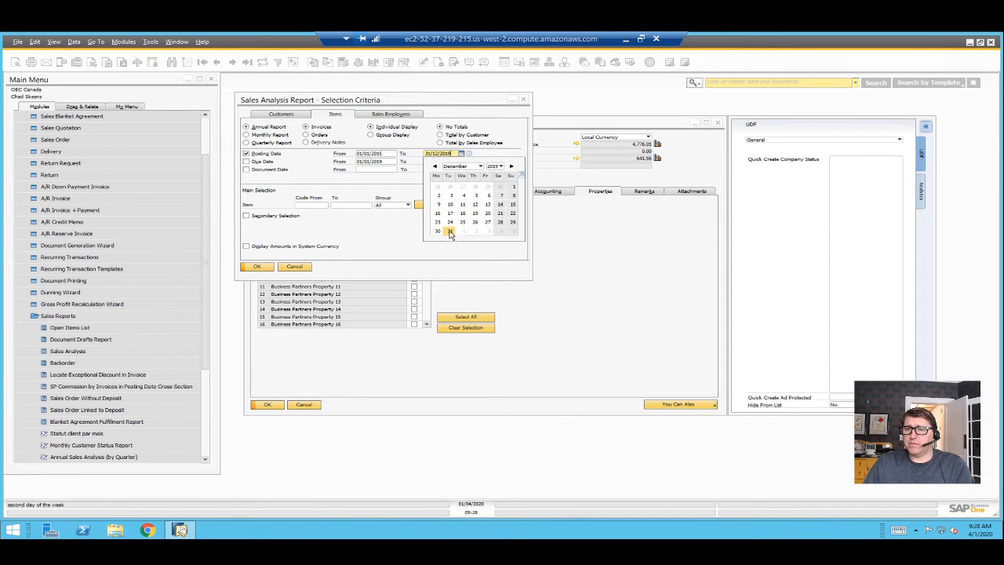
left_click(449, 232)
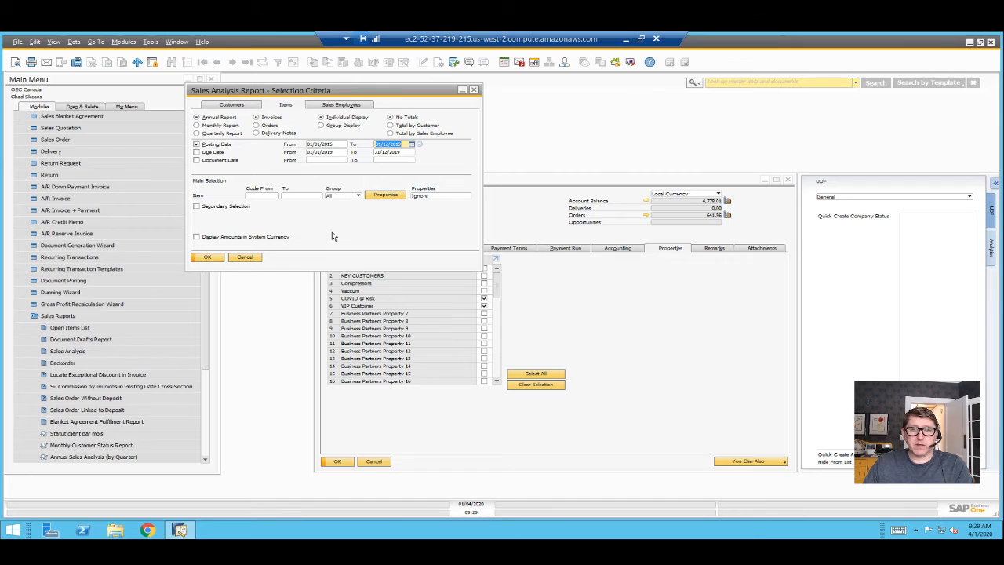
left_click(197, 205)
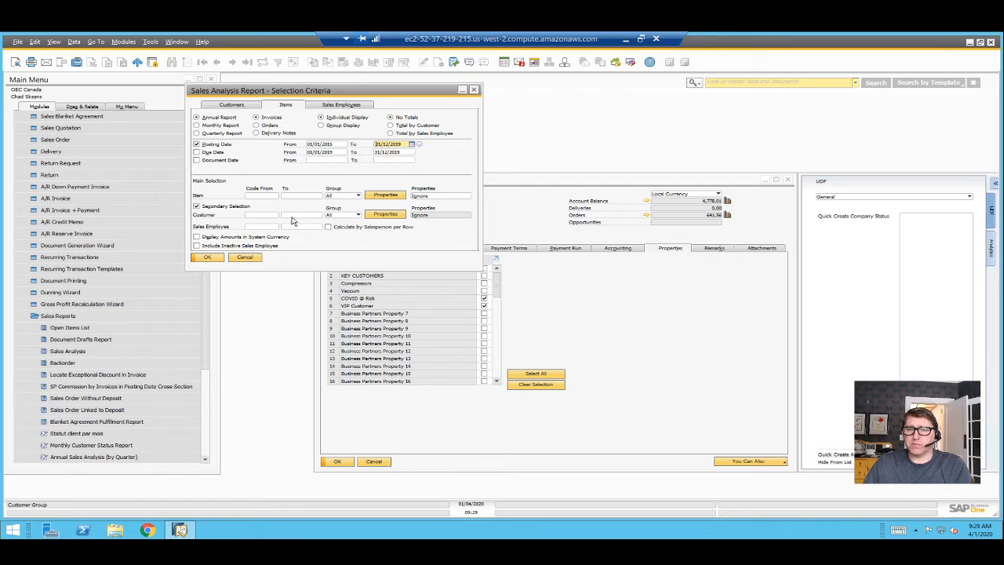
- In the customer Properties filter, untick Ignore Properties and require one specific property
left_click(386, 194)
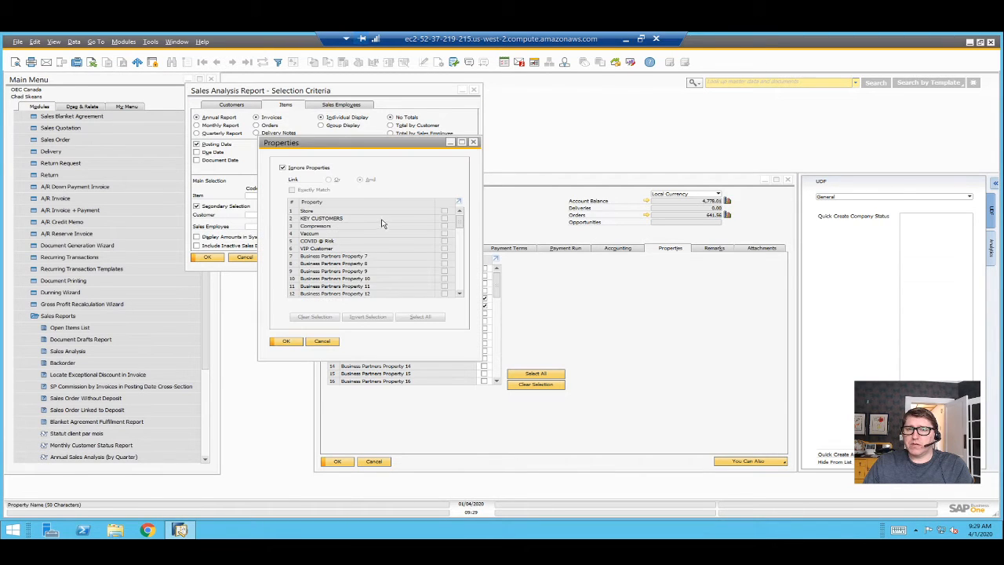
mouse_move(316, 243)
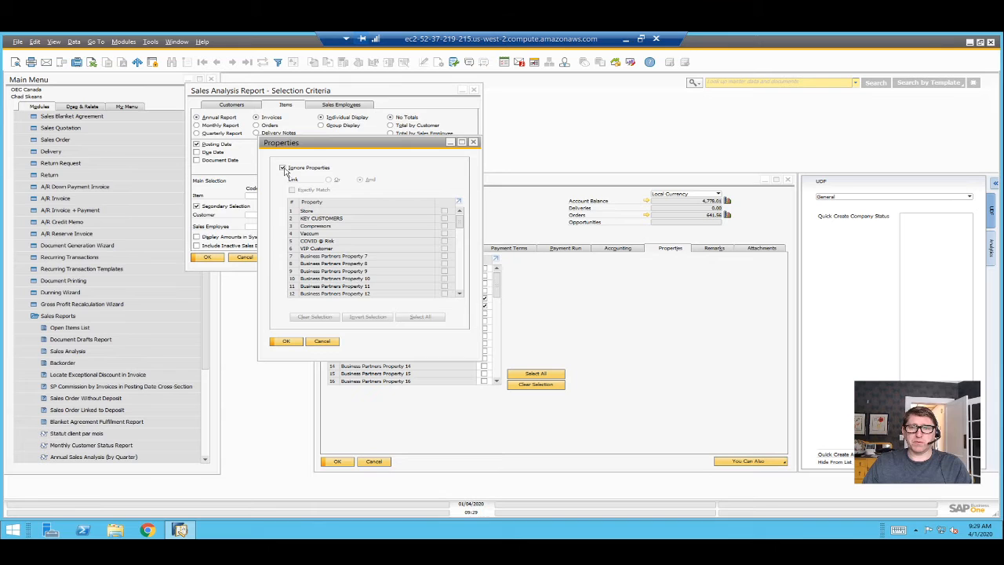
left_click(282, 166)
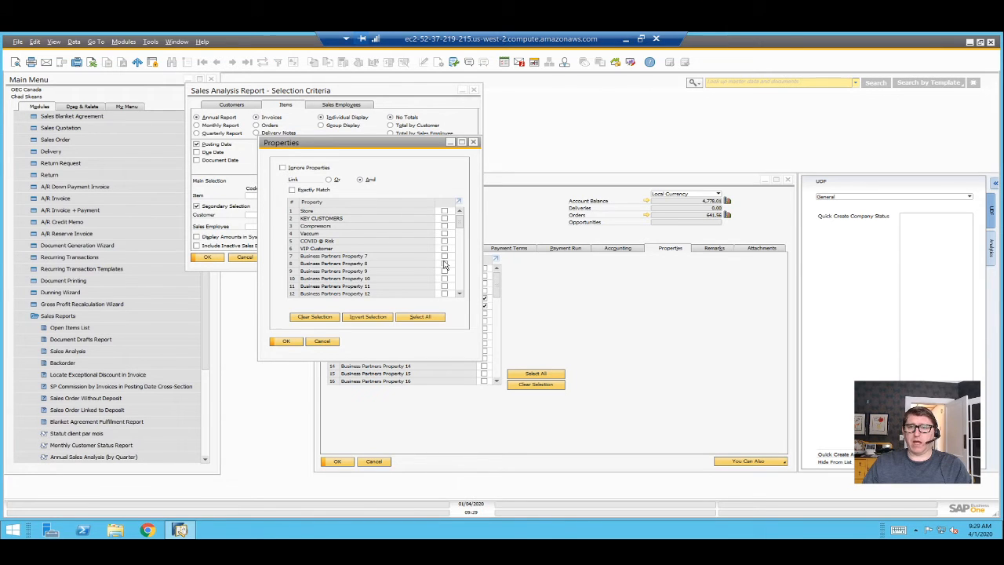
left_click(445, 241)
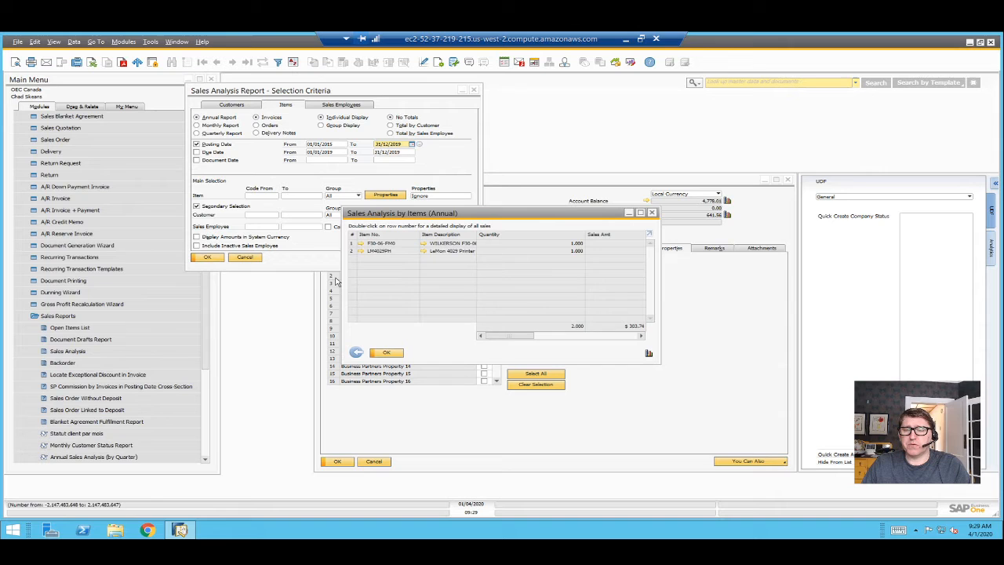
mouse_move(338, 295)
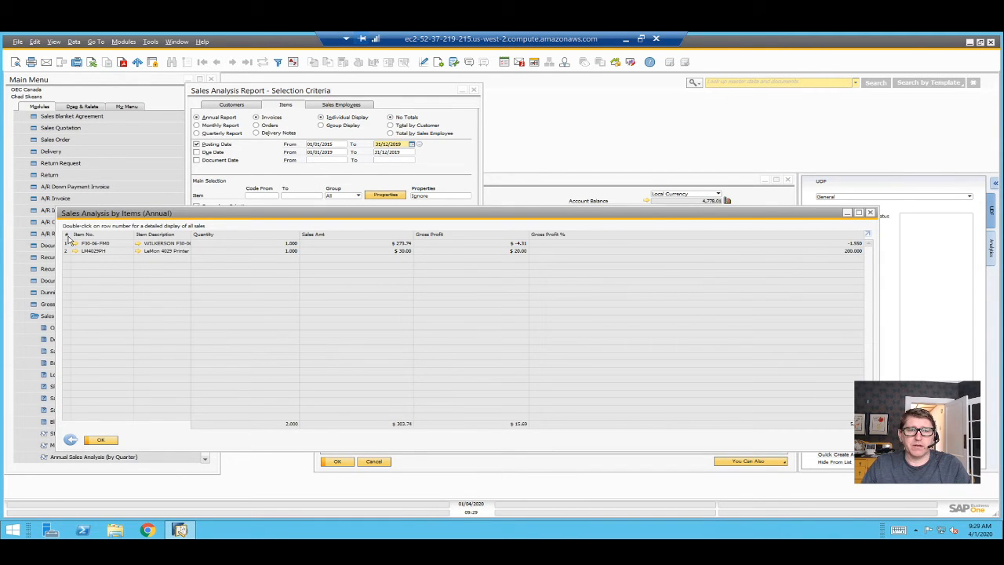
- Close the items report, confirm the property filter on the Customers tab and run the customer analysis listing two customers
left_click(100, 439)
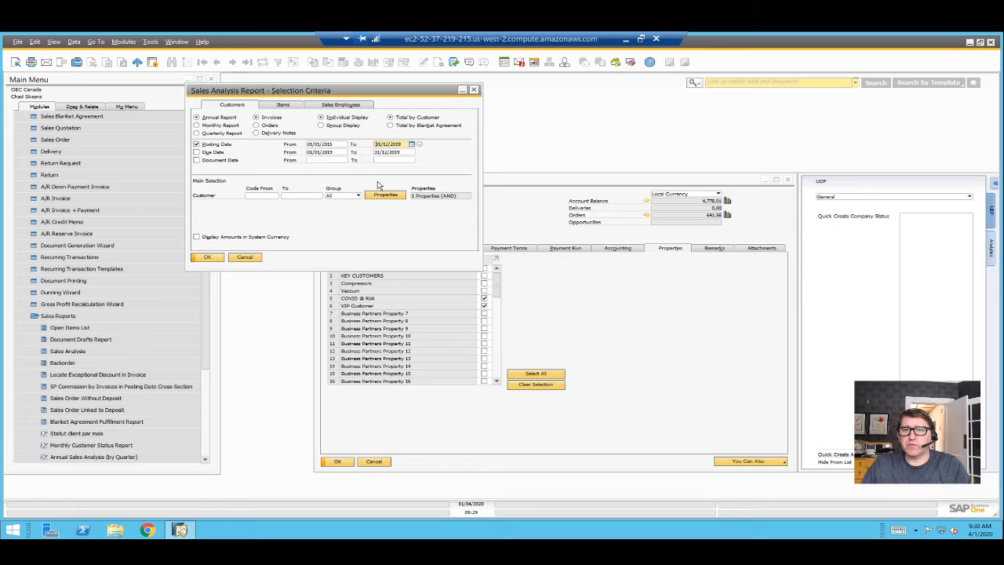
left_click(386, 195)
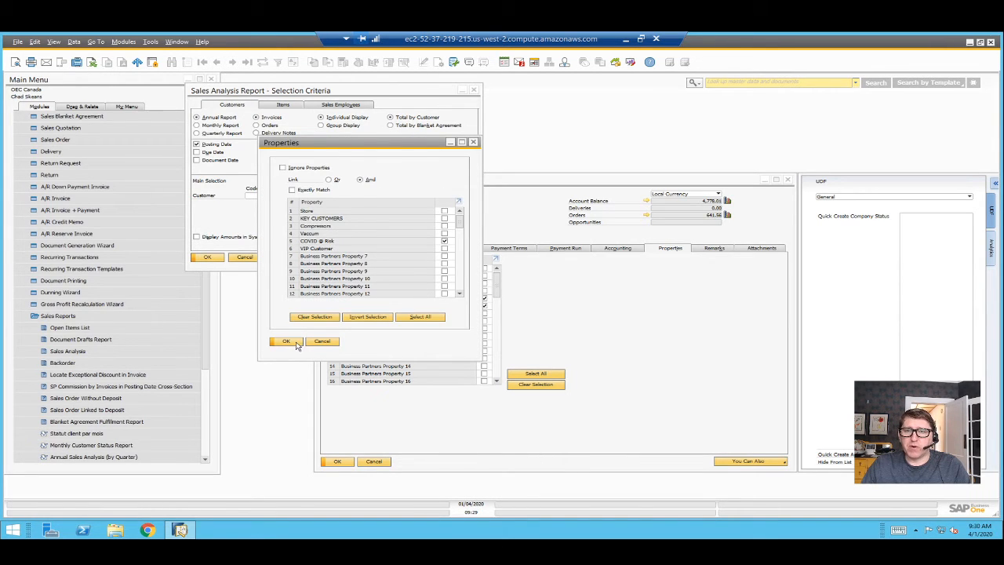
left_click(286, 340)
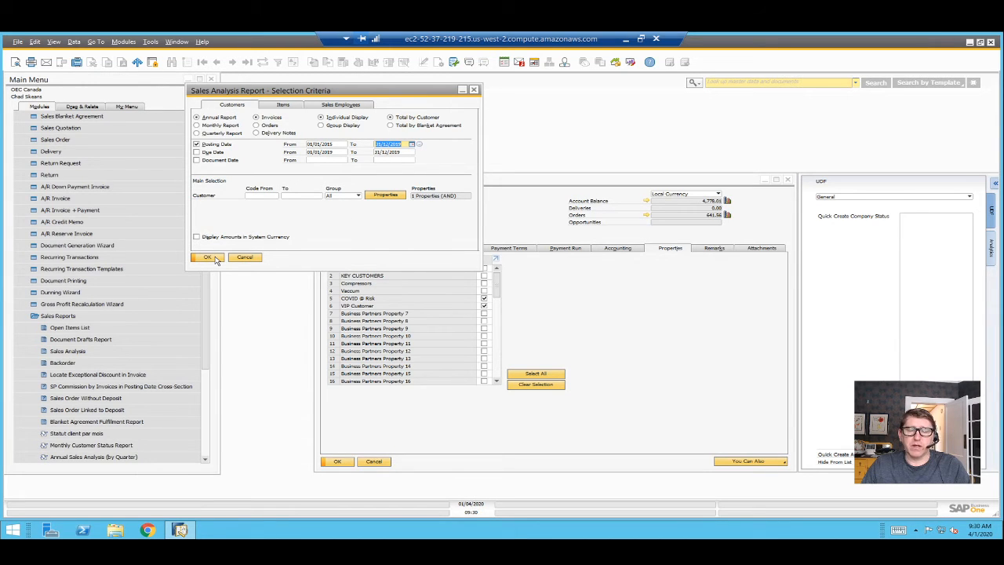
left_click(207, 258)
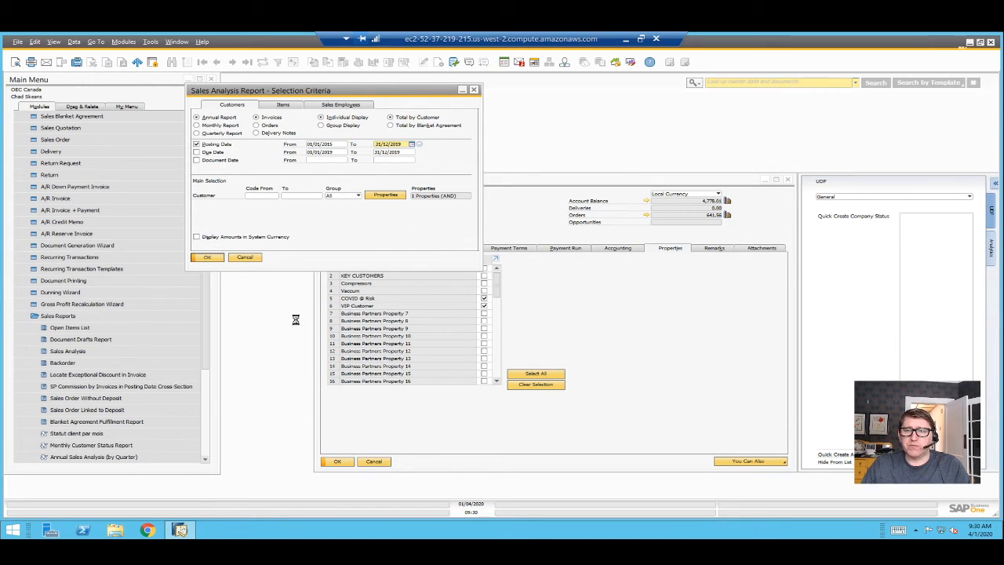
left_click(207, 257)
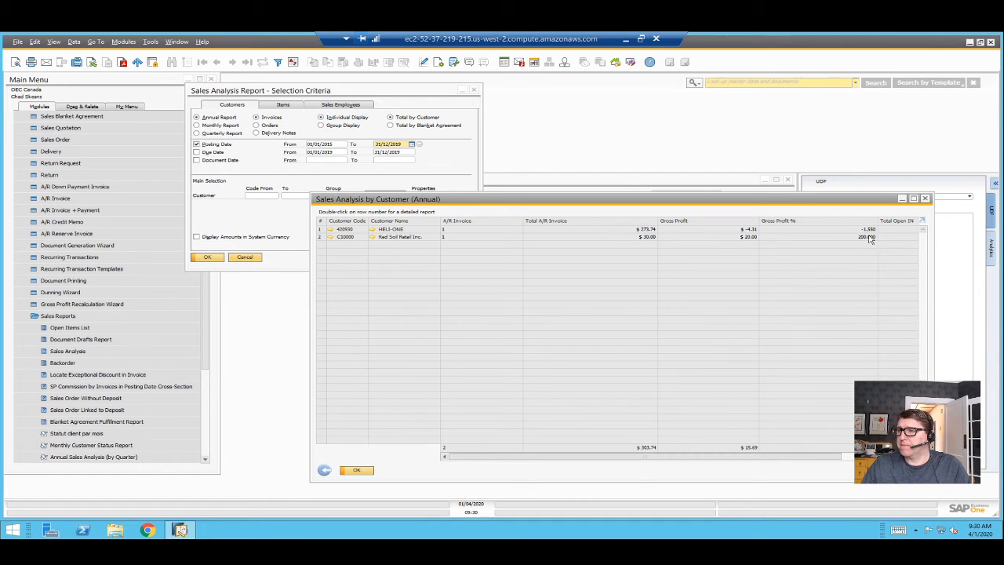
mouse_move(762, 235)
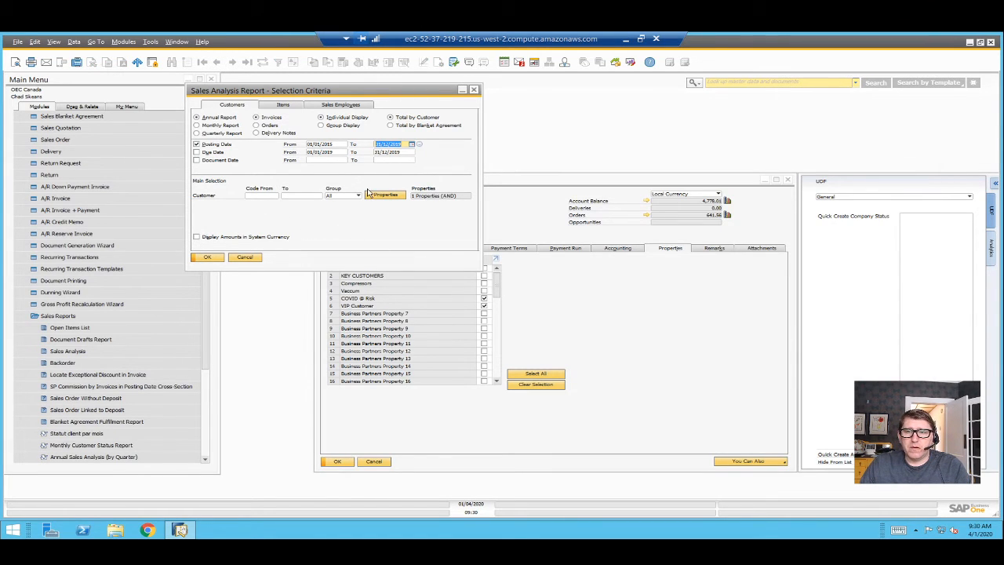
- Change the required property tick and rerun the customer analysis, now listing a single customer
left_click(382, 195)
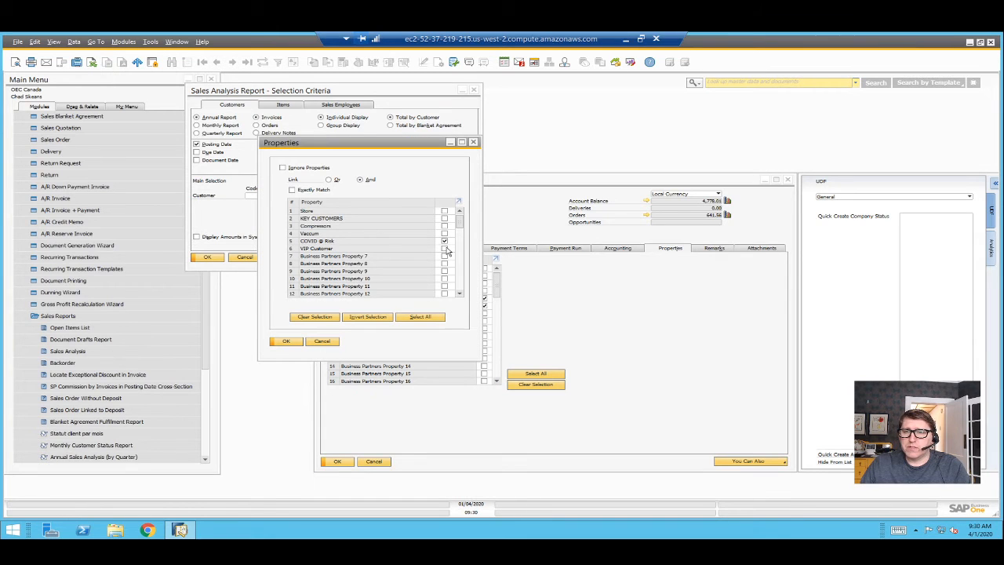
left_click(446, 248)
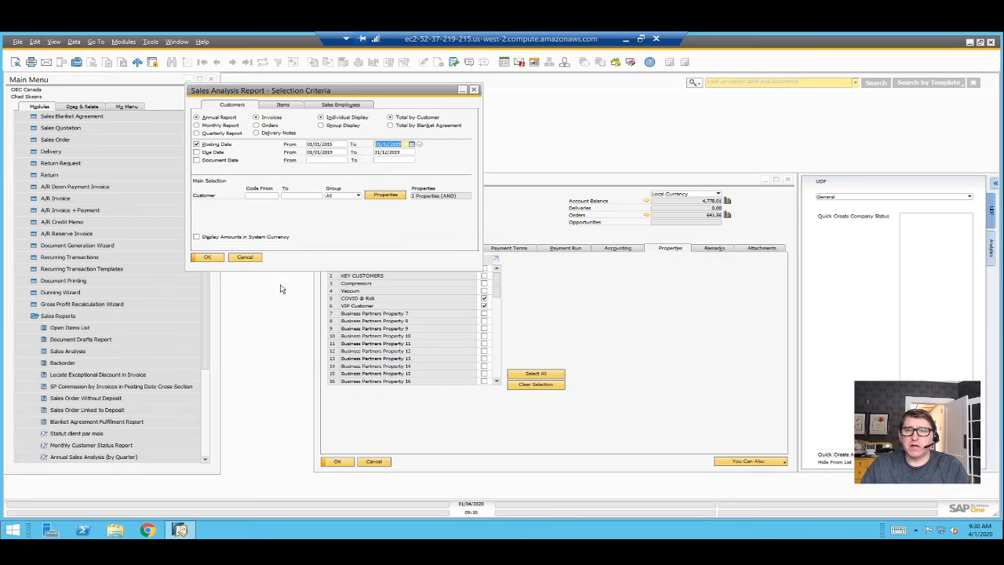
left_click(207, 258)
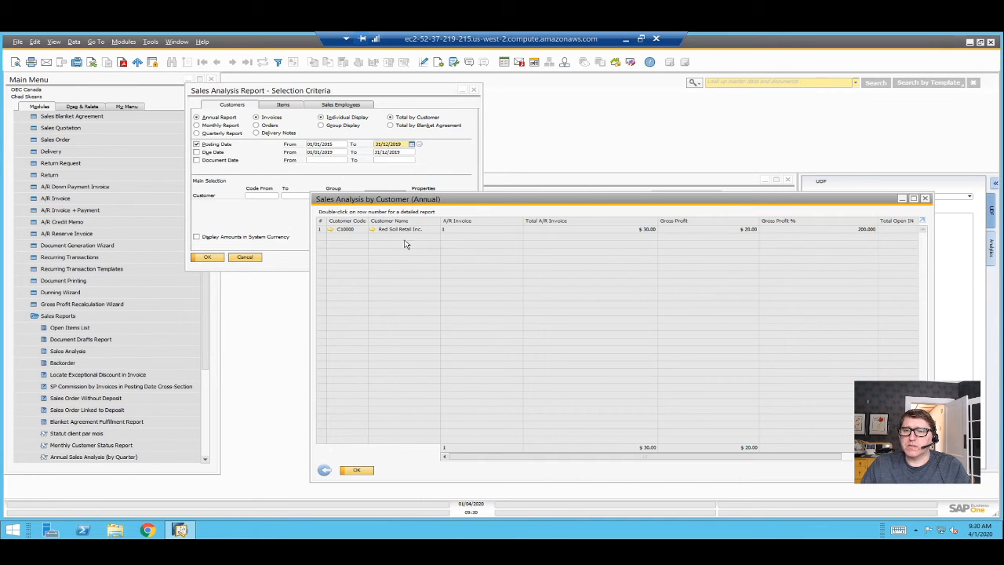
mouse_move(383, 221)
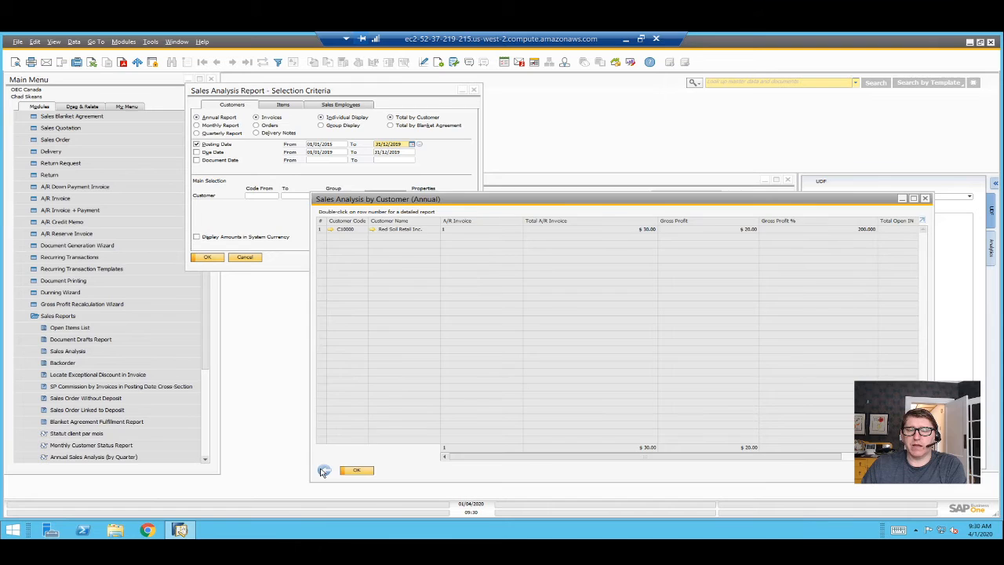
left_click(423, 188)
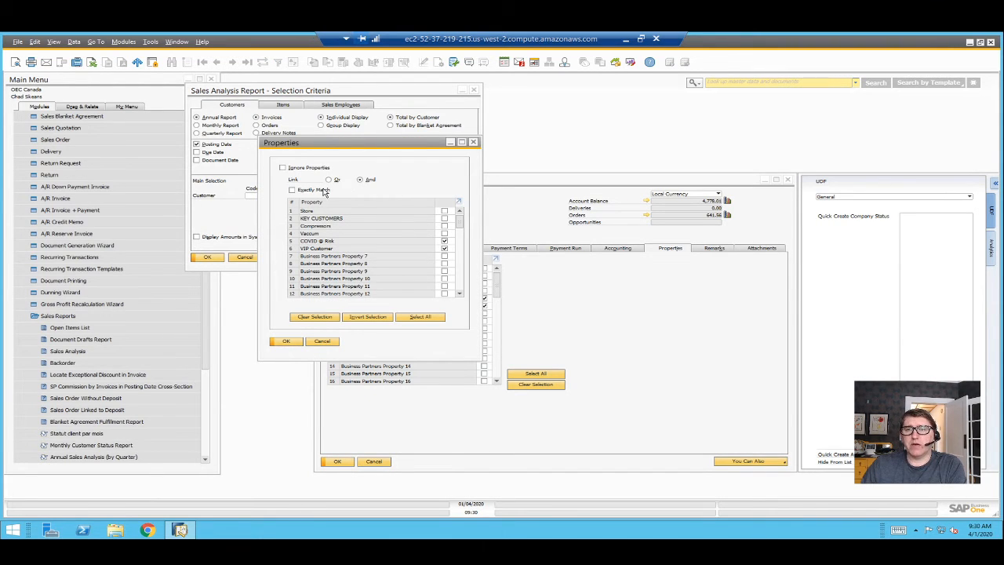
mouse_move(364, 188)
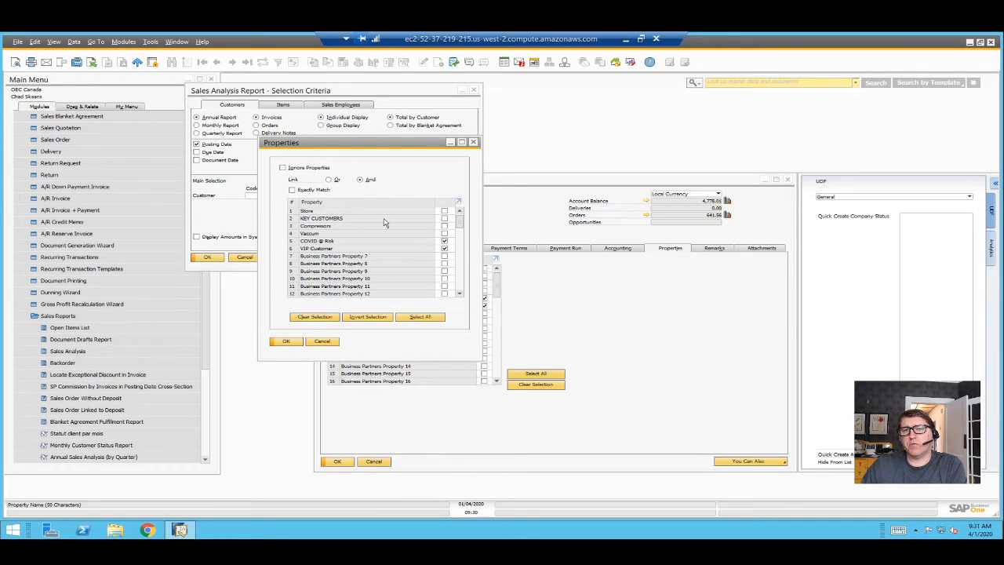
mouse_move(369, 196)
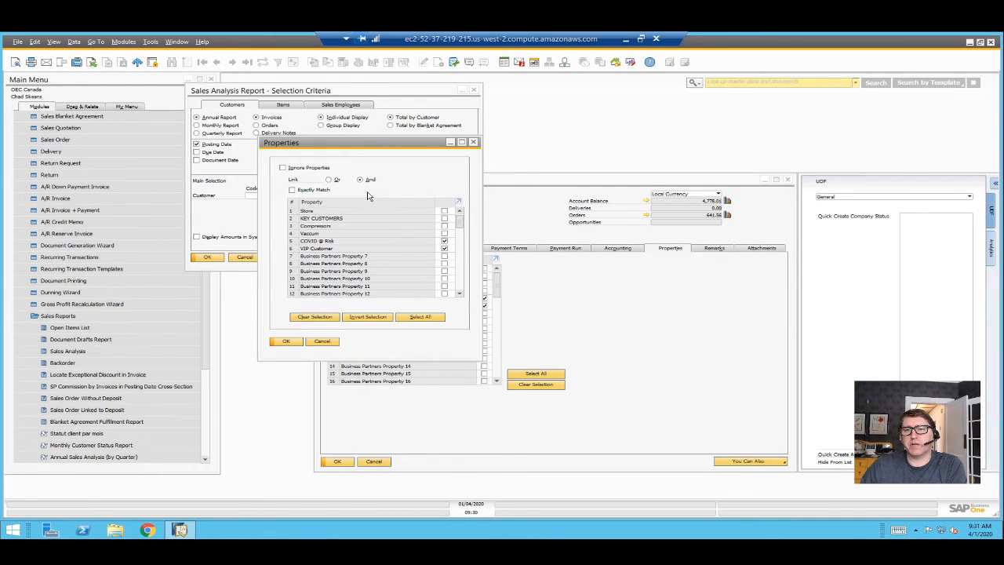
- Filter on the VIP Customer property with match-any combining and run the customer sales analysis
left_click(330, 178)
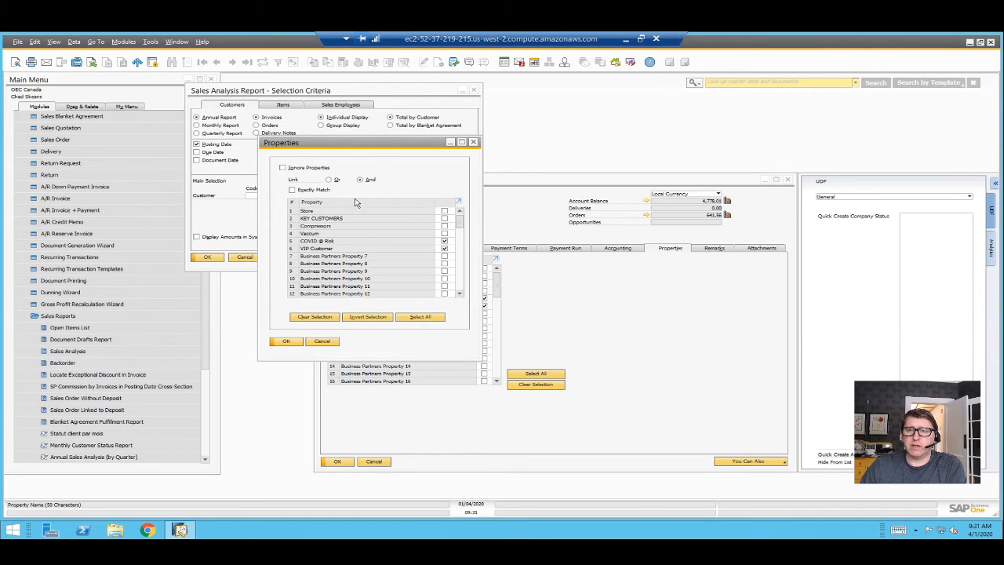
mouse_move(338, 233)
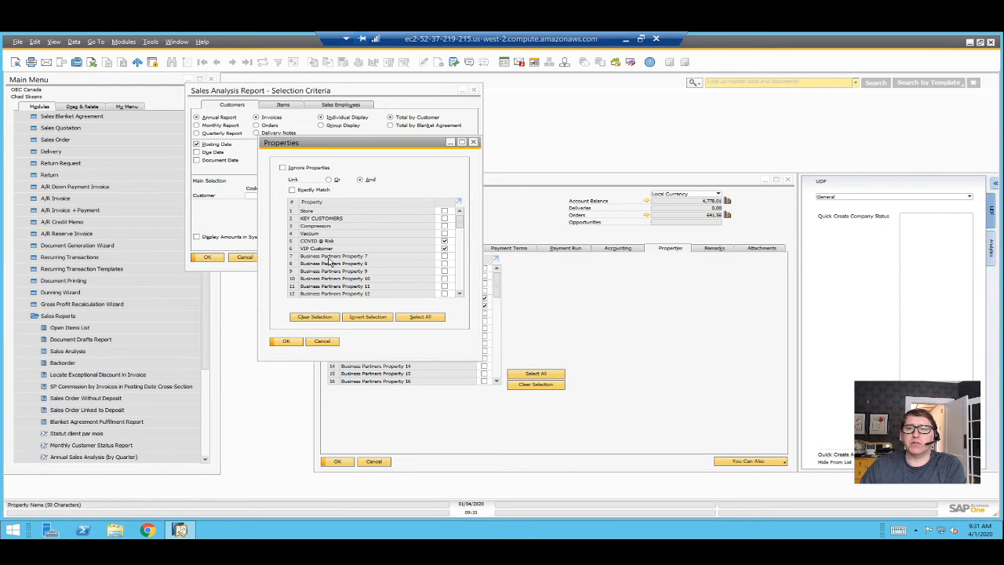
mouse_move(352, 285)
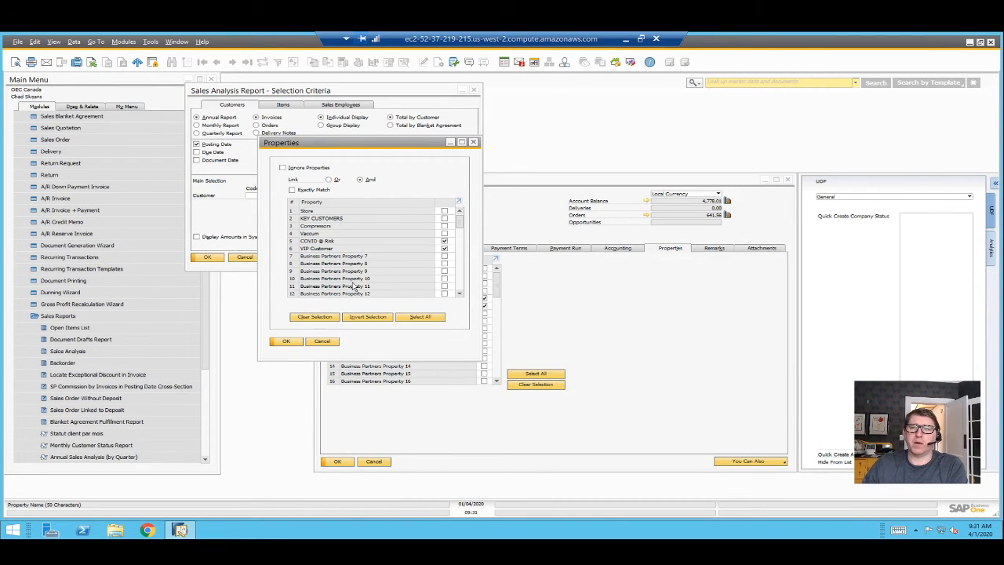
left_click(330, 178)
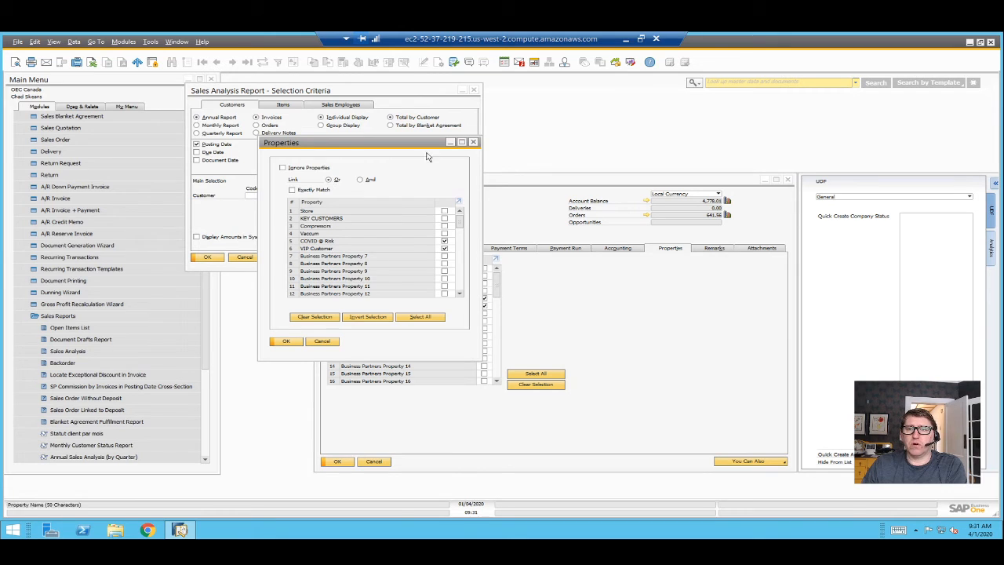
left_click(285, 340)
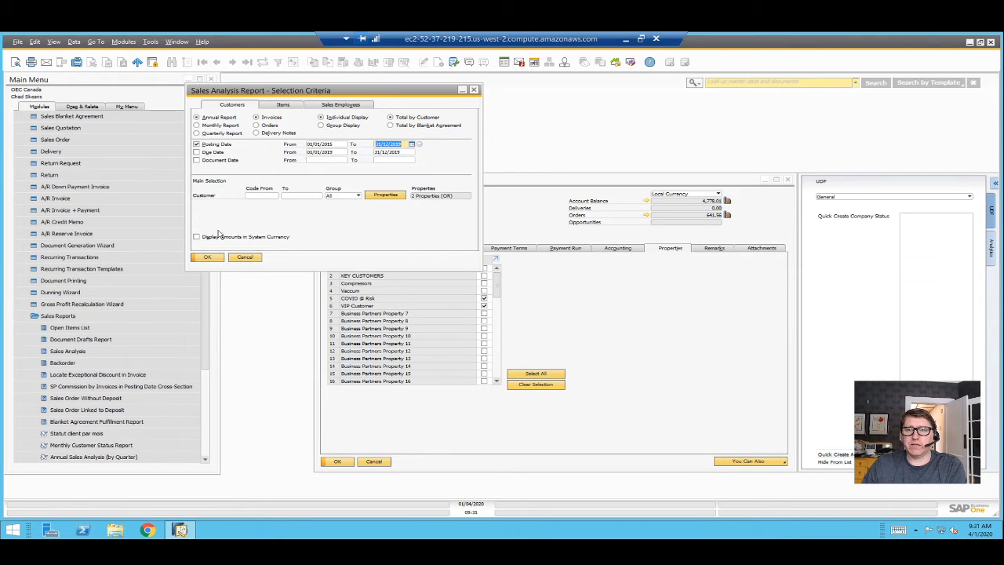
left_click(207, 258)
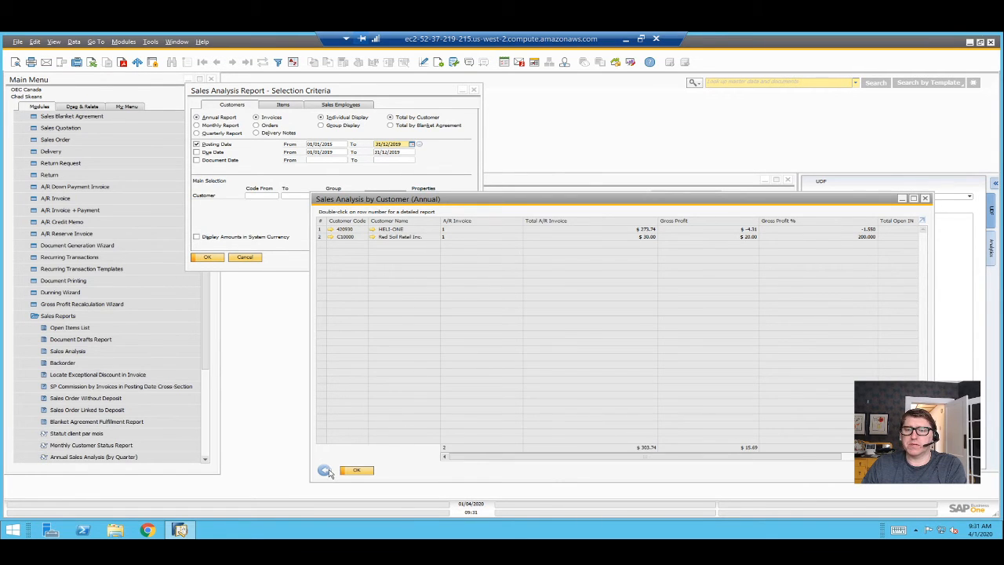
- Close the sales analysis results and criteria, then collapse the Sales and Financials menu sections
left_click(386, 195)
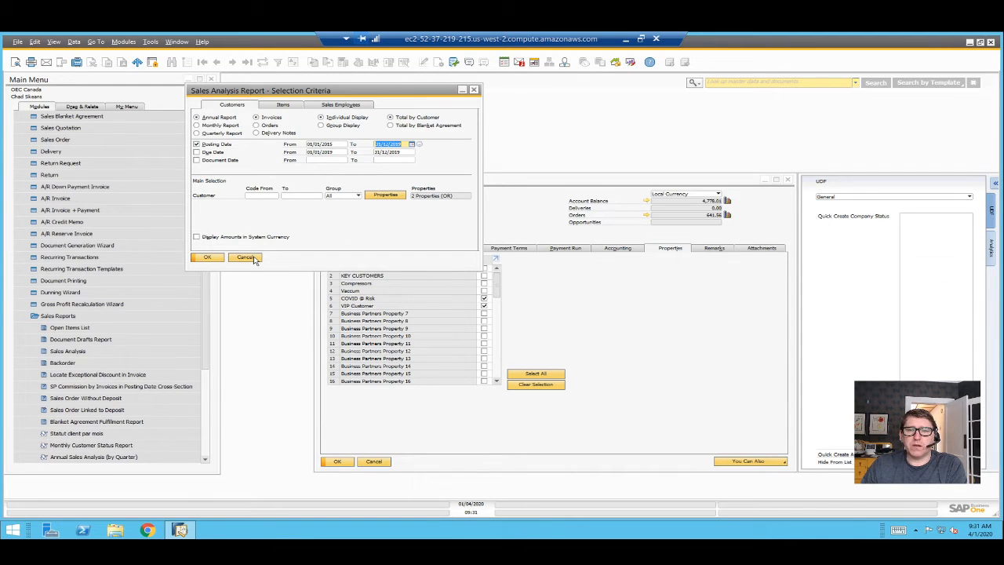
left_click(245, 258)
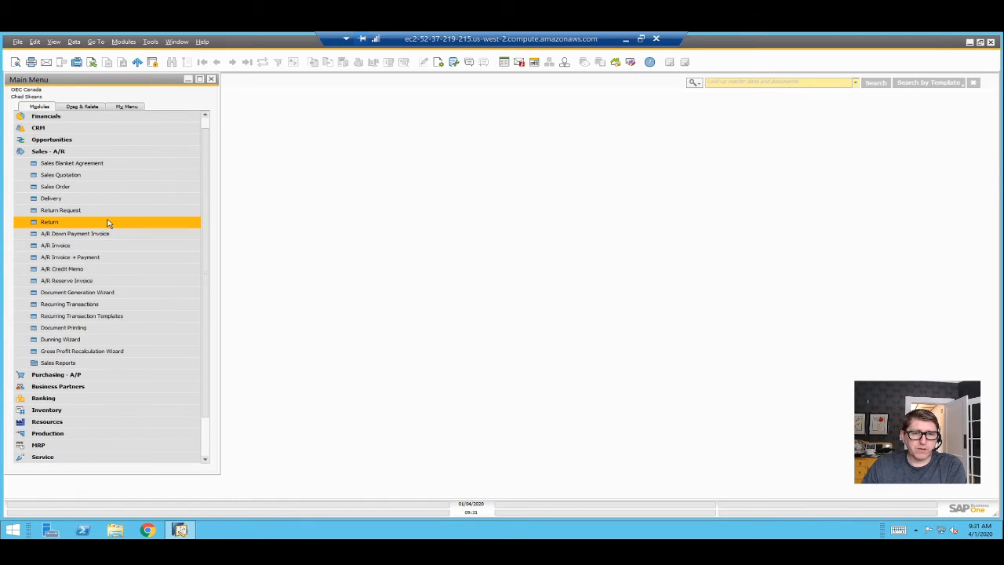
left_click(49, 151)
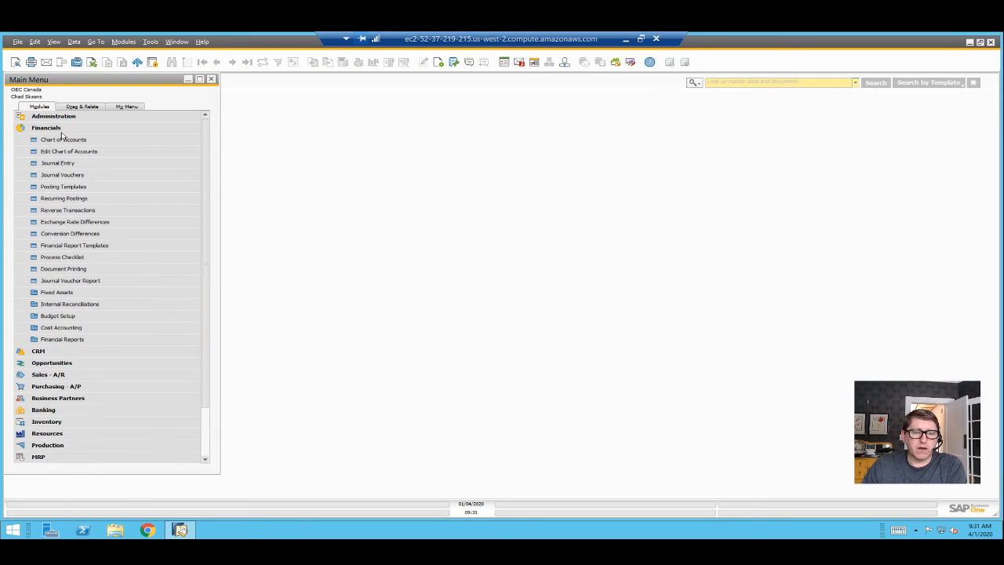
left_click(46, 127)
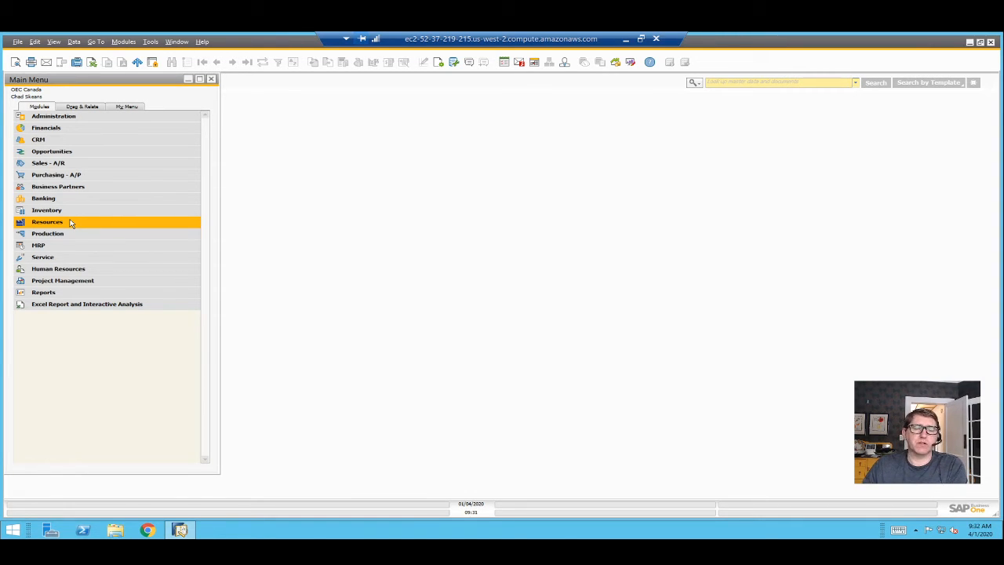
mouse_move(380, 363)
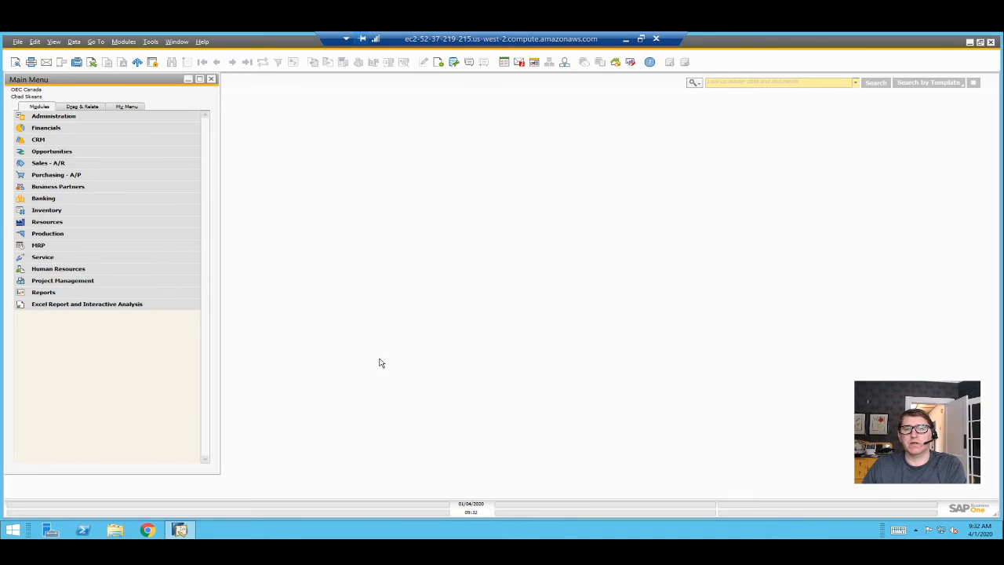
mouse_move(336, 336)
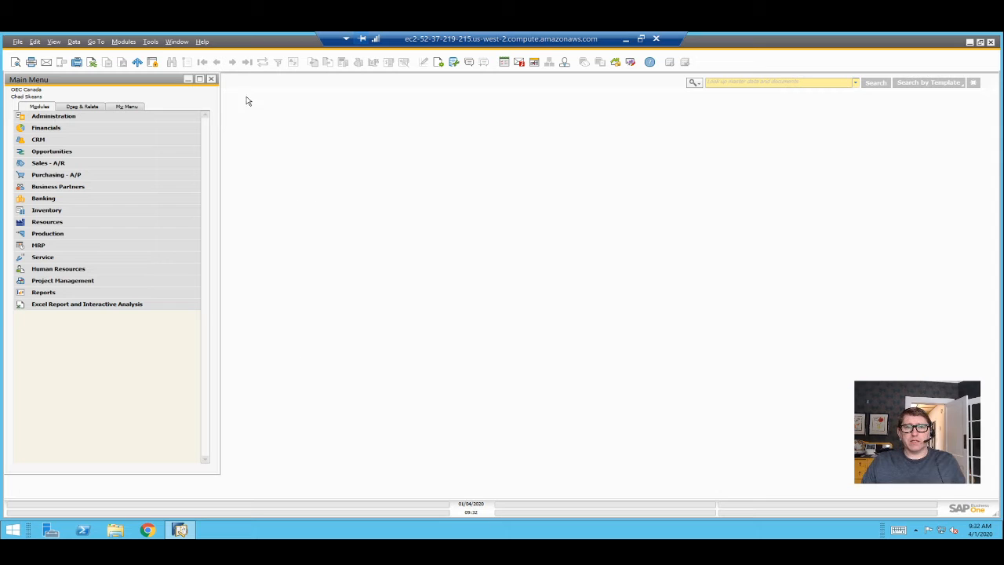
- Start the Query Generator from Tools and enter OCRD as the table to query
left_click(122, 41)
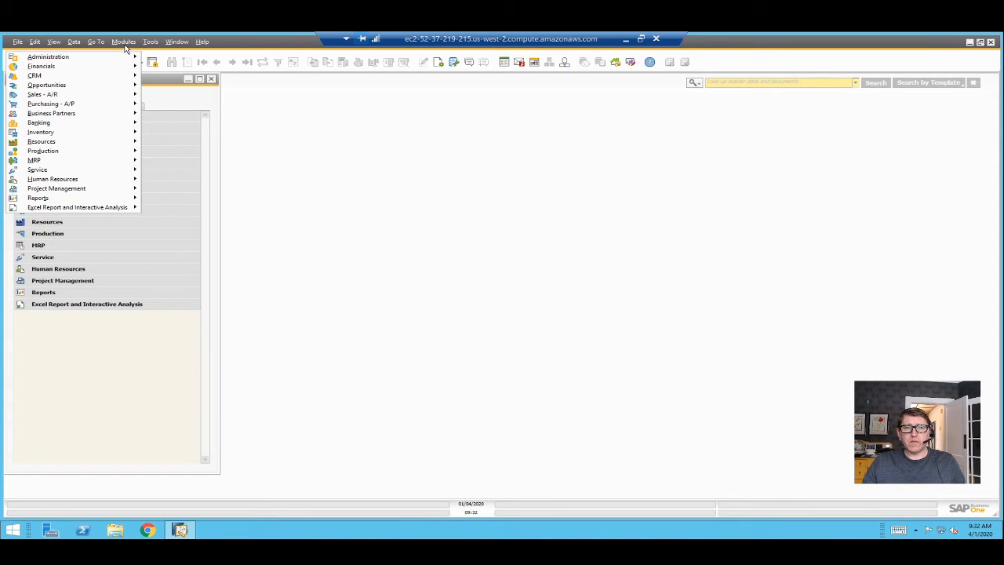
left_click(151, 40)
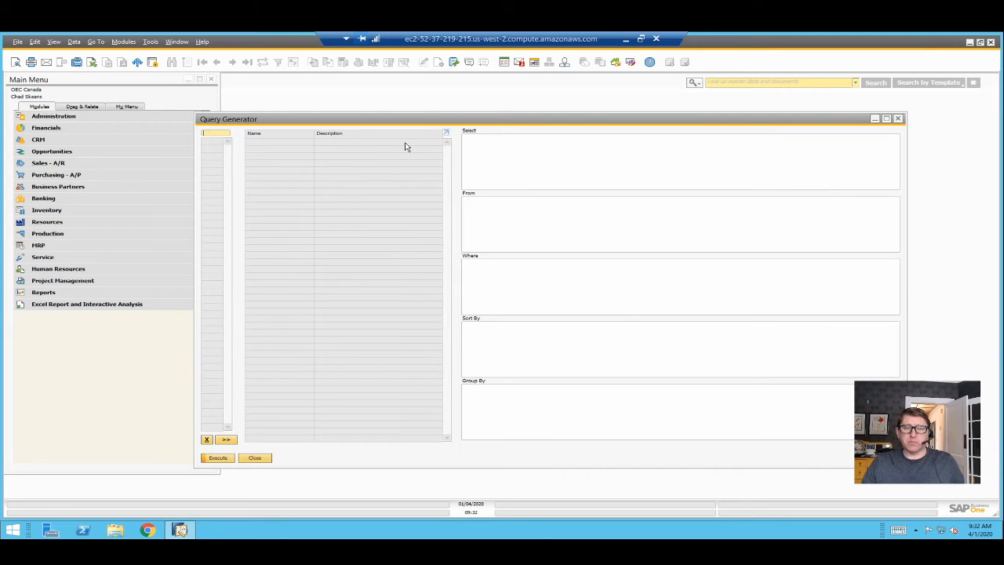
type("ocrd")
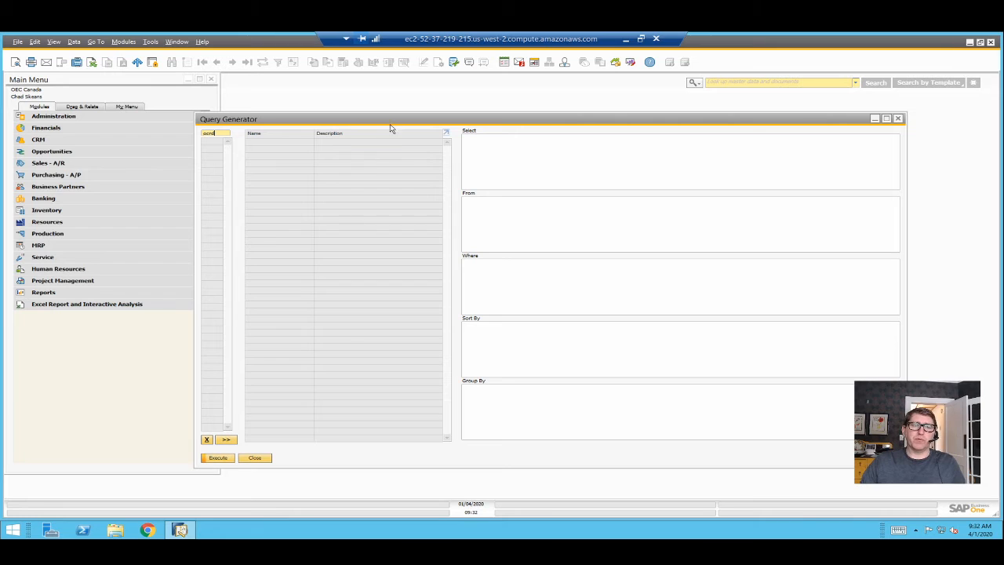
mouse_move(225, 144)
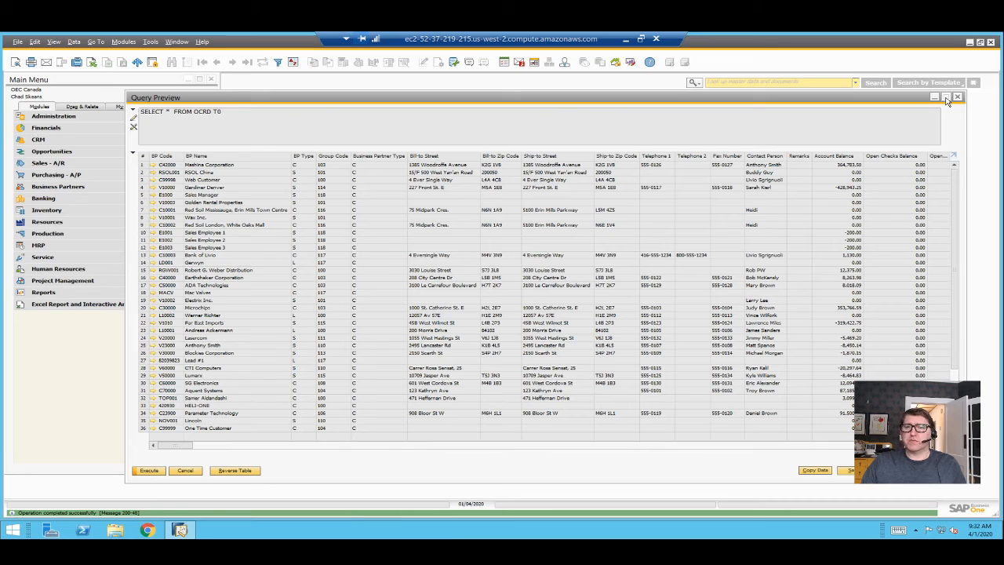
mouse_move(948, 97)
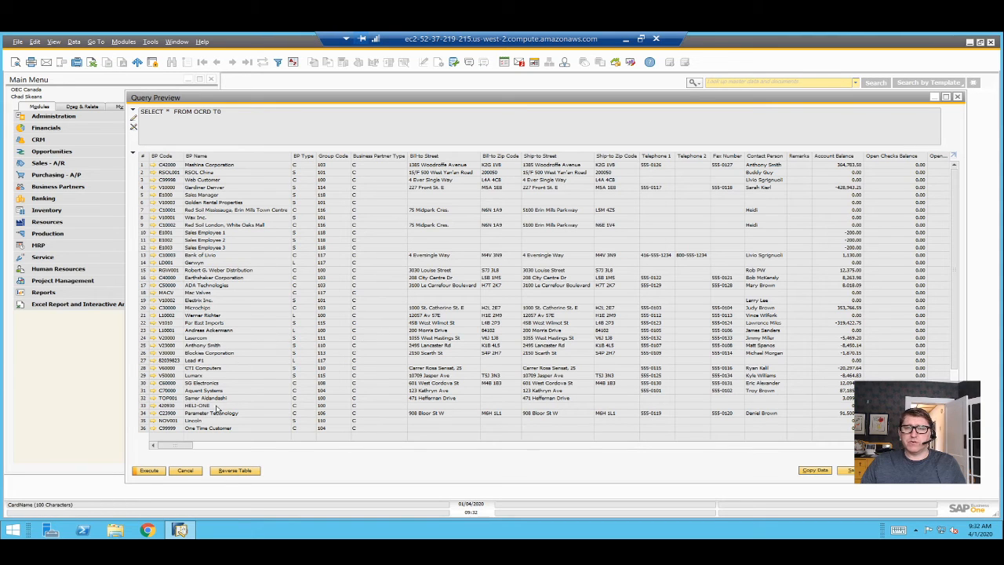
mouse_move(368, 325)
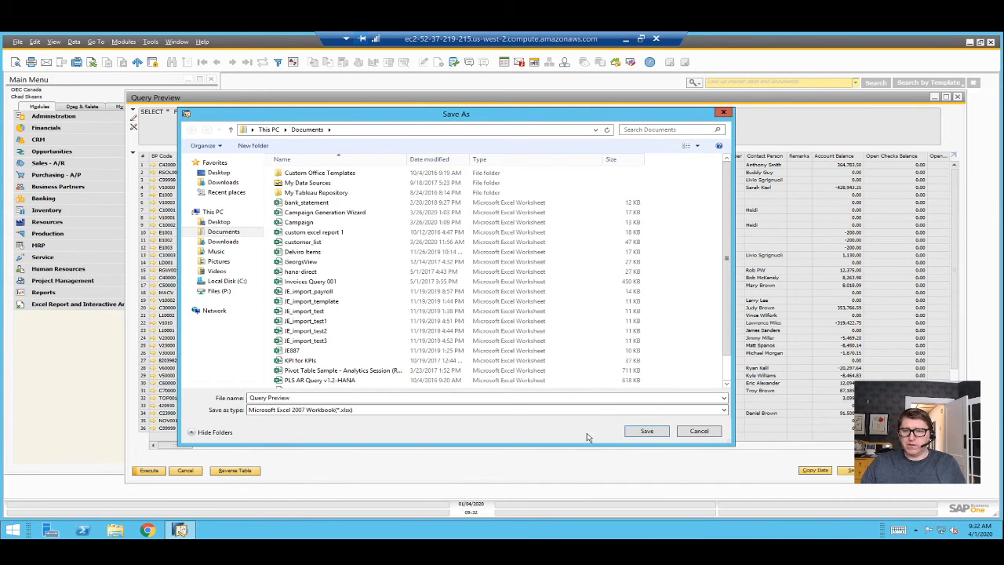
- Save the business partner query results as an Excel workbook, accepting the currency symbol message
left_click(646, 430)
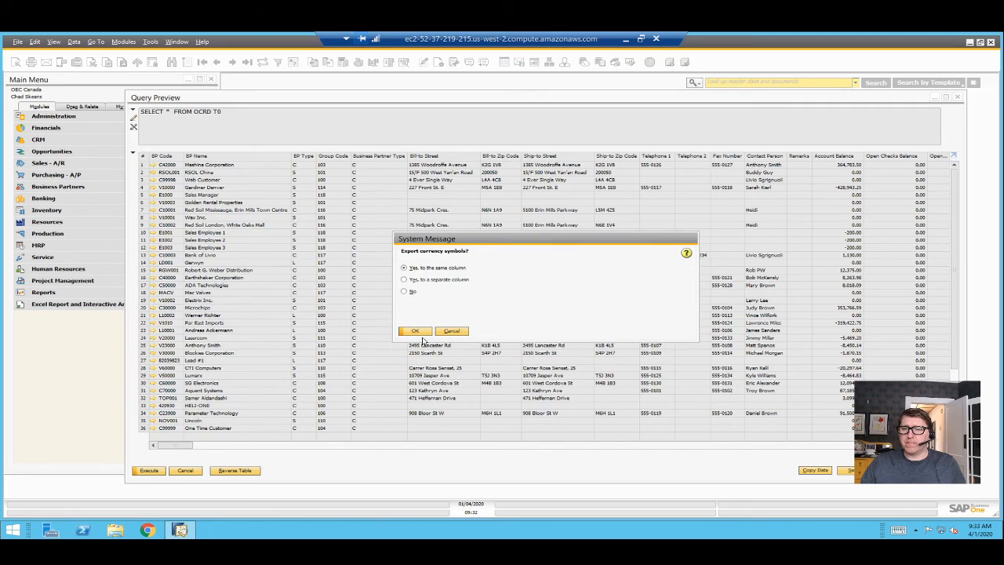
left_click(415, 329)
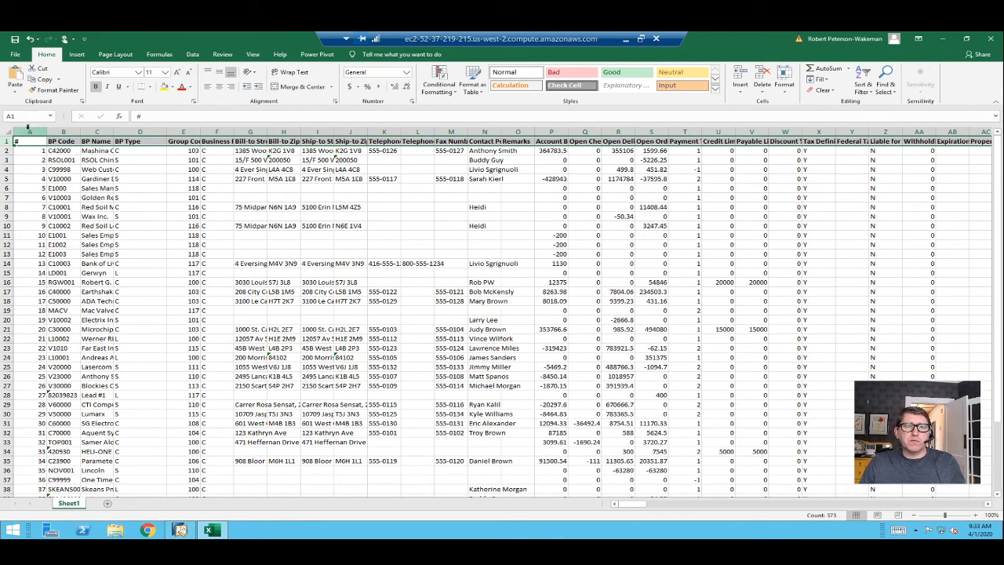
- Scroll to the Property columns and widen Property 1 to Property 5 so their headers are readable
left_click(140, 132)
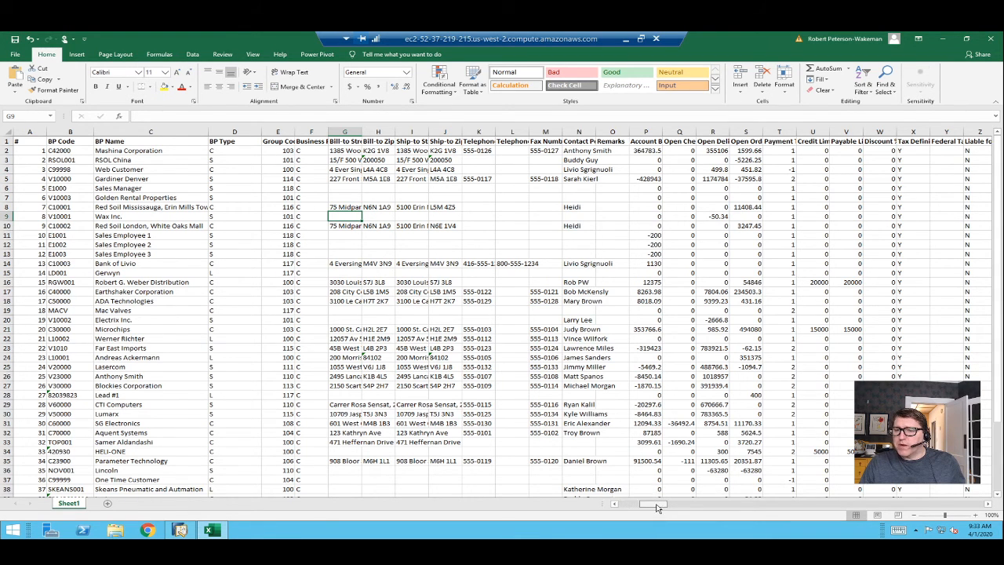
scroll("right", 3)
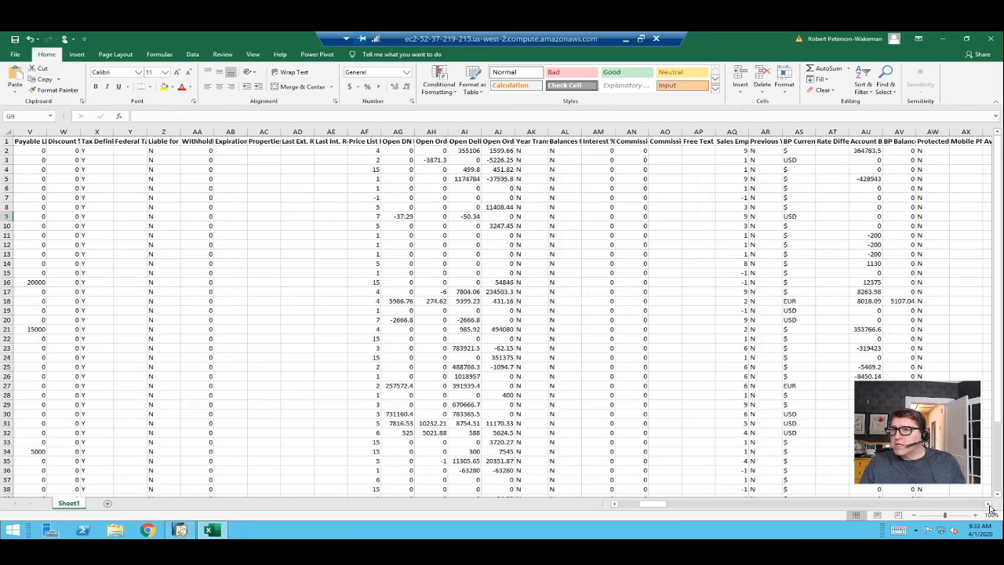
scroll("right", 3)
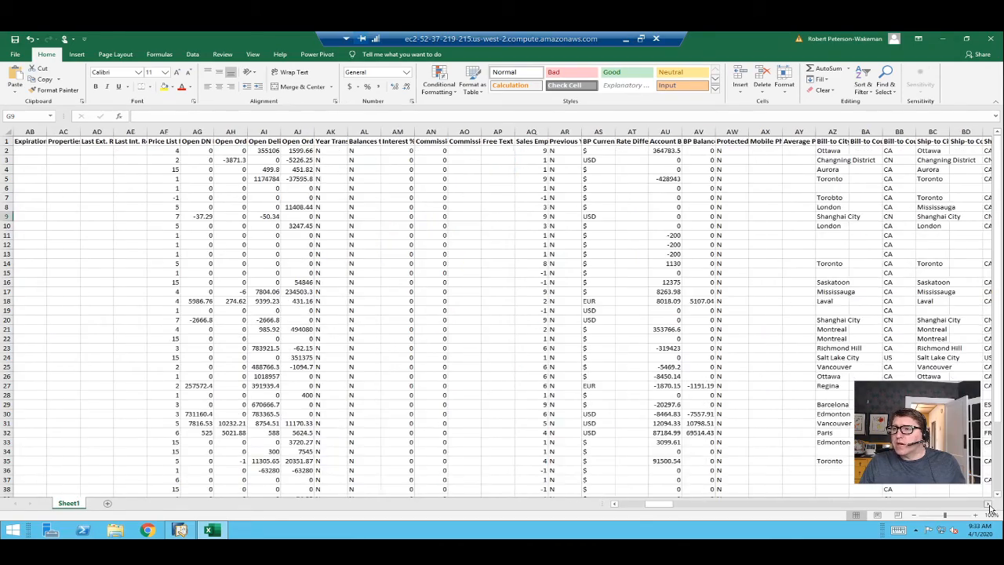
scroll("right", 3)
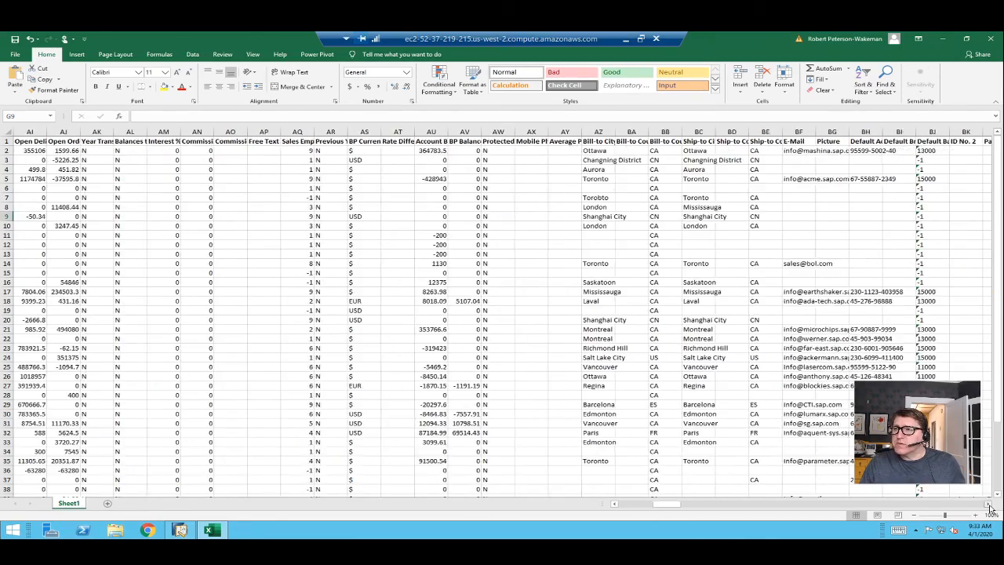
scroll("right", 3)
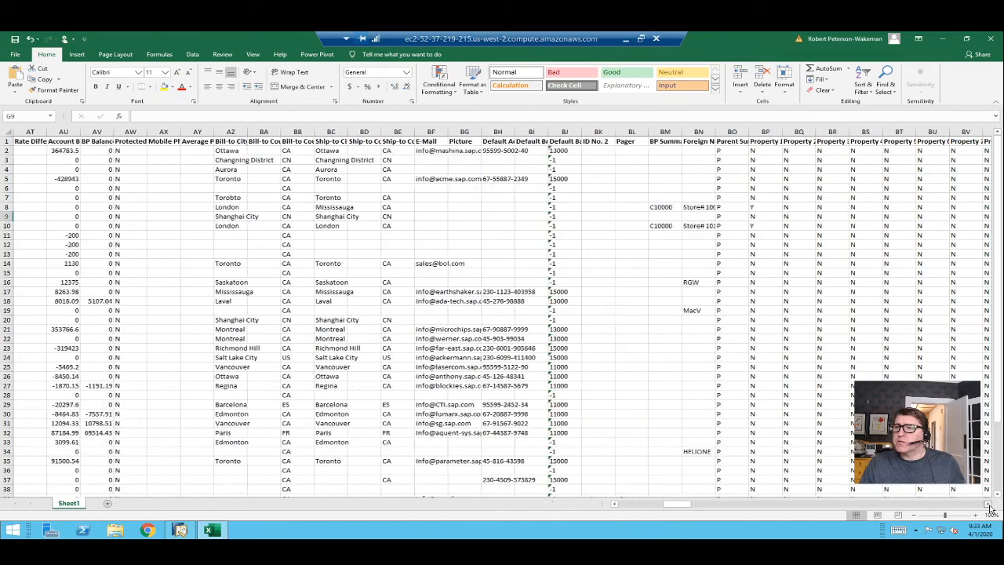
scroll("right", 3)
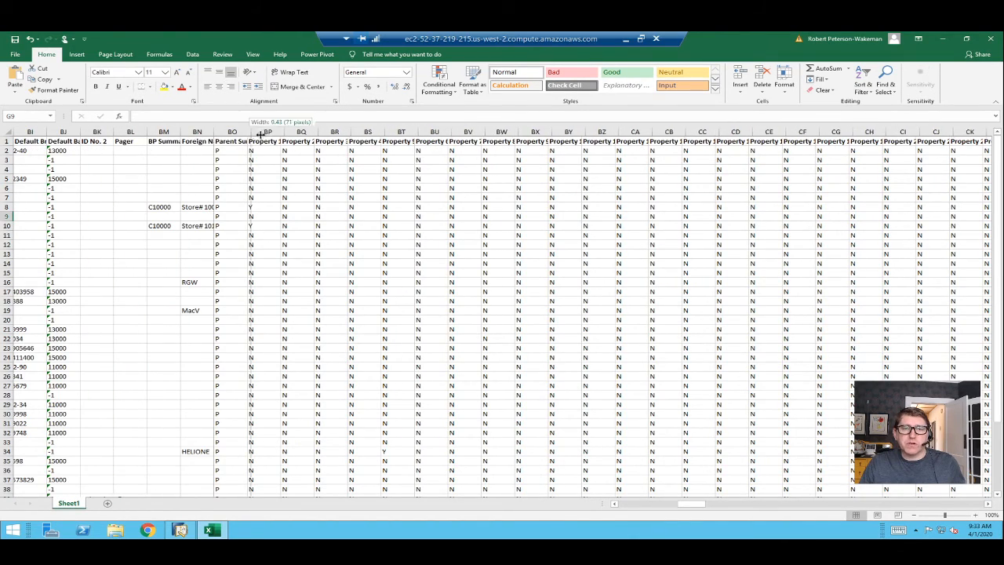
left_click_drag(265, 132, 295, 132)
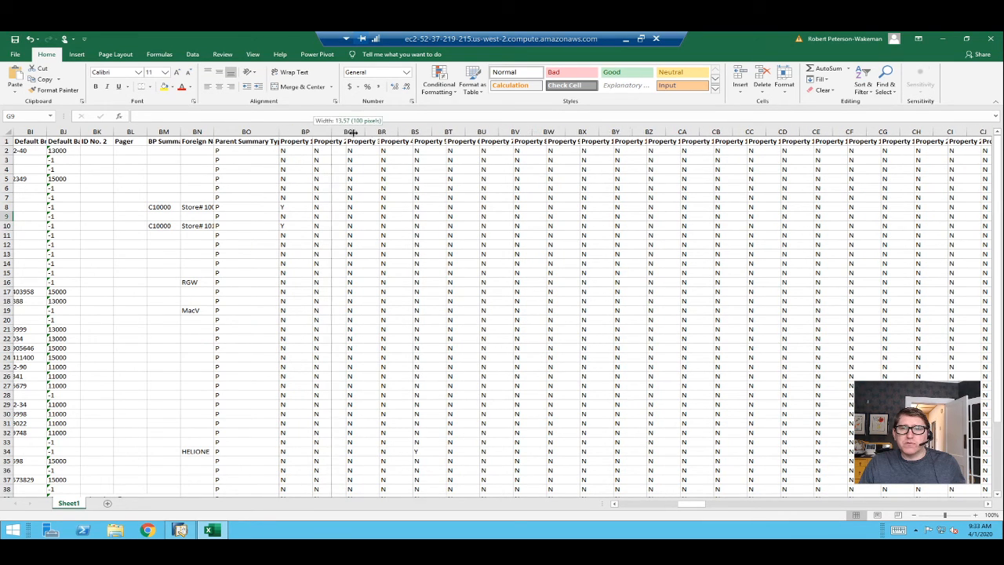
left_click_drag(333, 132, 339, 132)
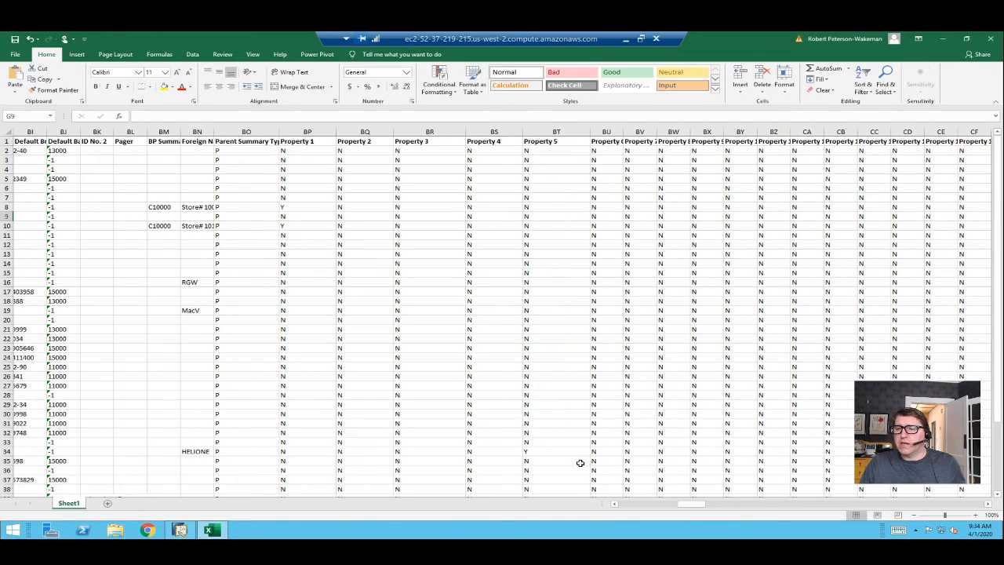
mouse_move(573, 369)
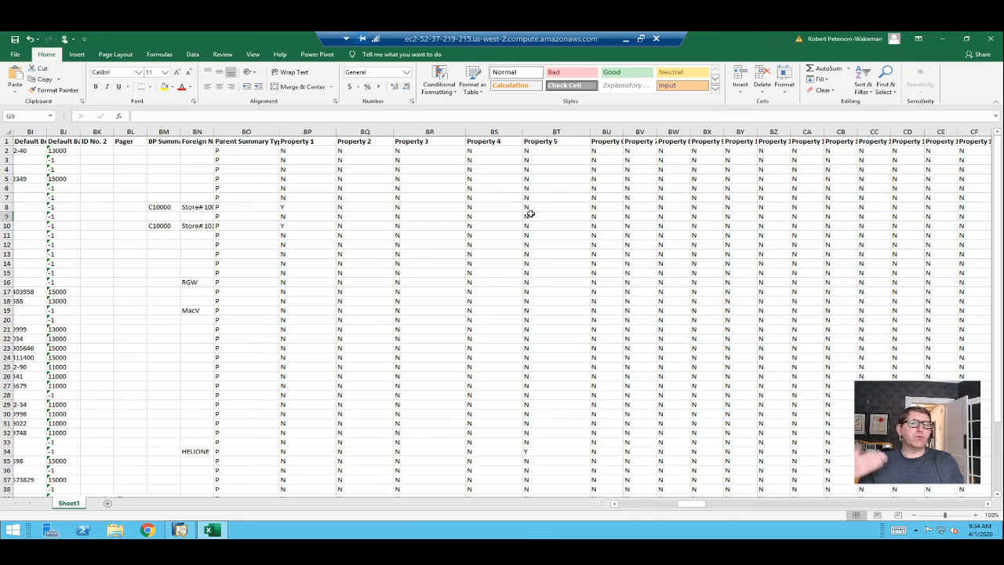
mouse_move(537, 452)
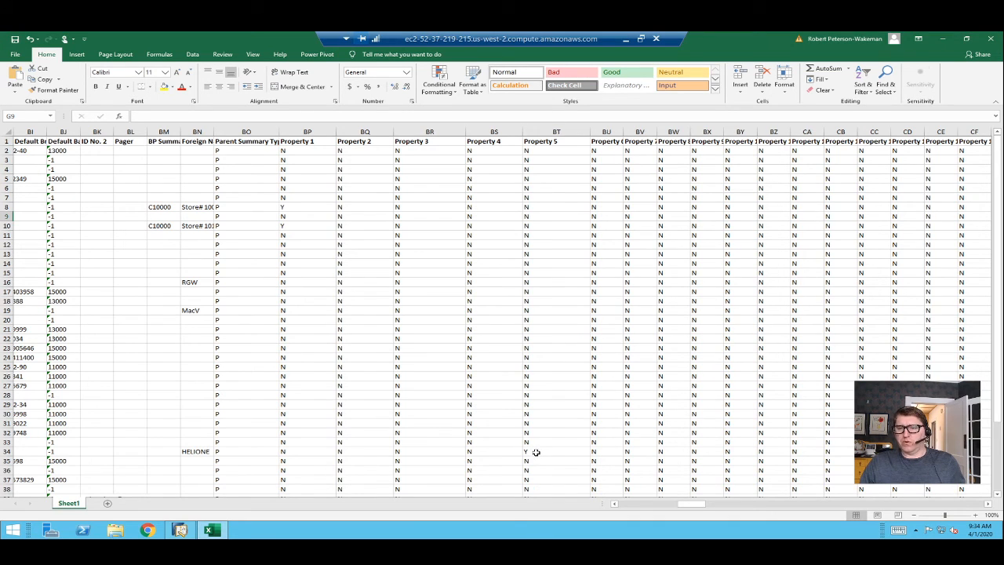
left_click(557, 452)
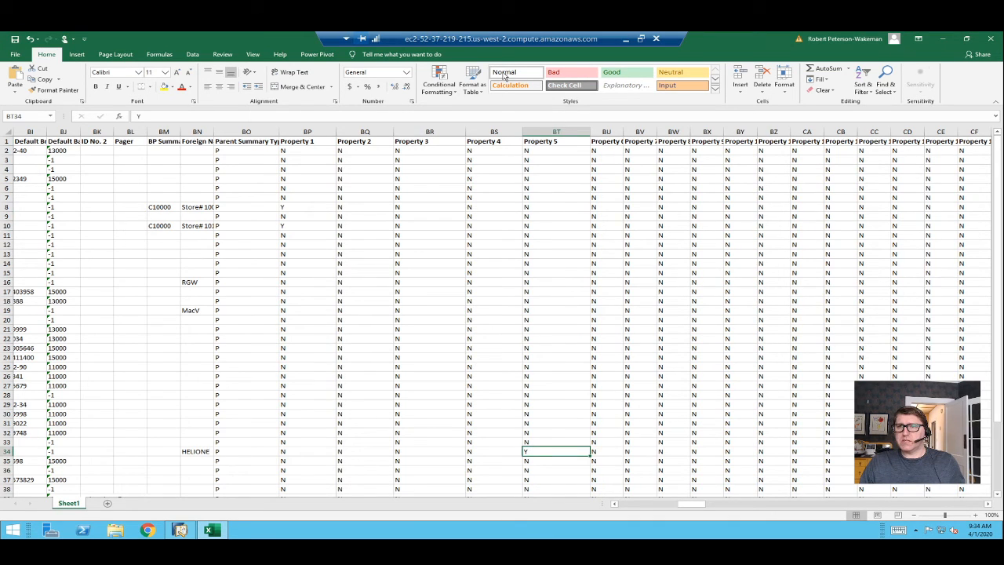
mouse_move(205, 461)
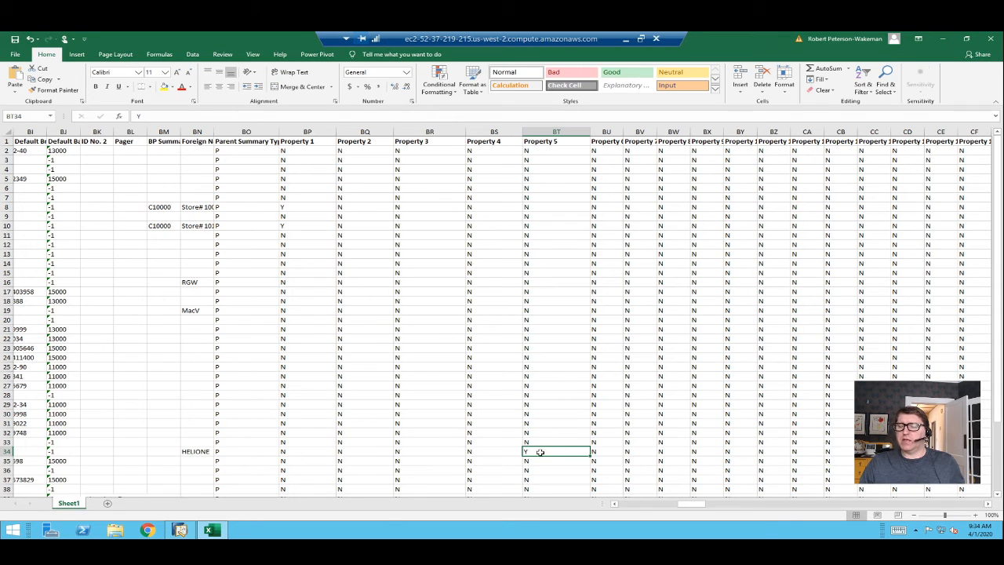
mouse_move(550, 173)
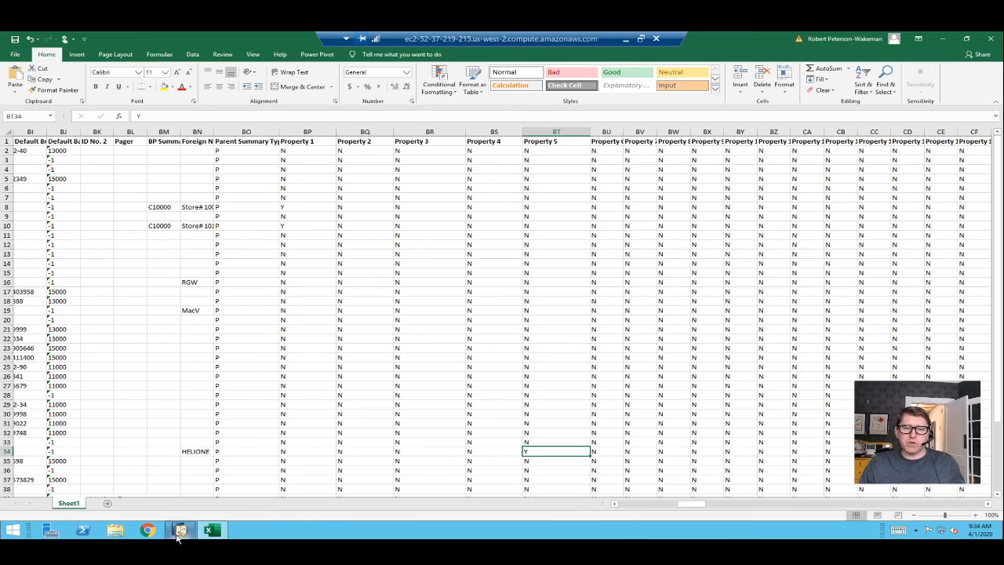
- Review the Properties tab of Business Partner Master Data in SAP, then return to the Excel sheet
left_click(178, 530)
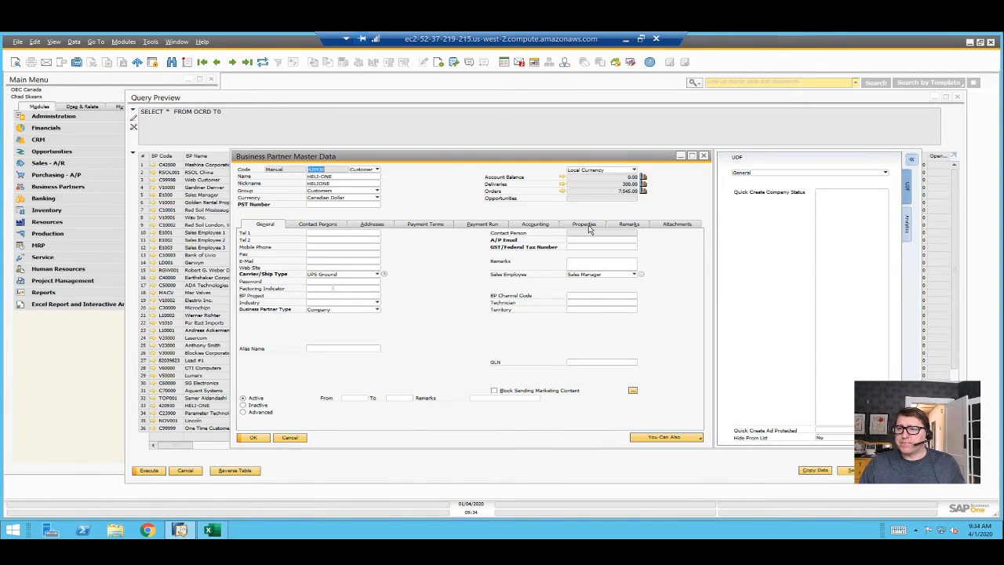
left_click(584, 223)
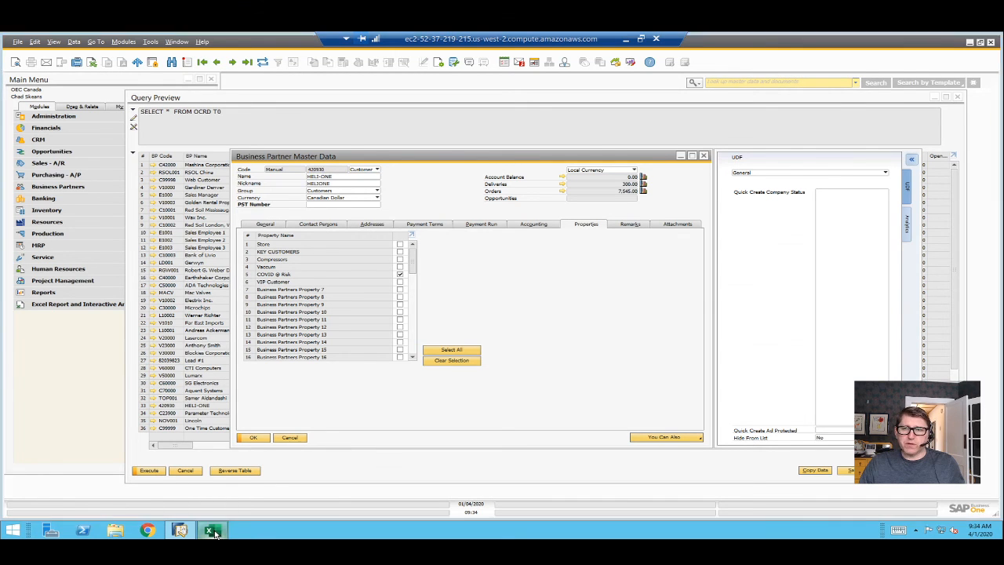
left_click(210, 530)
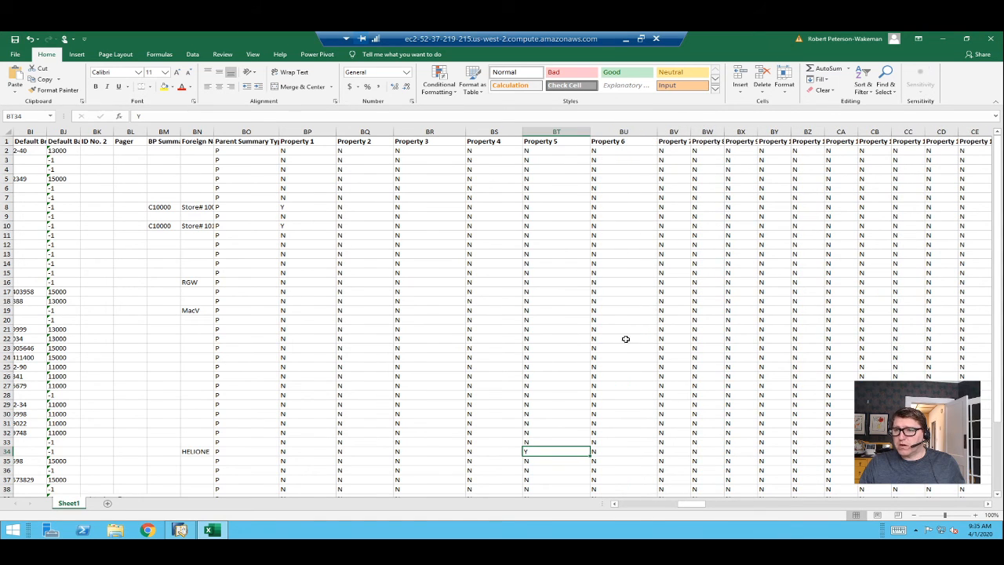
- Rename the Property 5 column header to COVID@Risk
scroll("down", 3)
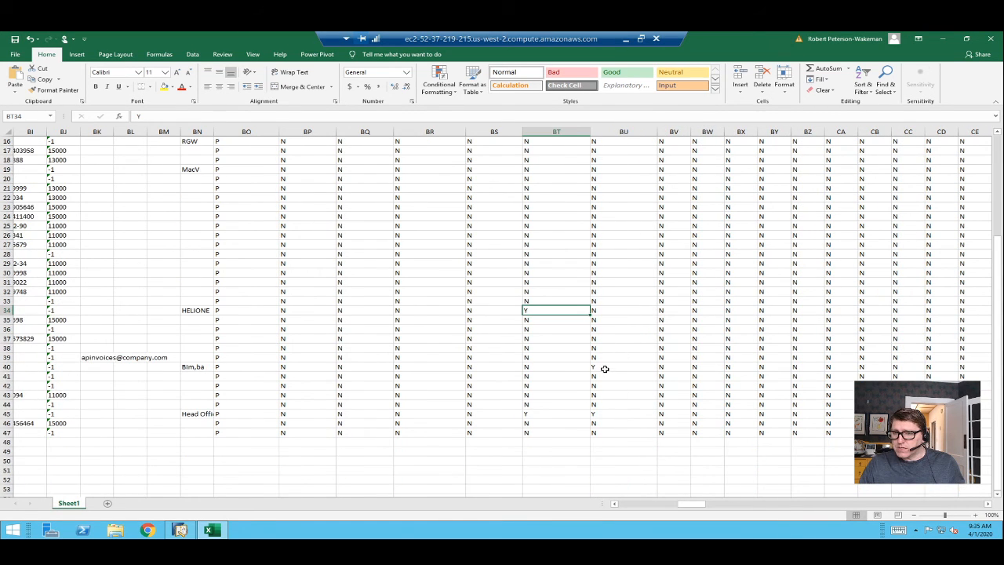
left_click(624, 414)
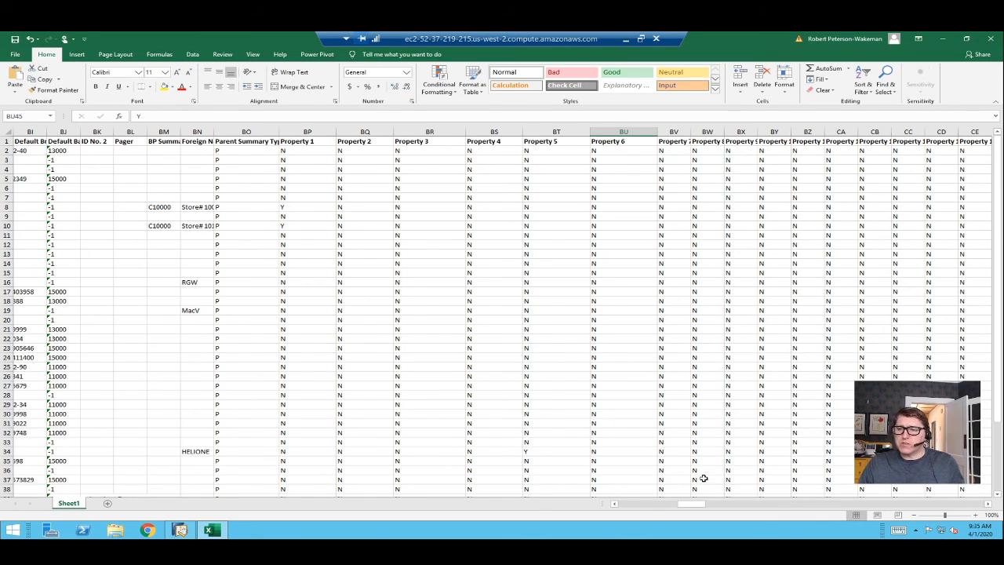
left_click(555, 141)
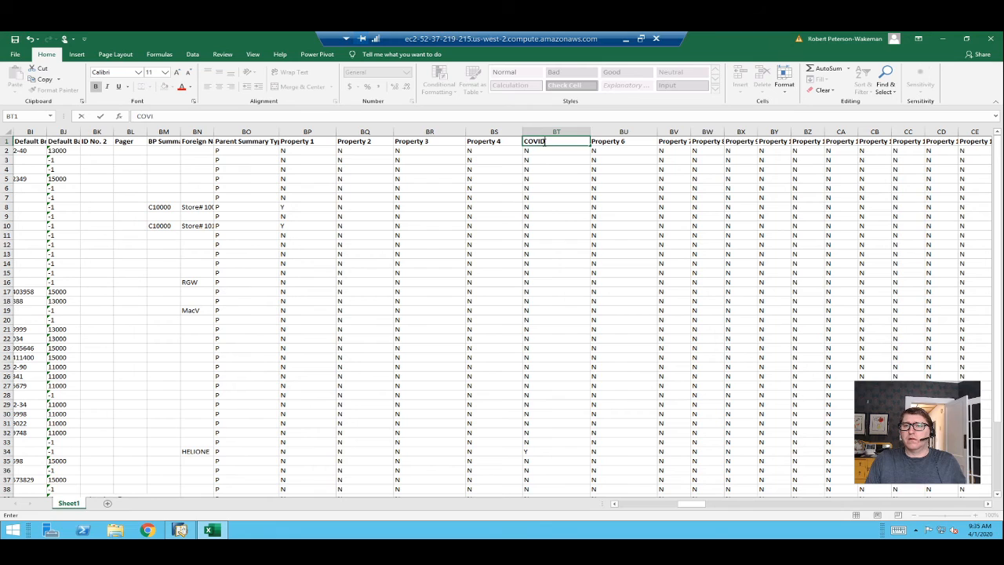
type("@Risk")
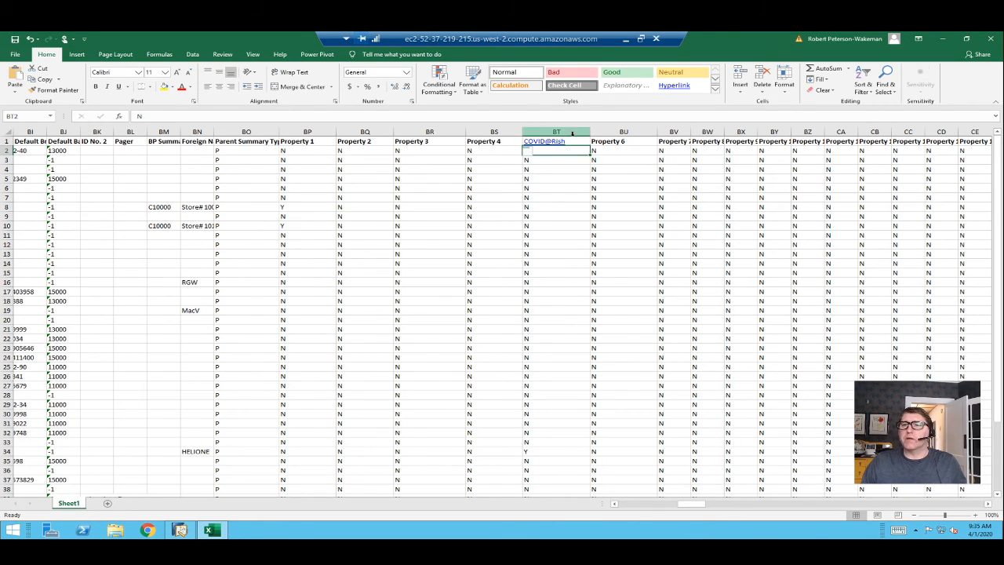
double_click(555, 141)
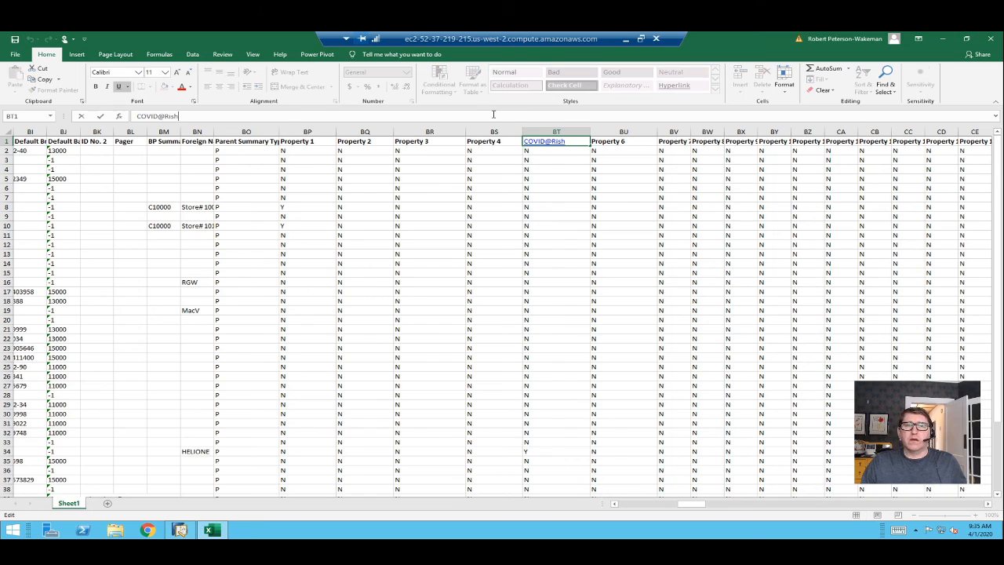
key("Return")
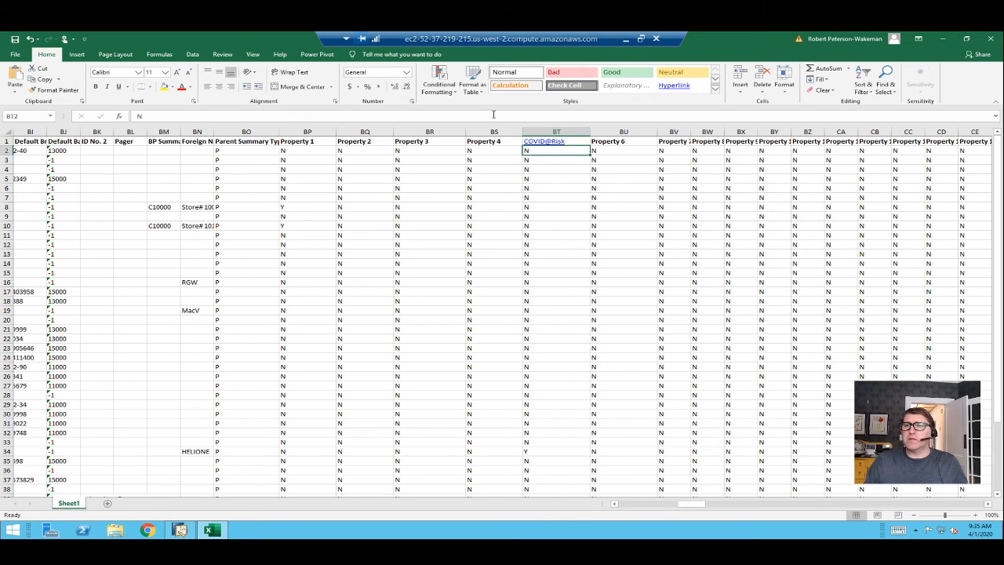
- Rename the Property 6 column header to VIP Customer
left_click(625, 142)
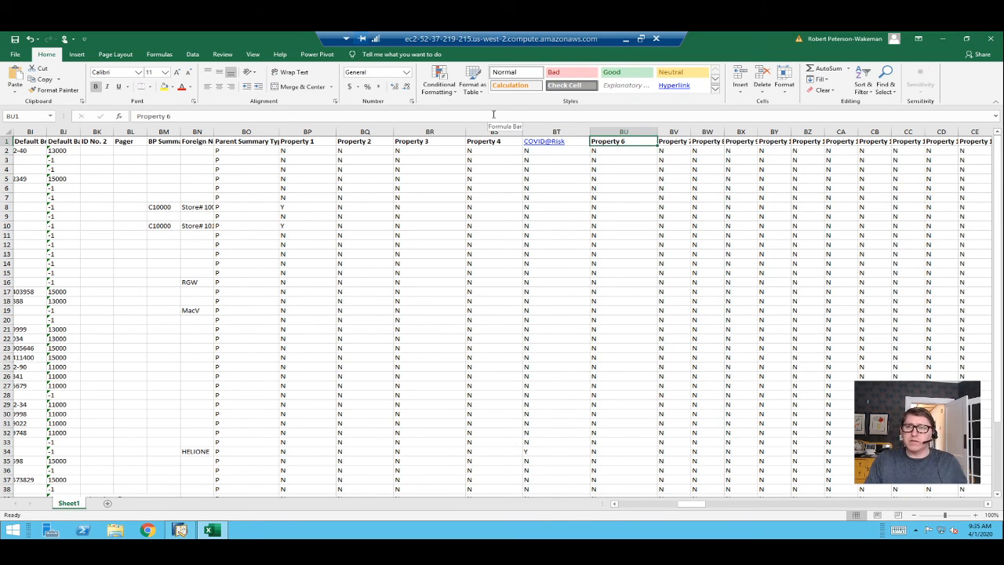
type("VIP Customer")
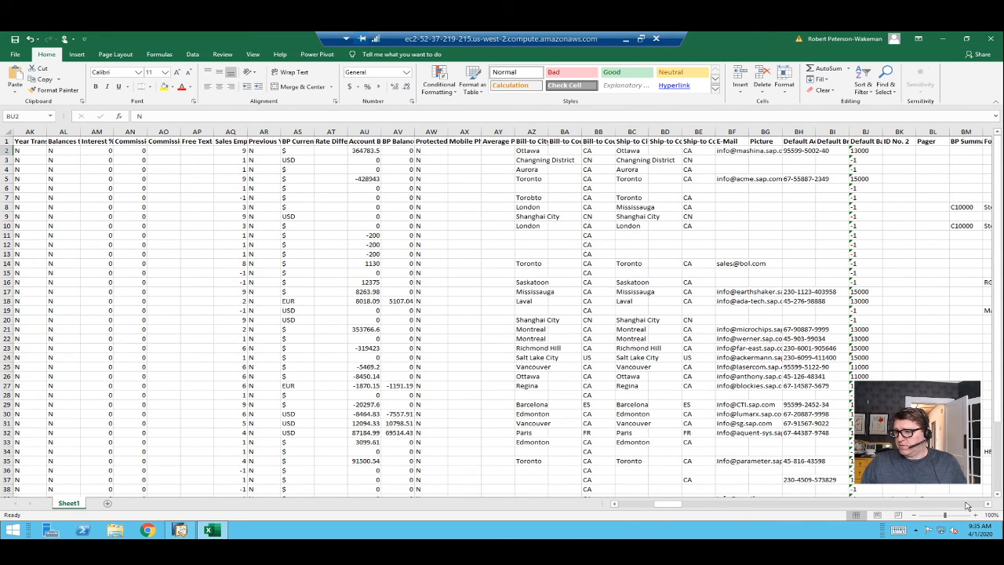
- Turn on filtering for the header row from the Data tab
scroll("right", 3)
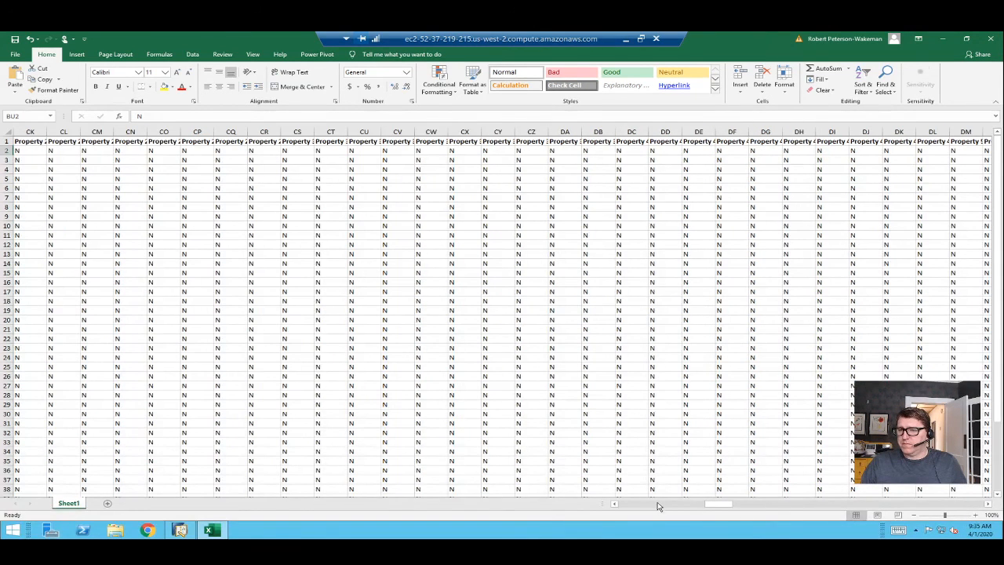
scroll("left", 3)
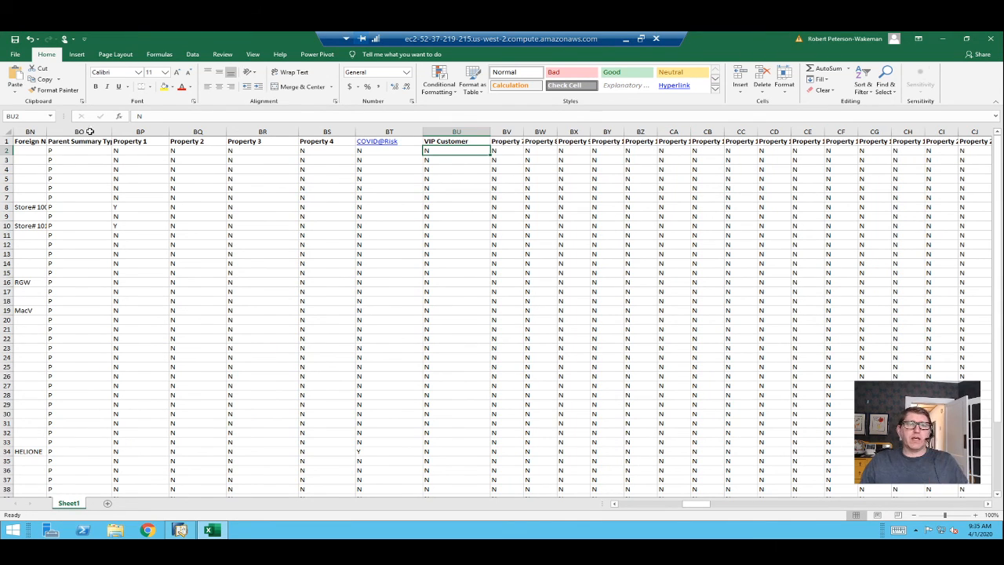
left_click(191, 53)
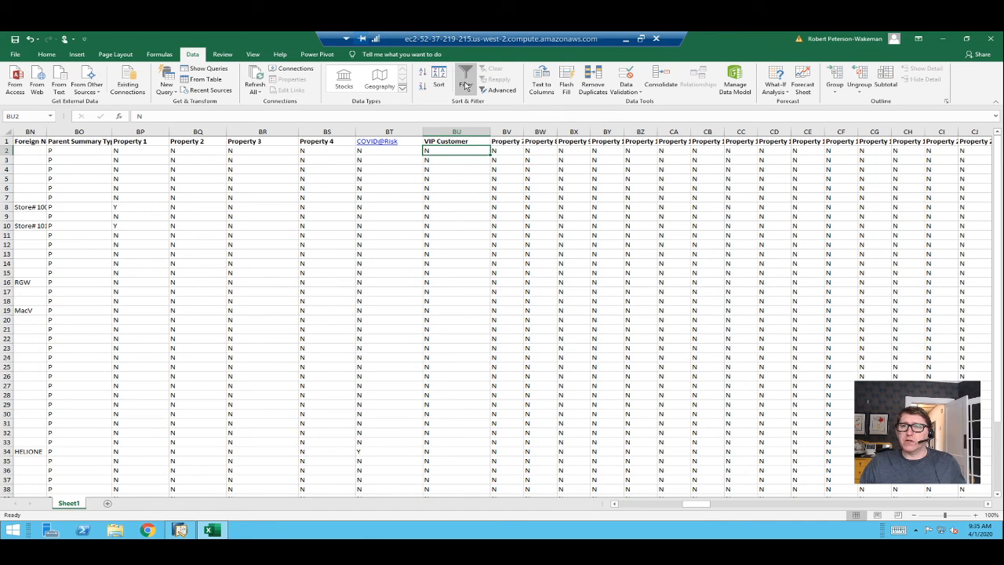
left_click(465, 79)
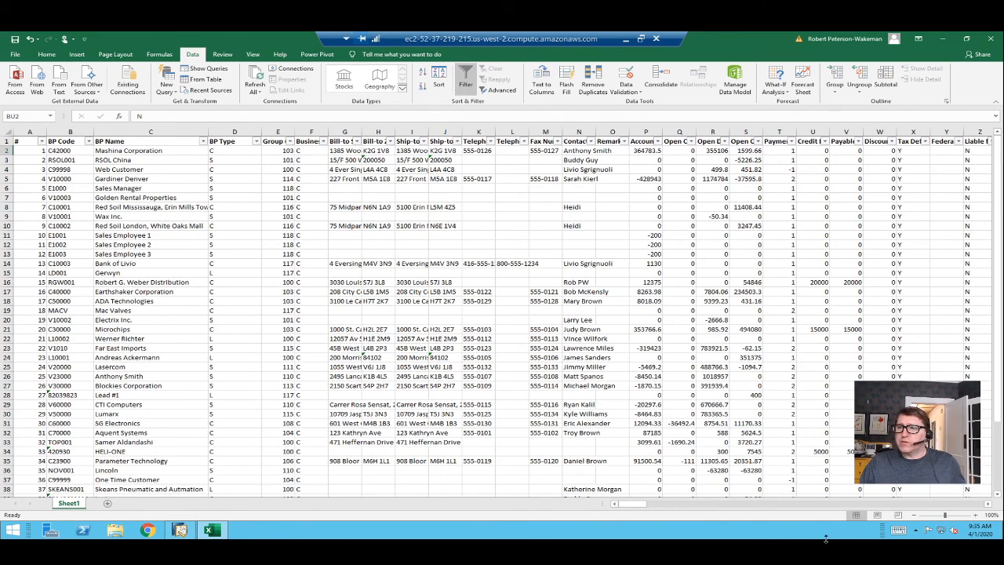
scroll("right", 3)
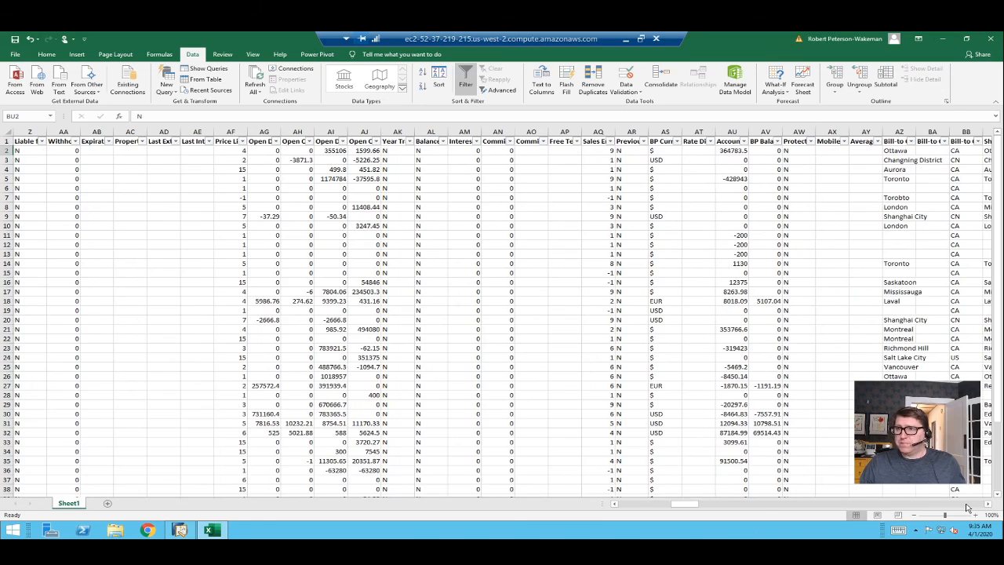
scroll("right", 3)
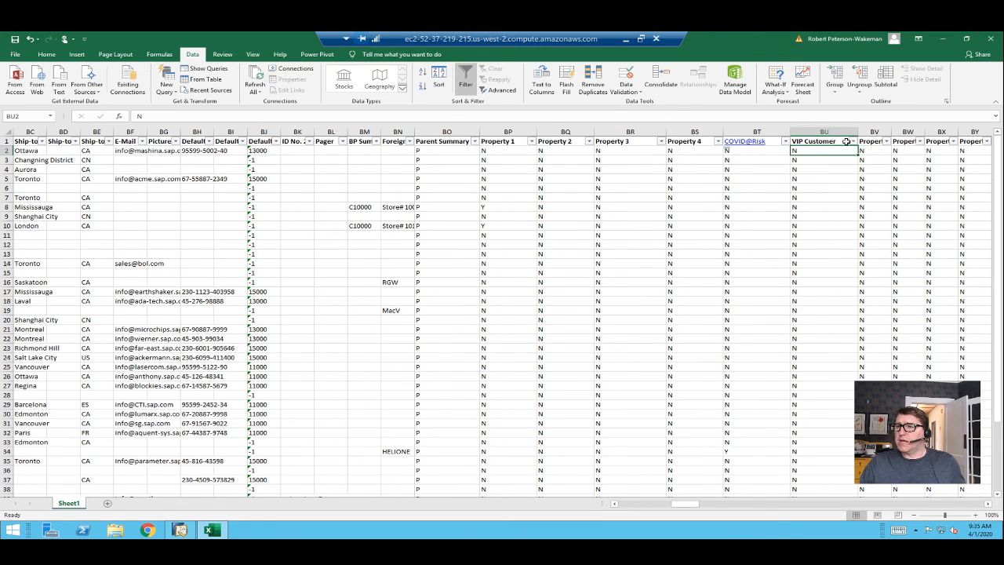
- Filter VIP Customer and COVID@Risk to Y only, leaving the two at-risk customers
left_click(847, 142)
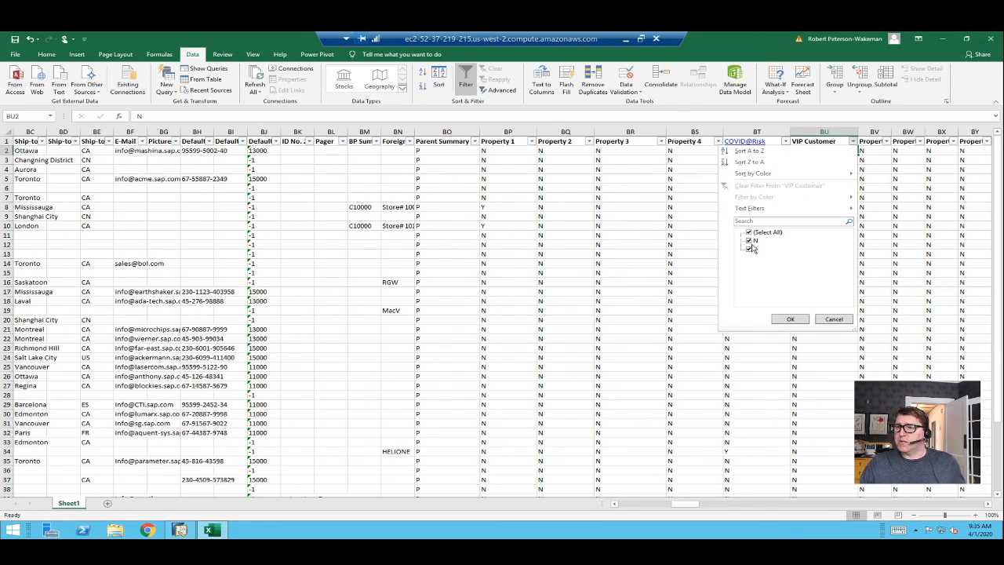
left_click(748, 247)
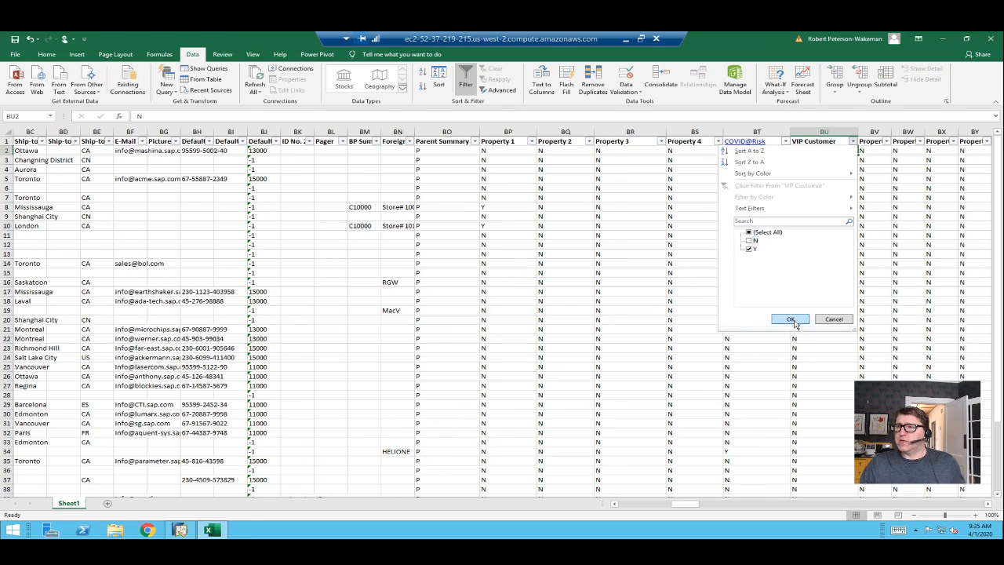
left_click(791, 318)
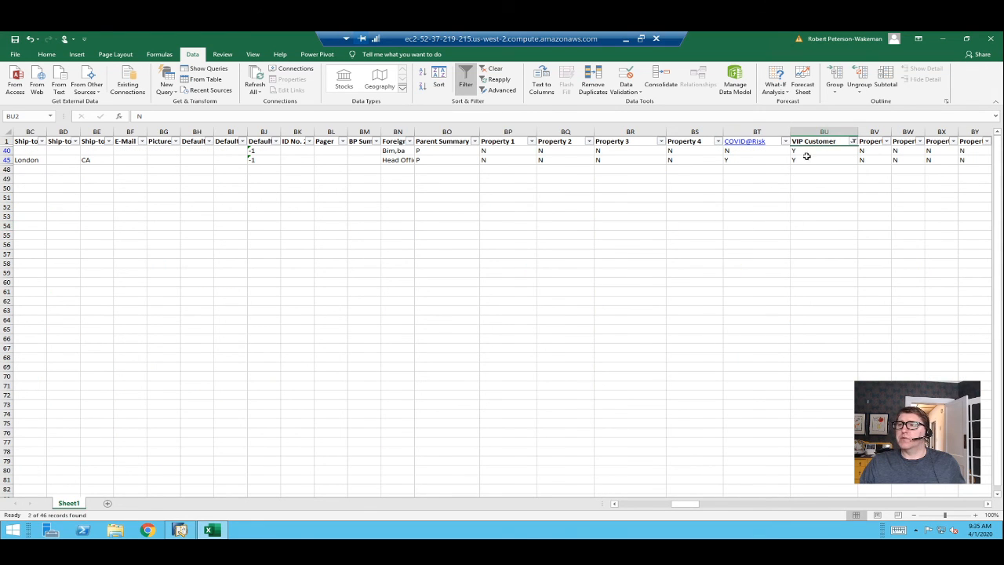
mouse_move(847, 141)
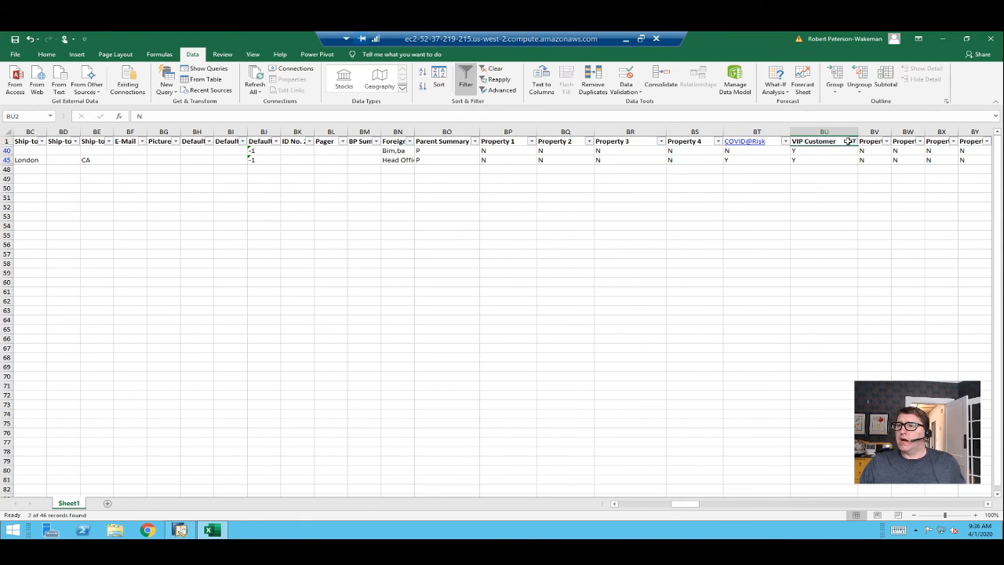
left_click(784, 142)
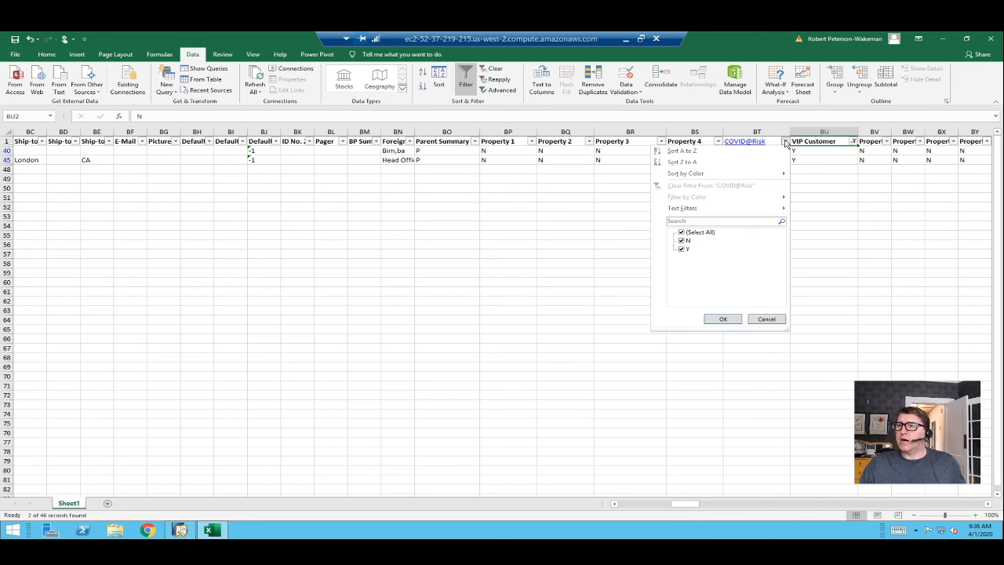
left_click(680, 242)
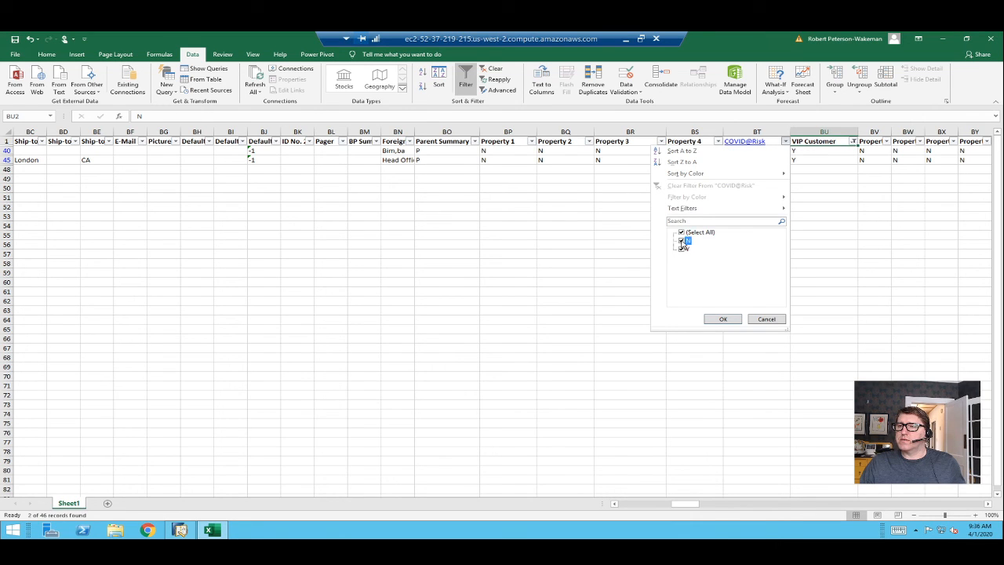
left_click(721, 318)
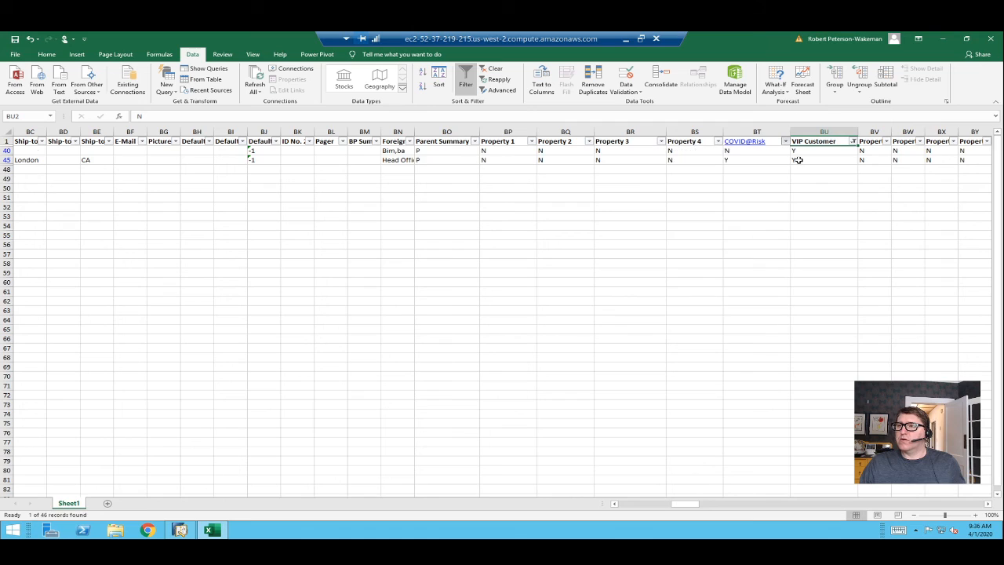
left_click(854, 141)
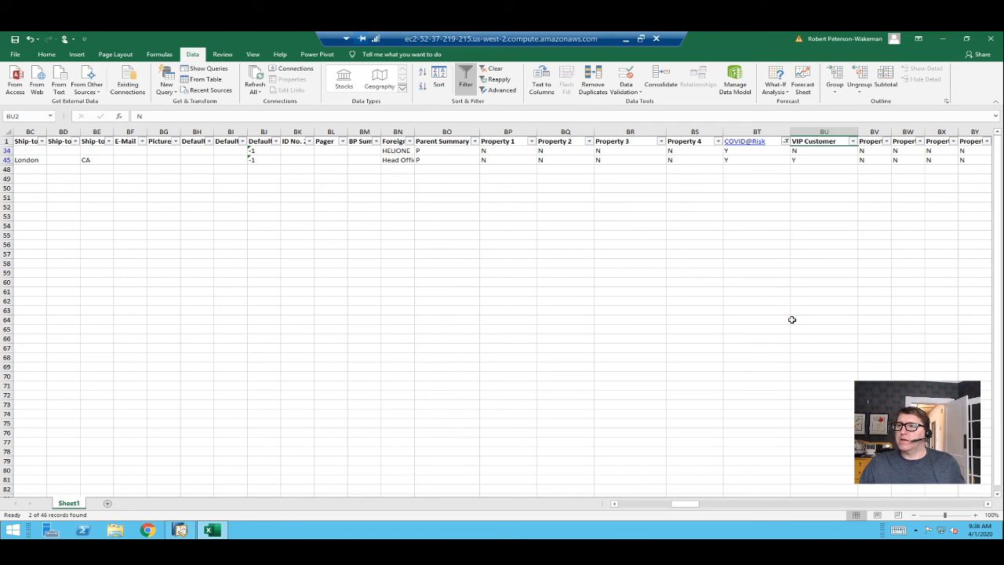
mouse_move(337, 149)
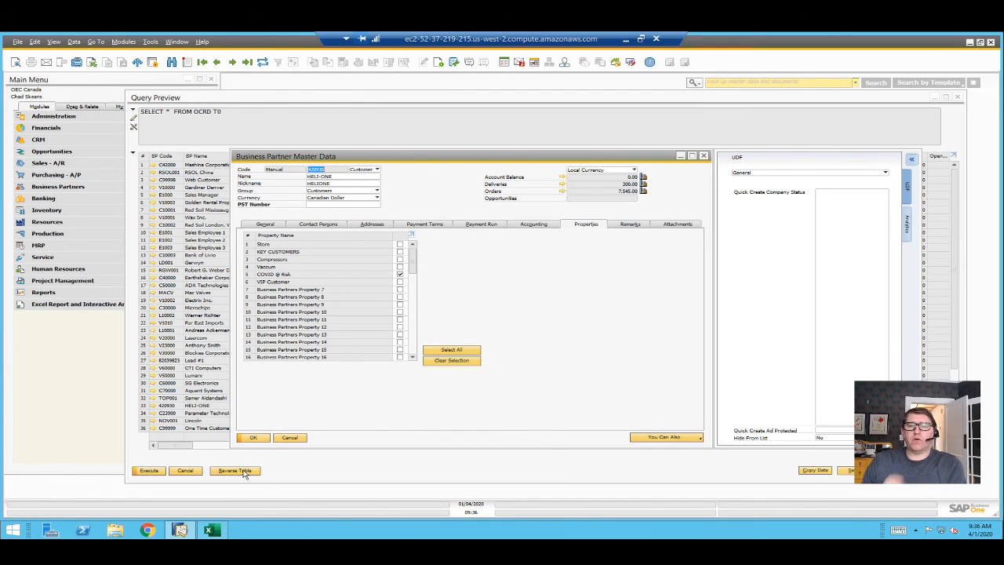
mouse_move(284, 447)
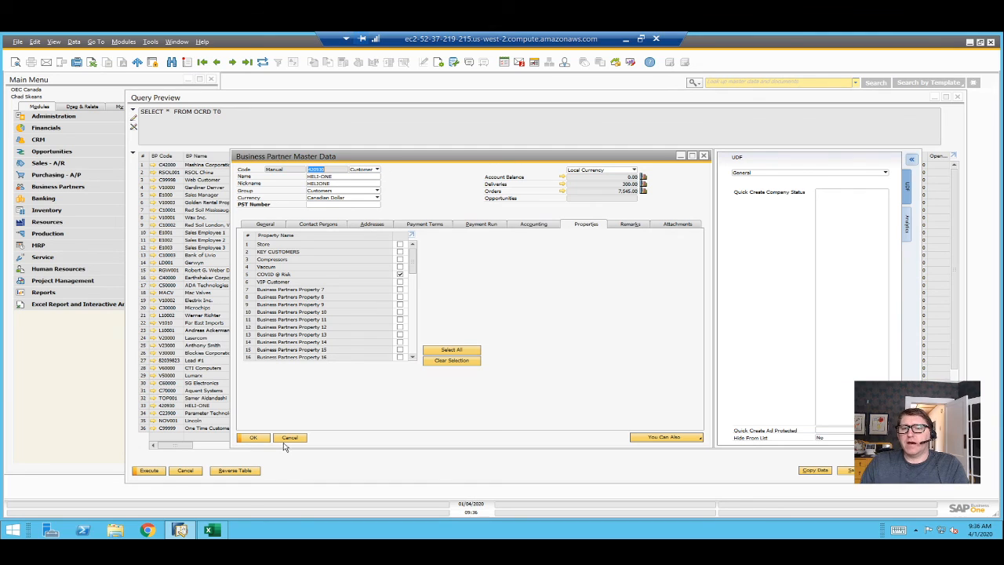
mouse_move(287, 446)
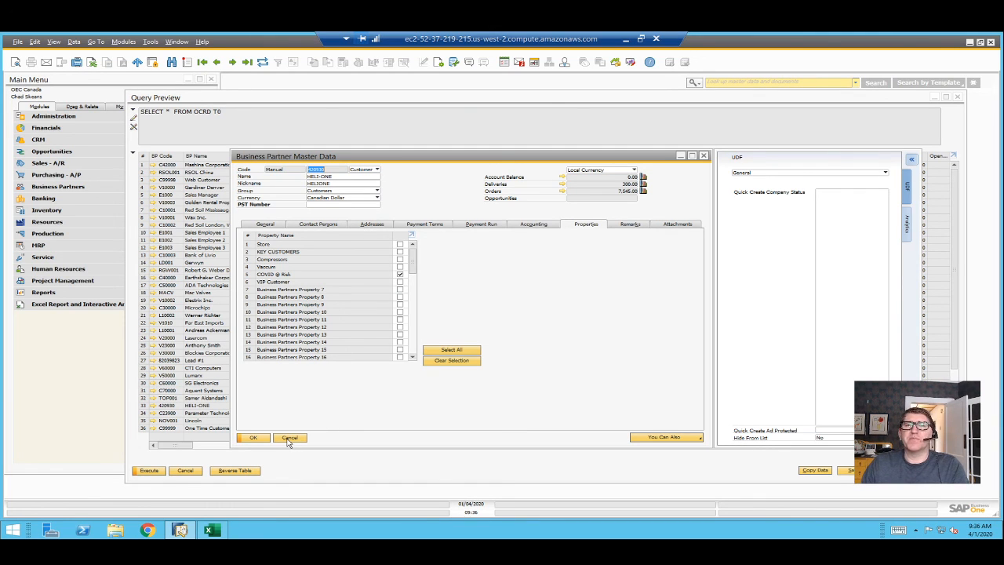